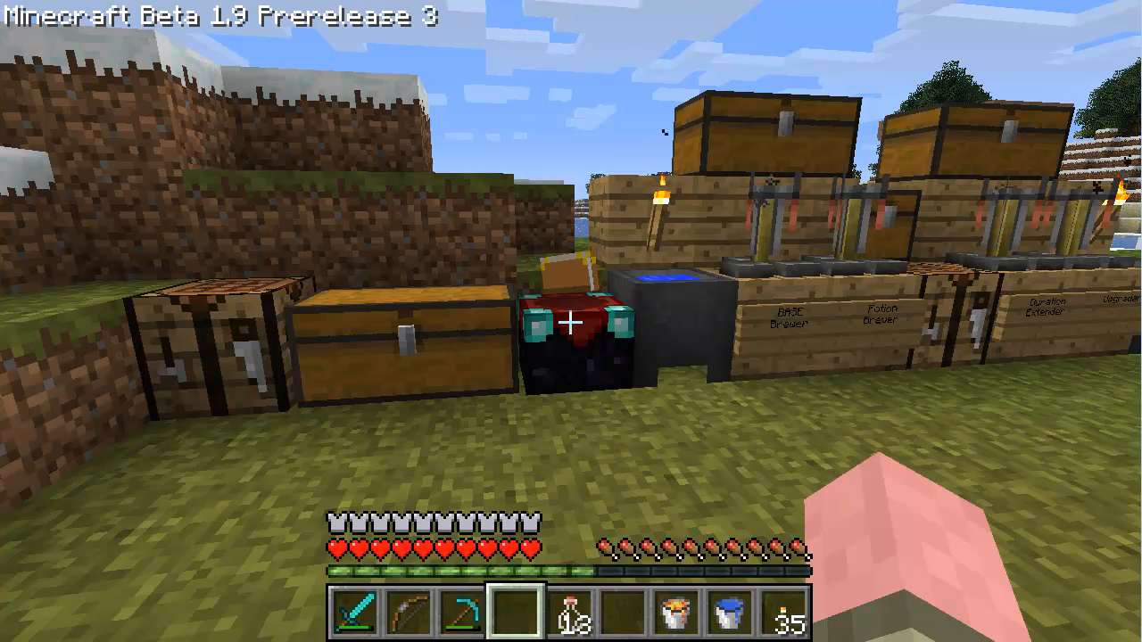
{"action": "mouse_move", "coordinate": [572, 321]}
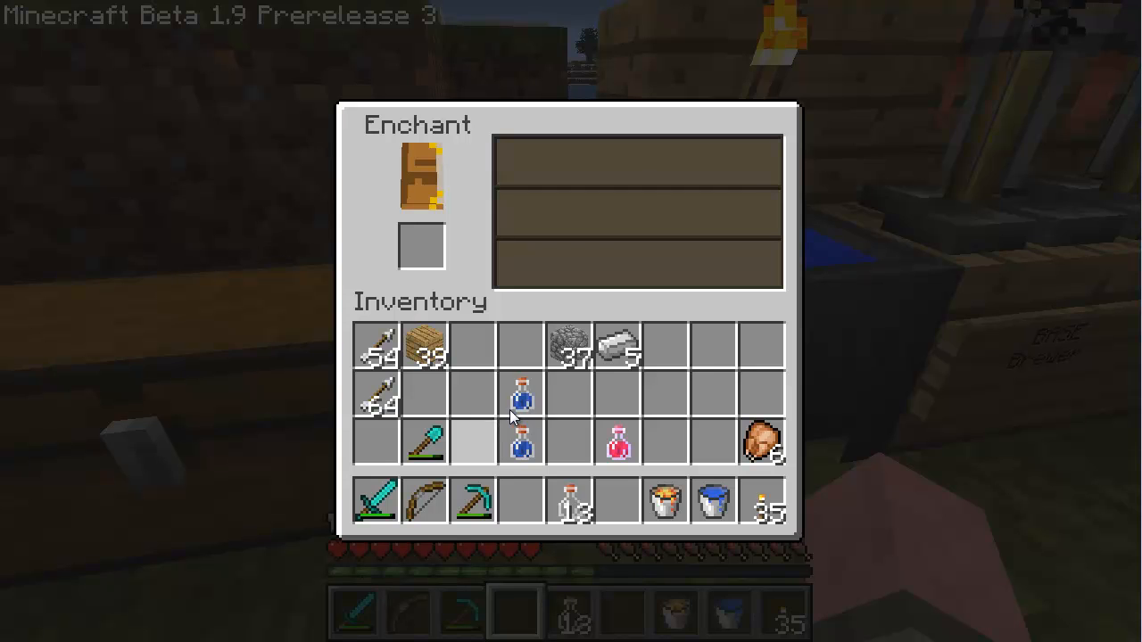
Step: Put the diamond shovel in the enchant slot to see the glyph offers, then close the table
{"action": "left_click", "coordinate": [421, 444]}
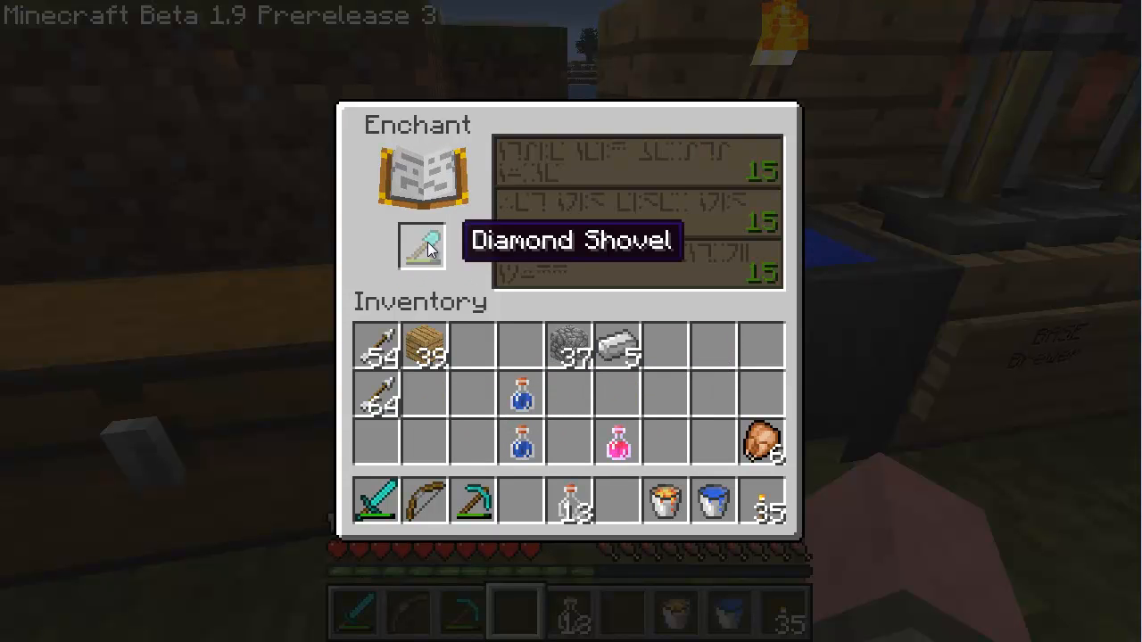
{"action": "mouse_move", "coordinate": [714, 449]}
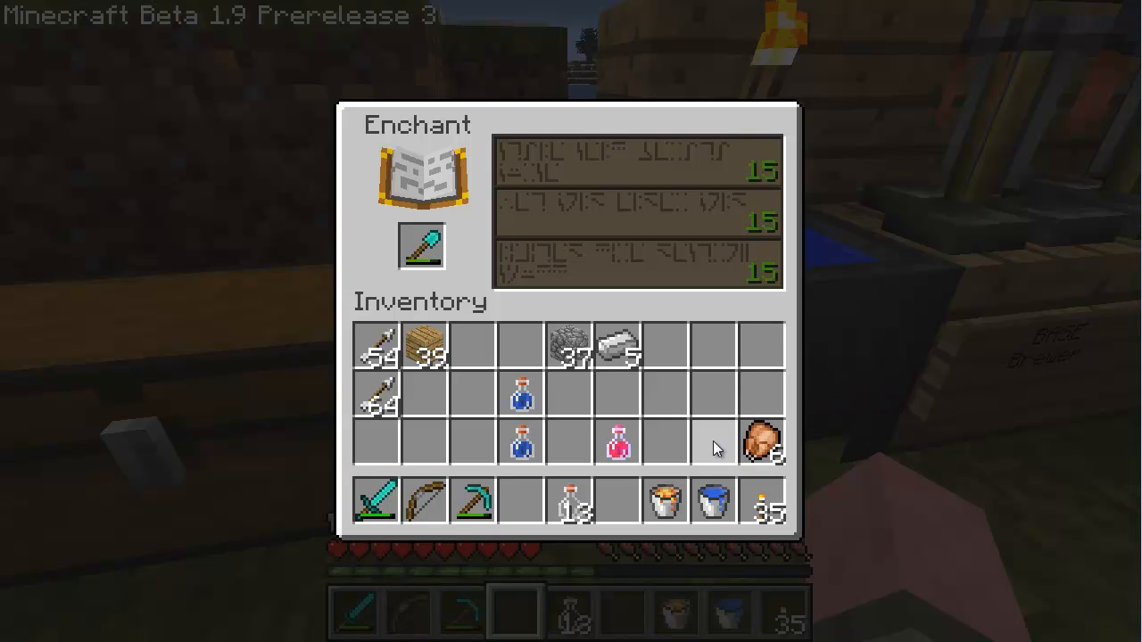
{"action": "mouse_move", "coordinate": [420, 246]}
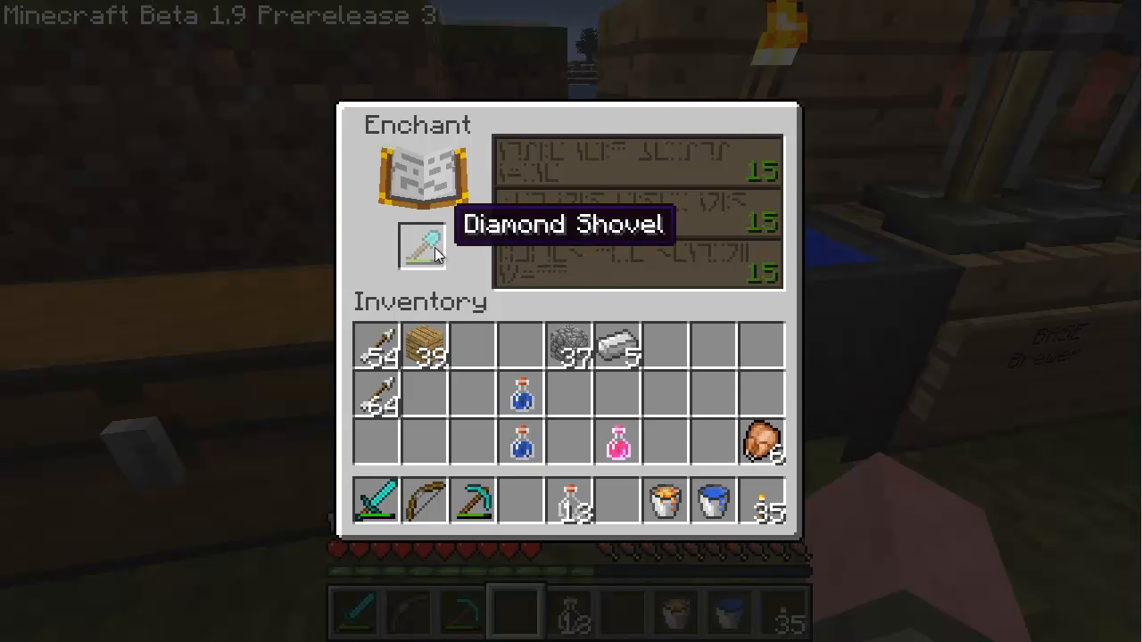
{"action": "mouse_move", "coordinate": [544, 176]}
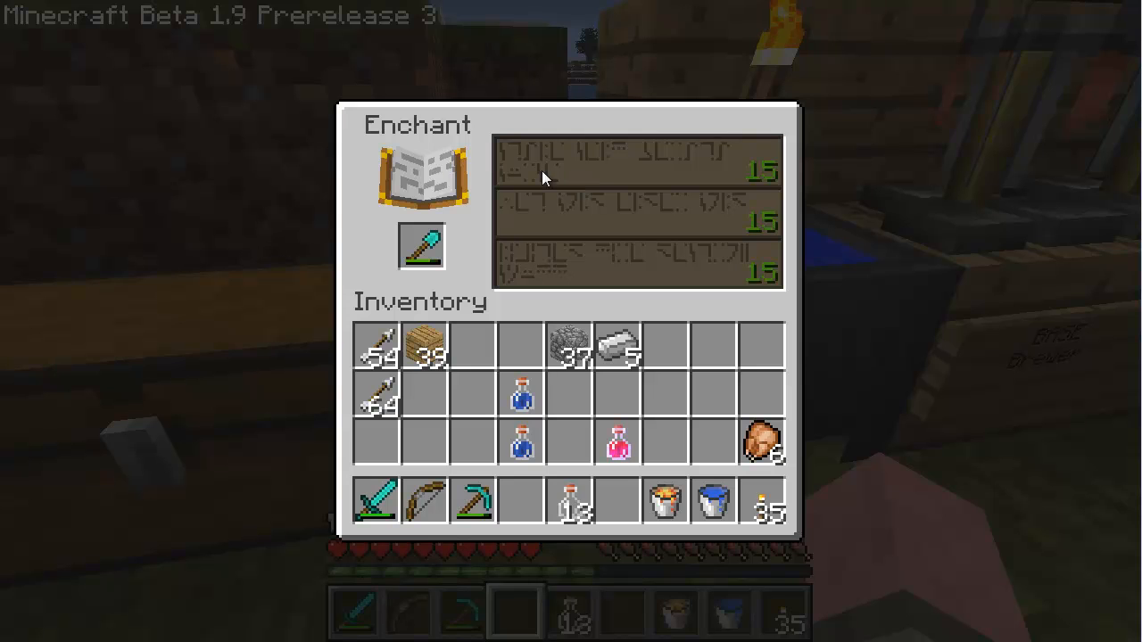
{"action": "mouse_move", "coordinate": [540, 169]}
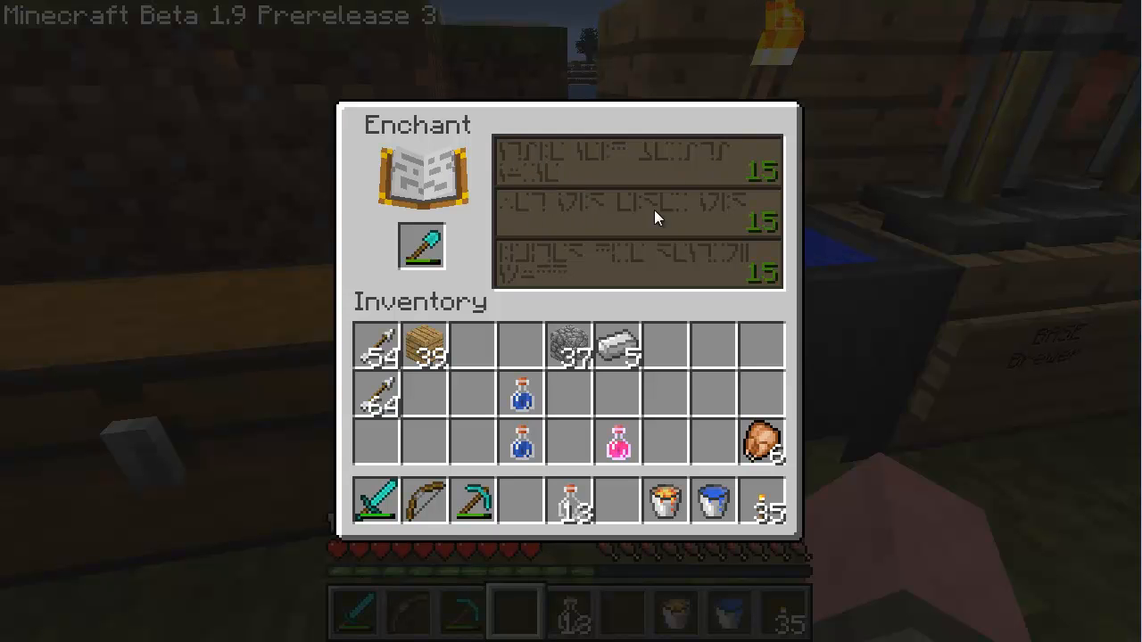
{"action": "mouse_move", "coordinate": [556, 169]}
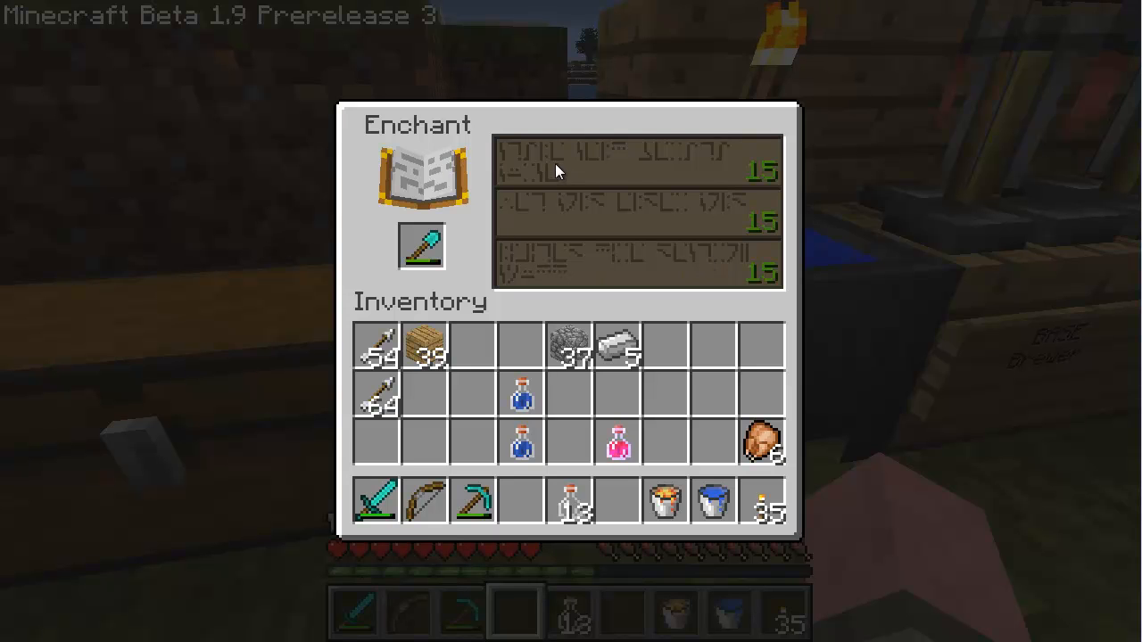
{"action": "mouse_move", "coordinate": [710, 168]}
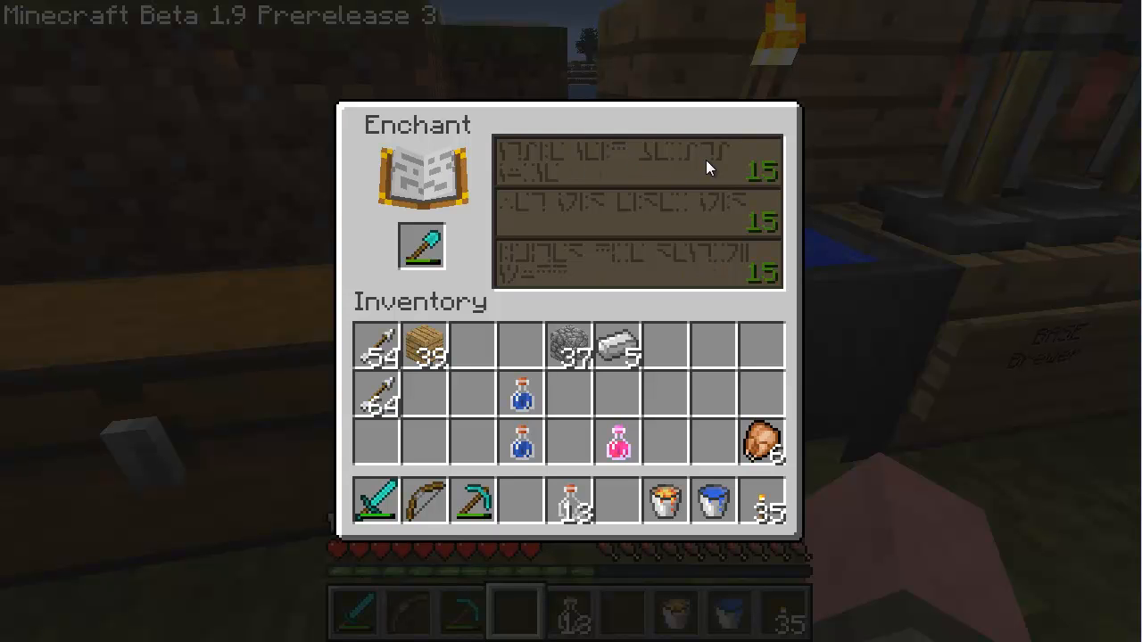
{"action": "mouse_move", "coordinate": [596, 173]}
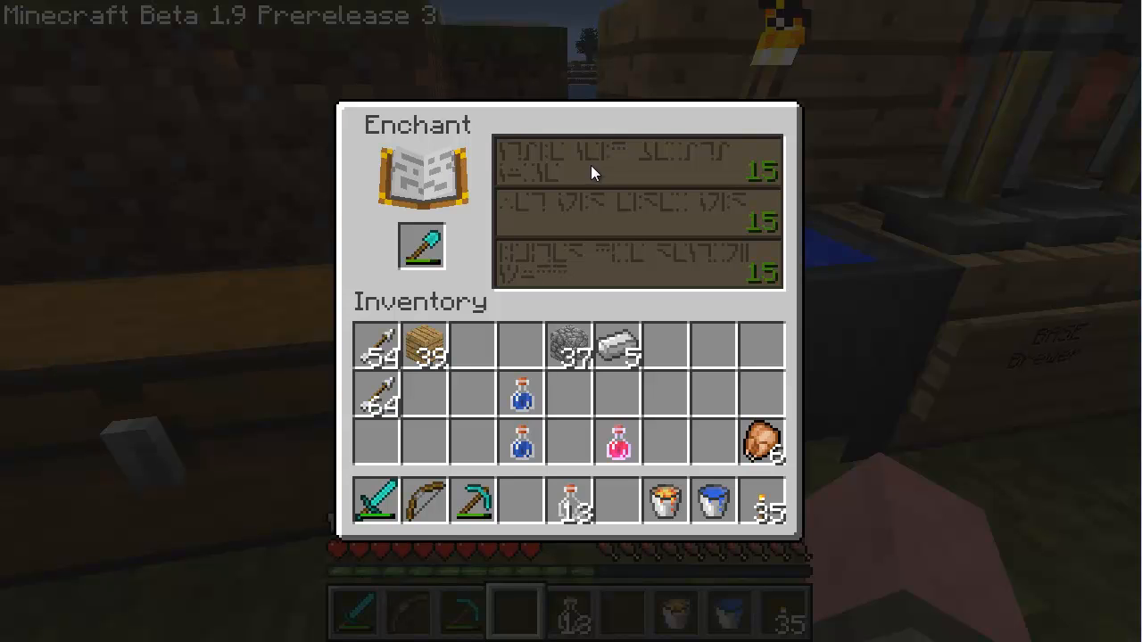
{"action": "mouse_move", "coordinate": [722, 165]}
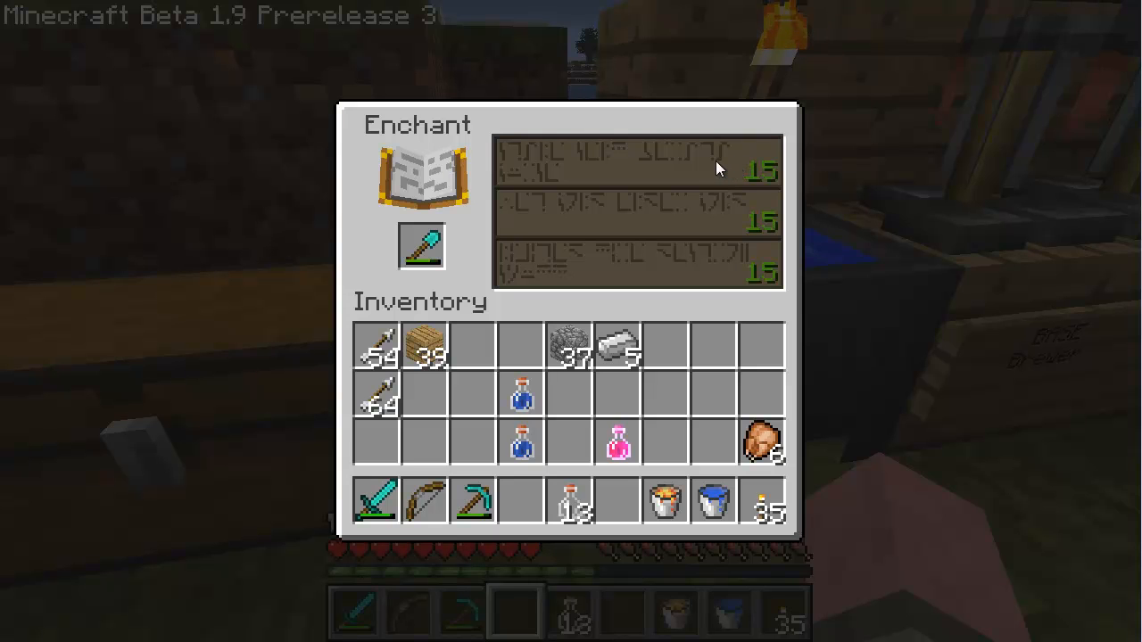
{"action": "mouse_move", "coordinate": [694, 167]}
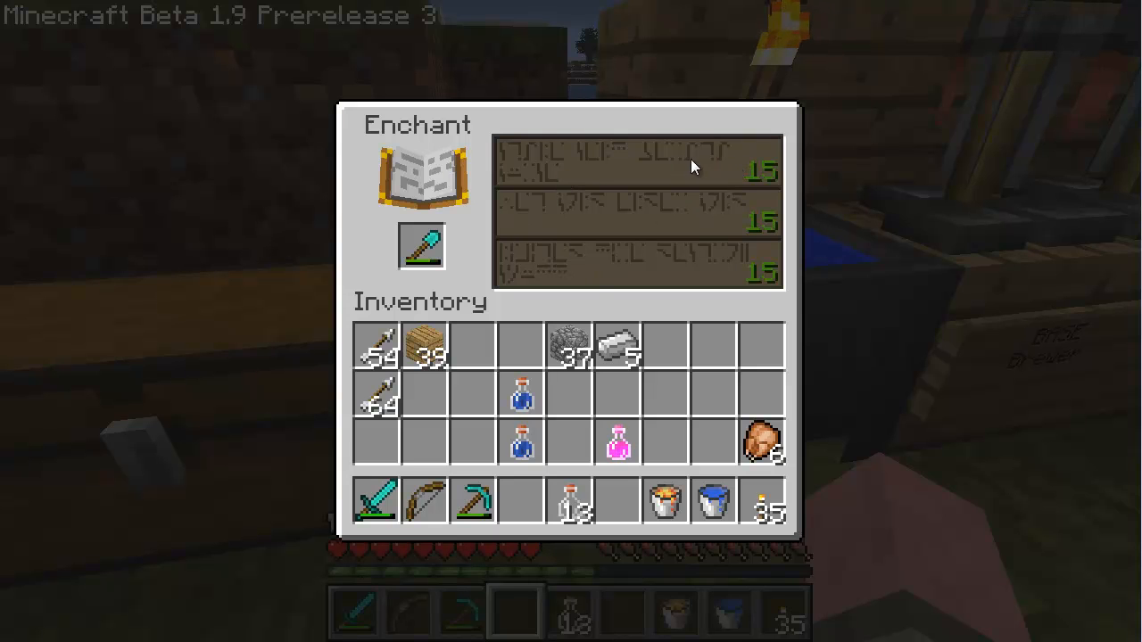
{"action": "mouse_move", "coordinate": [646, 197]}
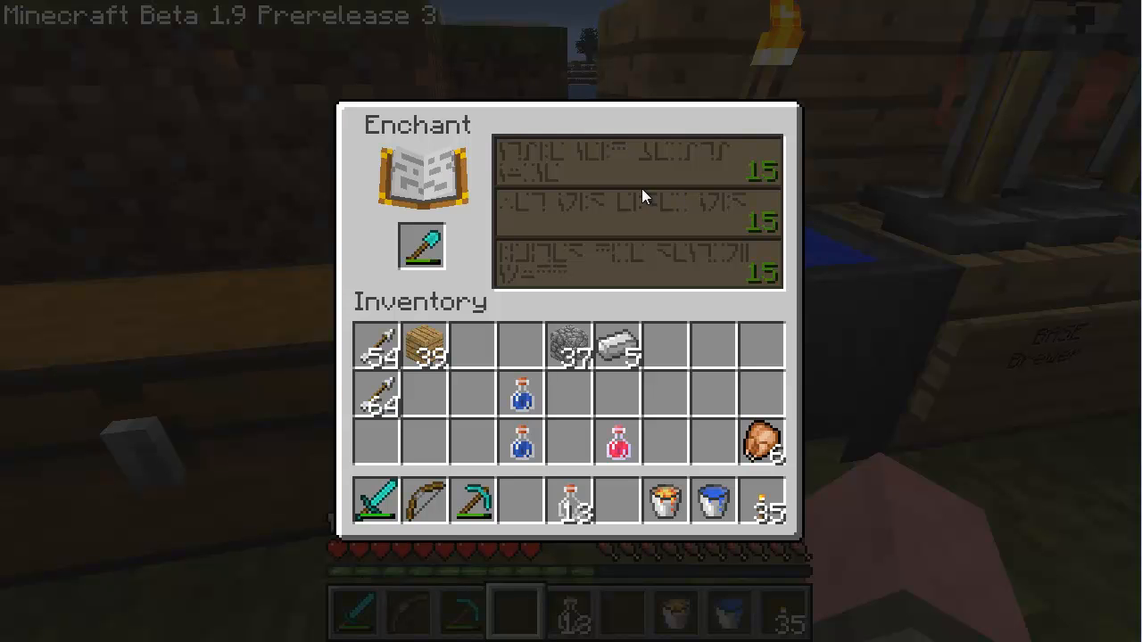
{"action": "mouse_move", "coordinate": [571, 165]}
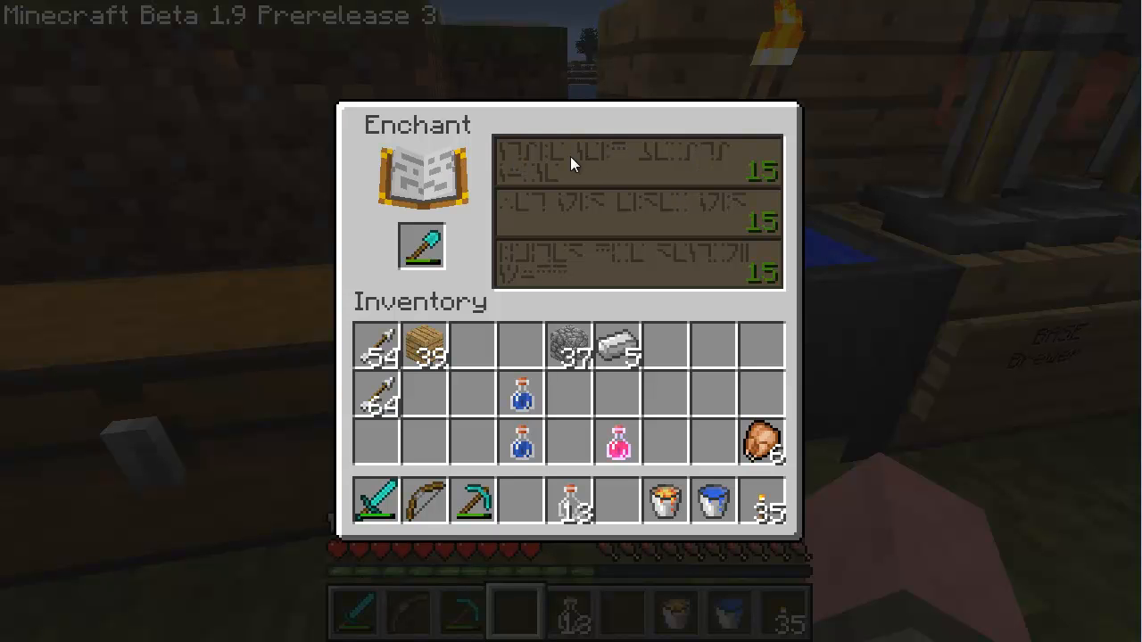
{"action": "mouse_move", "coordinate": [453, 251]}
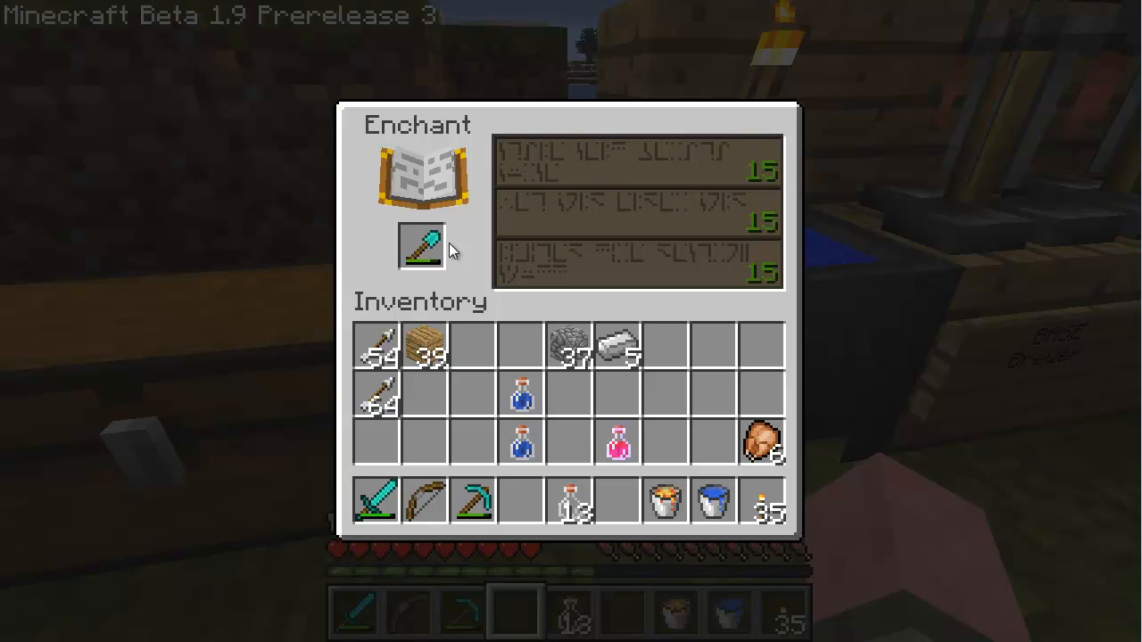
{"action": "key", "text": "Escape"}
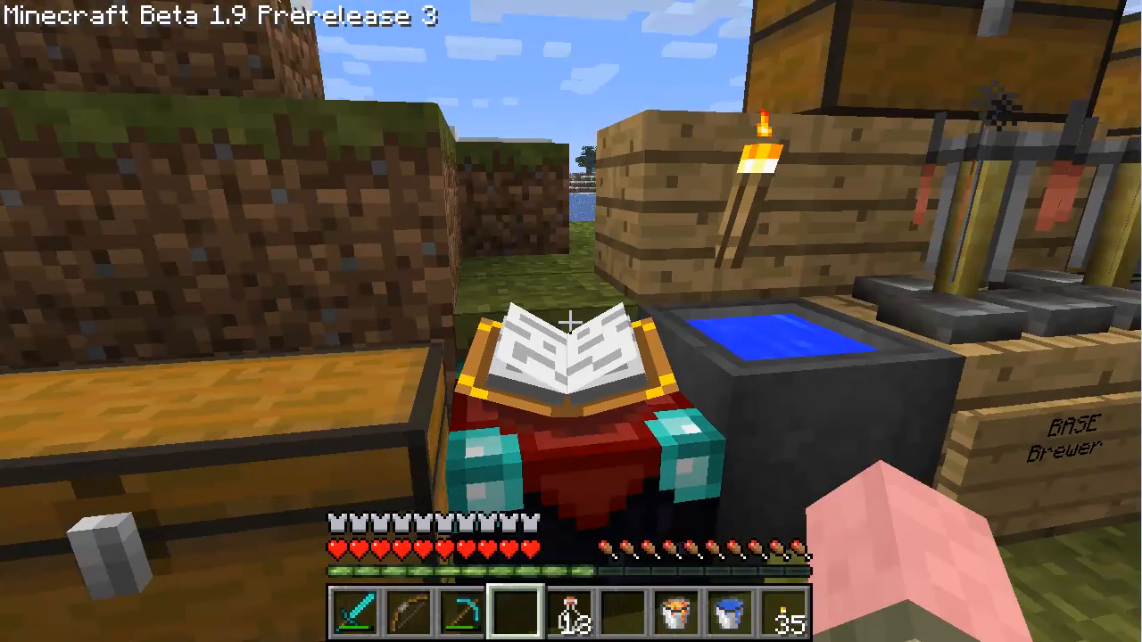
{"action": "mouse_move", "coordinate": [571, 321]}
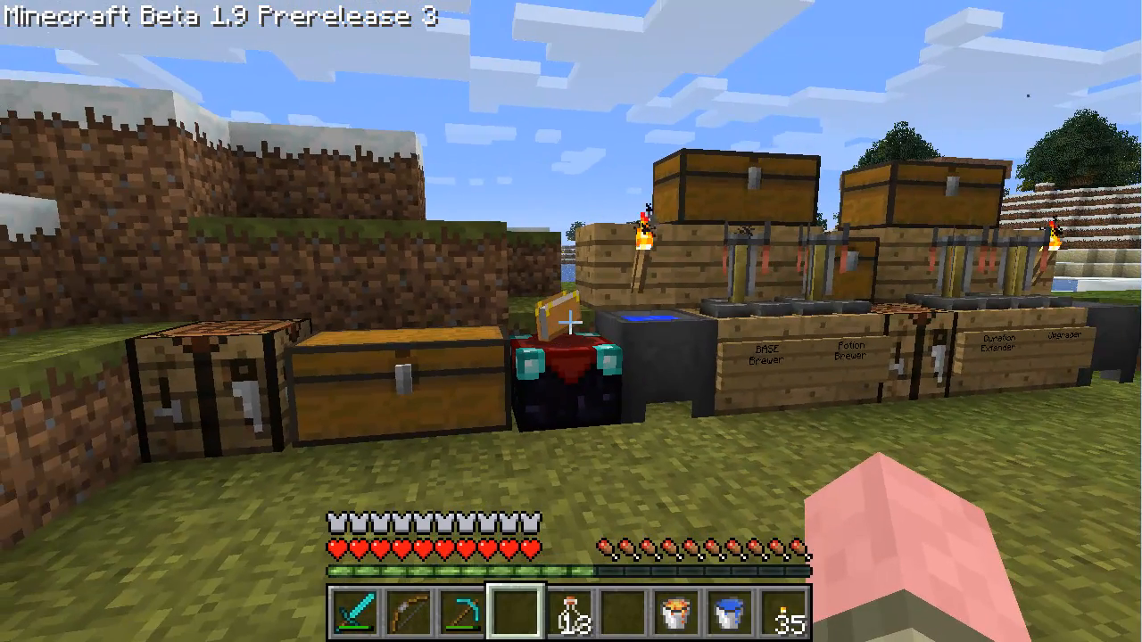
{"action": "key", "text": "Escape"}
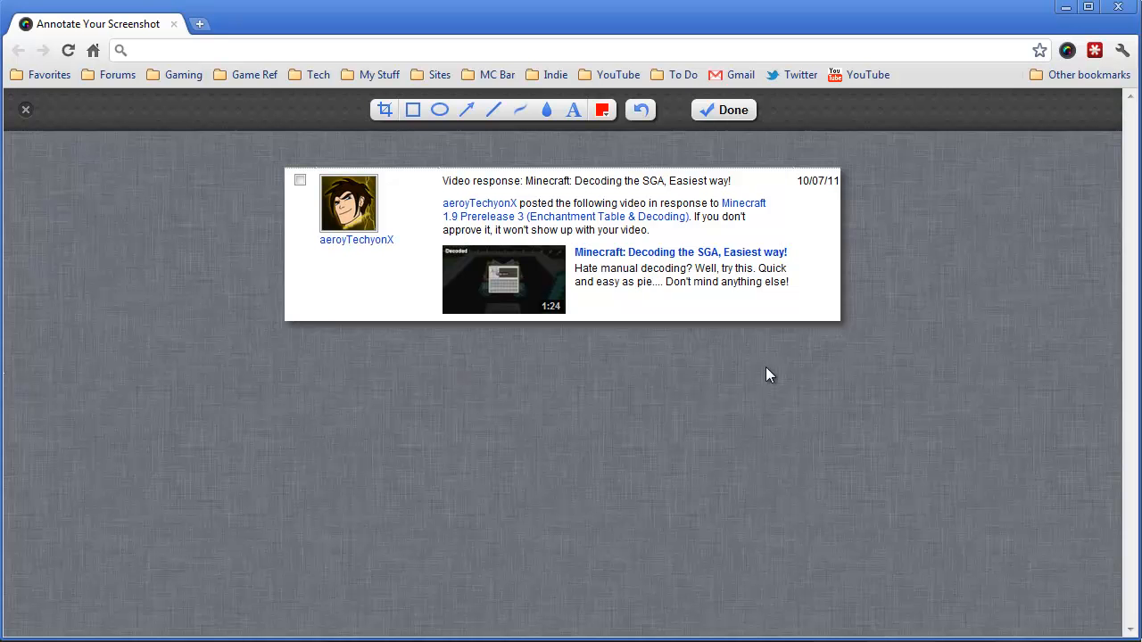
{"action": "mouse_move", "coordinate": [340, 254]}
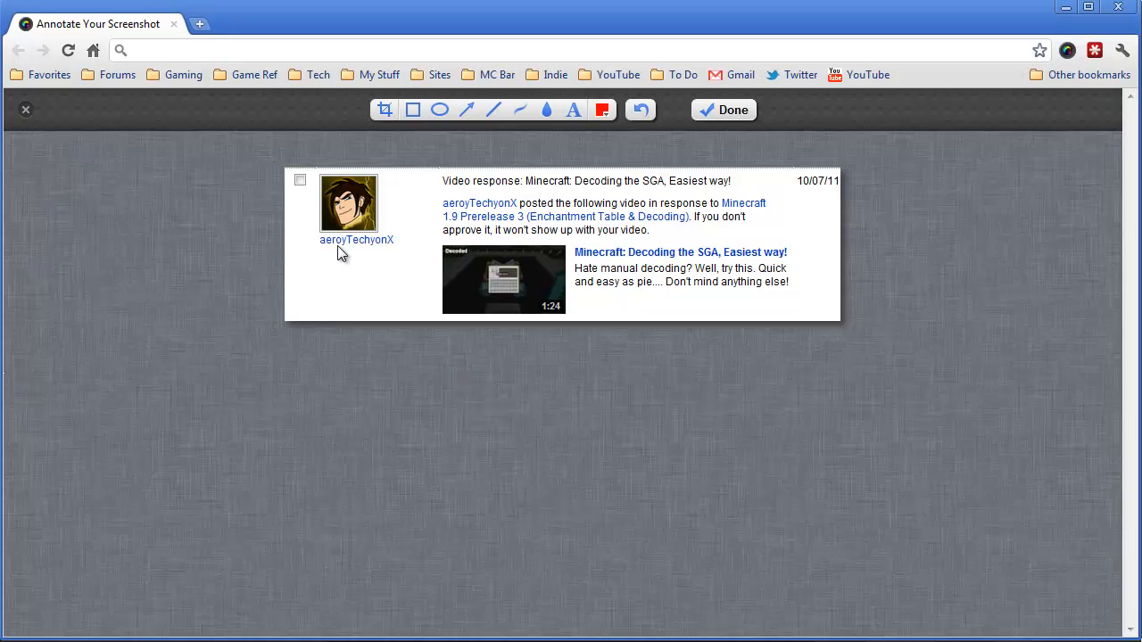
{"action": "mouse_move", "coordinate": [374, 252]}
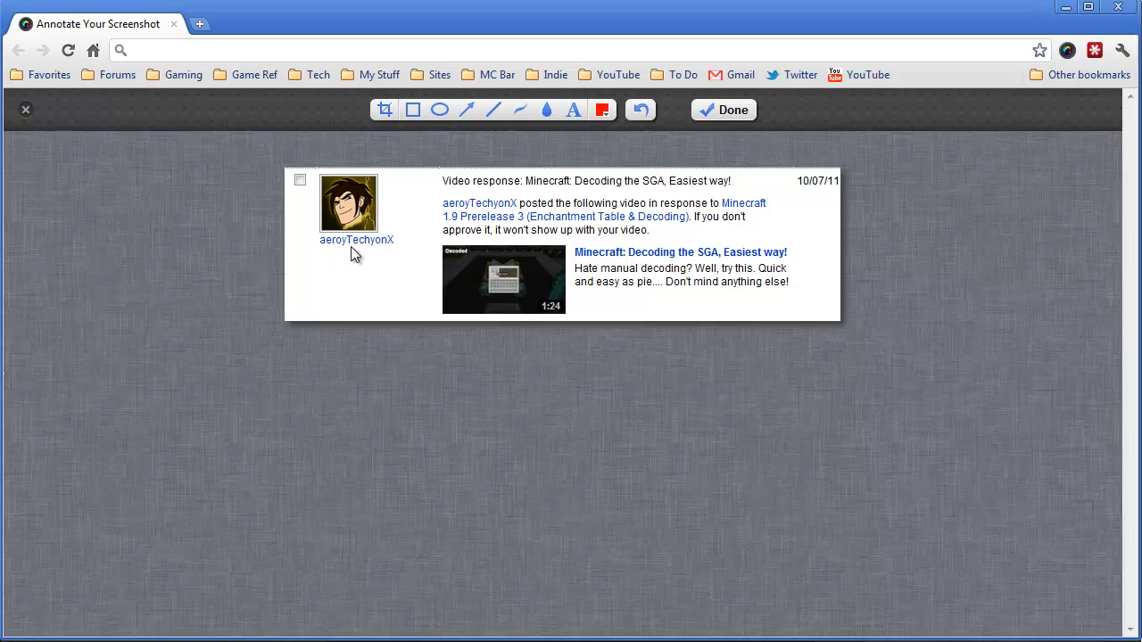
{"action": "mouse_move", "coordinate": [630, 252]}
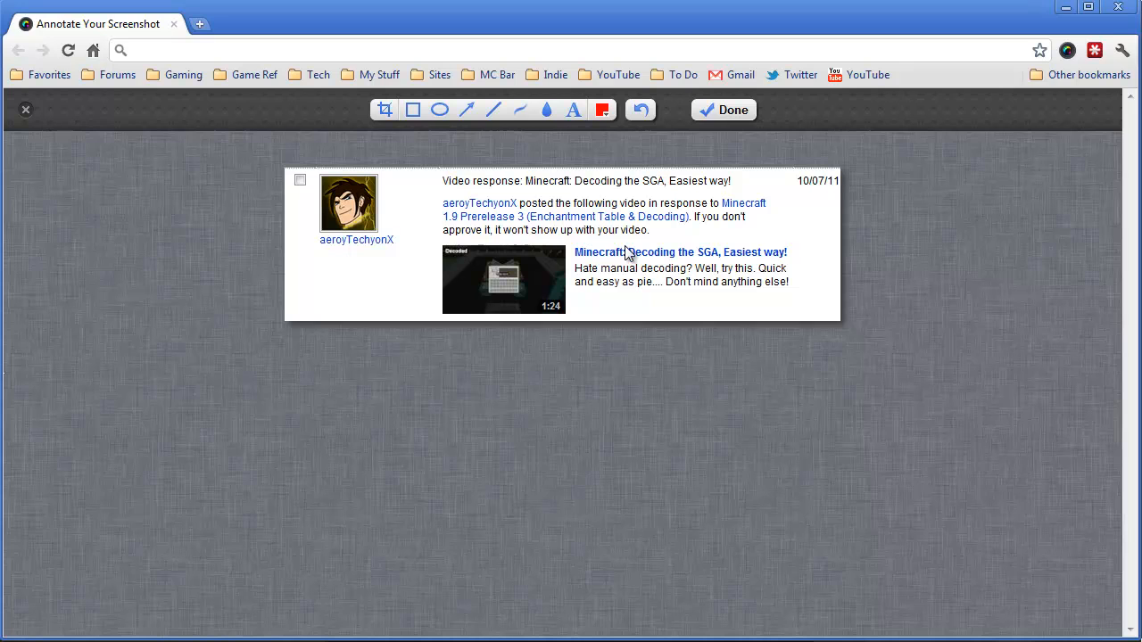
{"action": "mouse_move", "coordinate": [549, 192]}
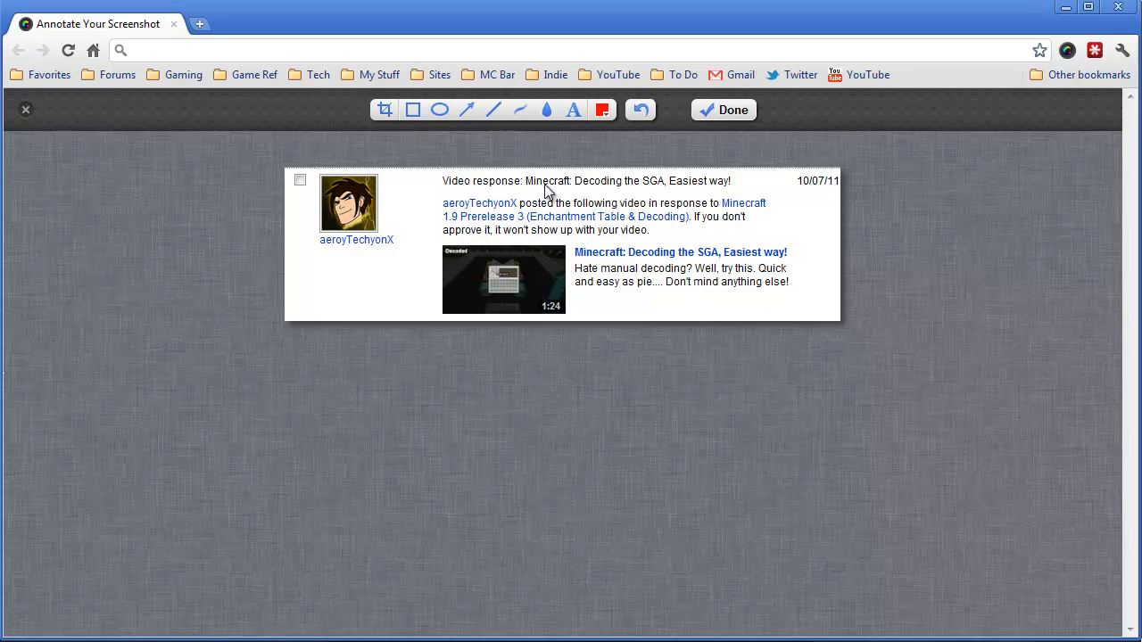
{"action": "mouse_move", "coordinate": [562, 293]}
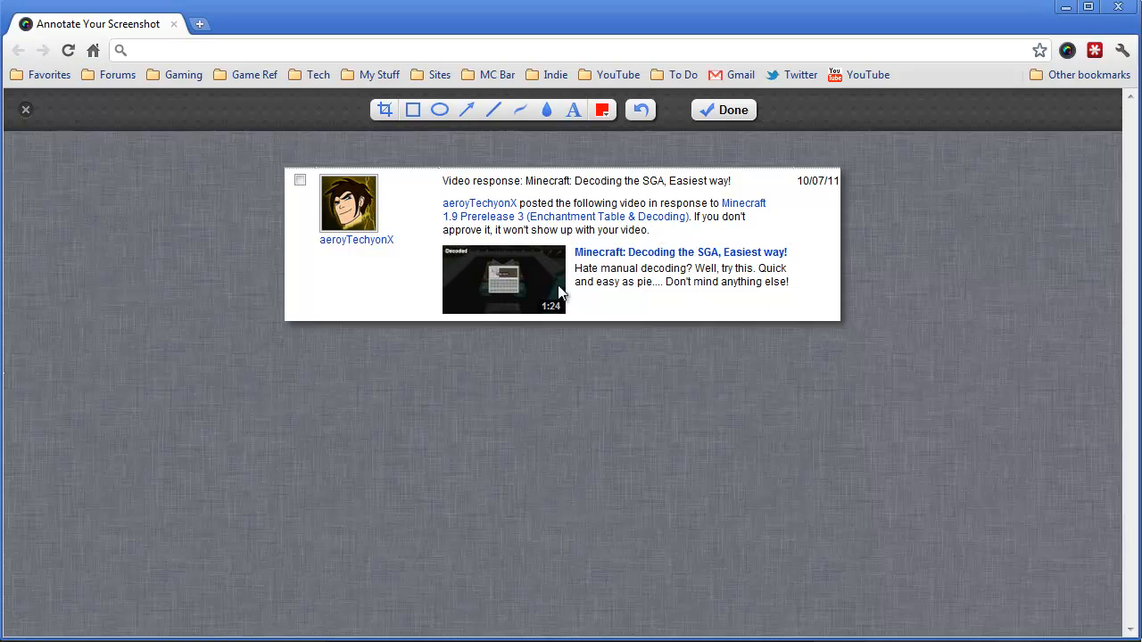
{"action": "mouse_move", "coordinate": [695, 263]}
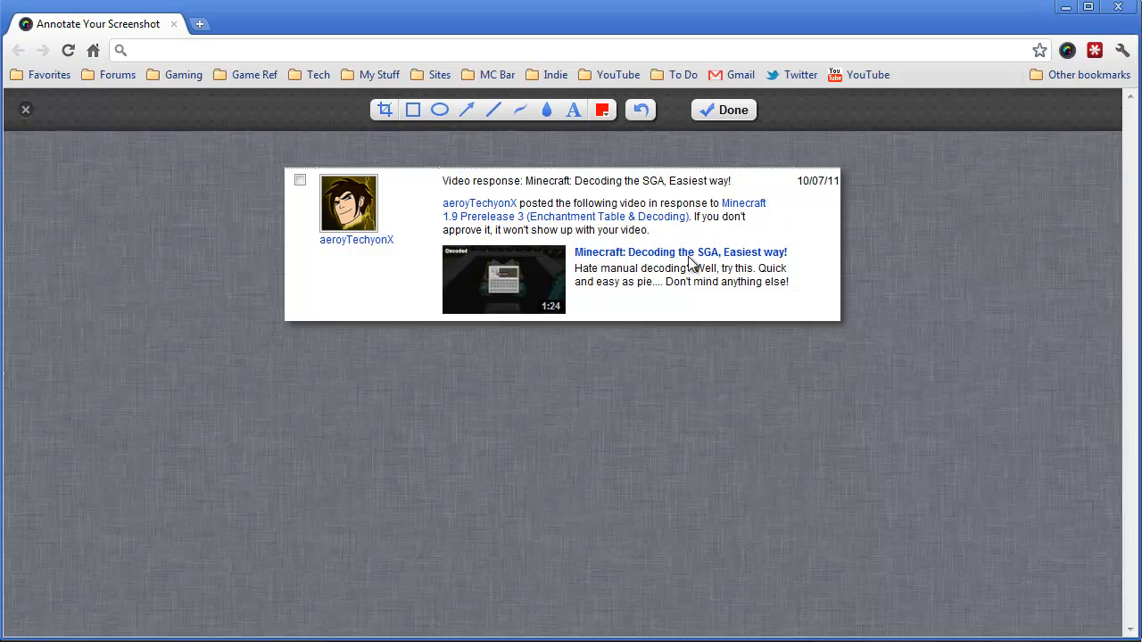
{"action": "mouse_move", "coordinate": [732, 237]}
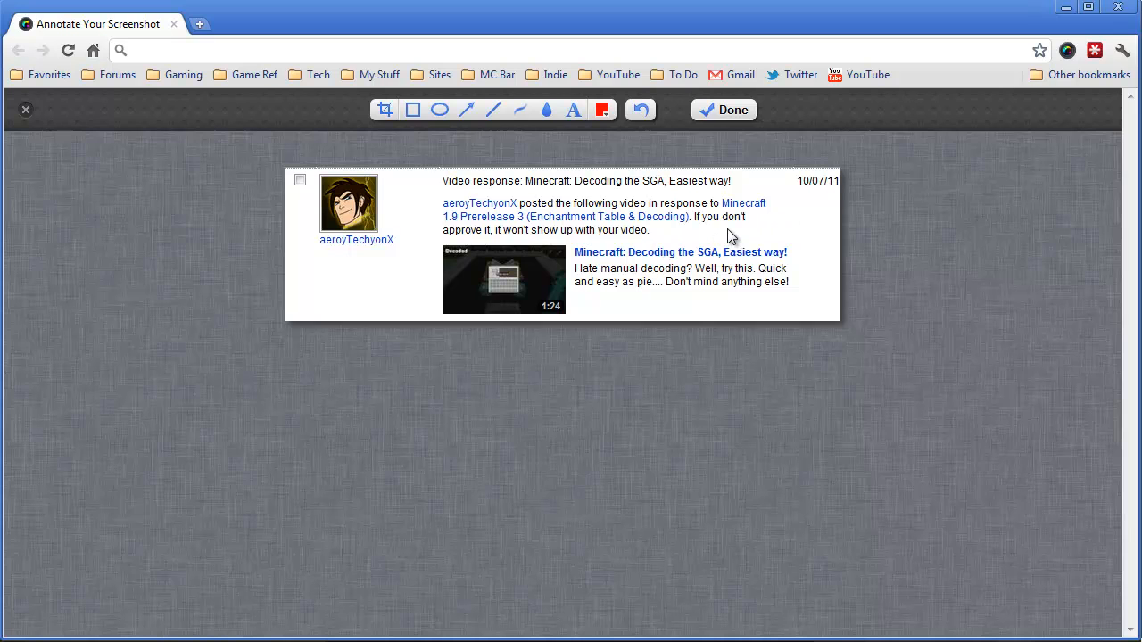
{"action": "mouse_move", "coordinate": [535, 513]}
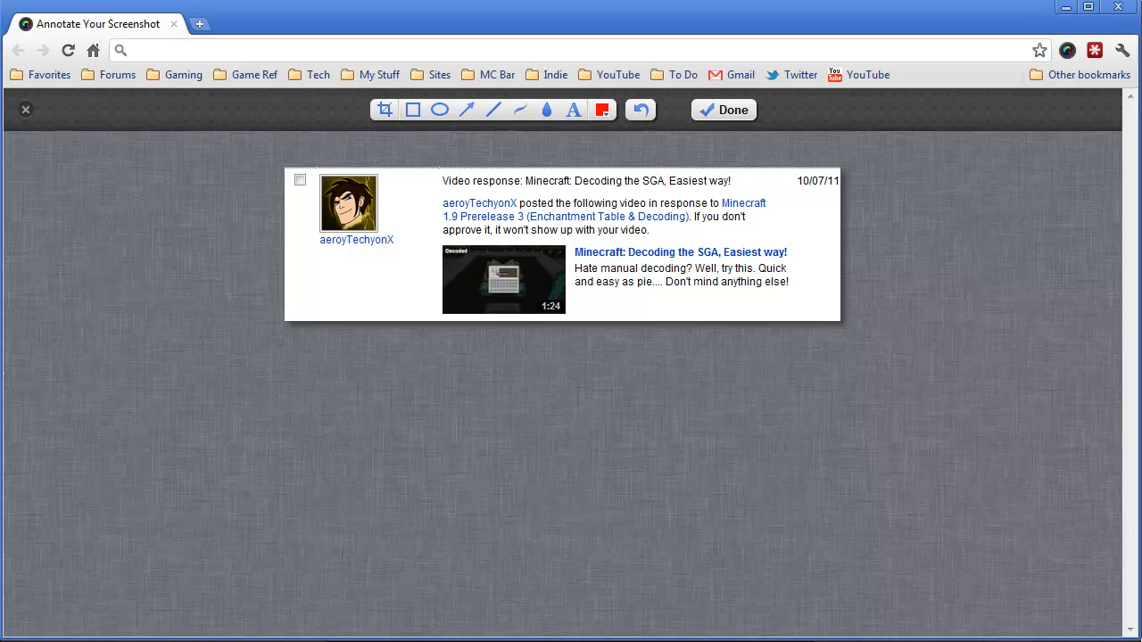
{"action": "mouse_move", "coordinate": [314, 636]}
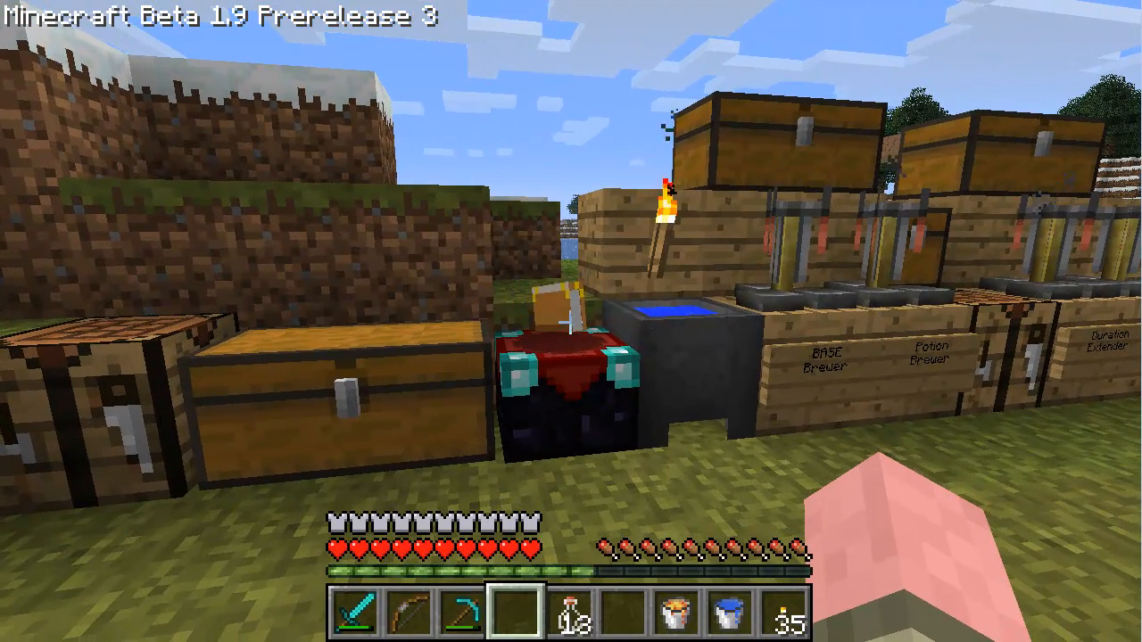
Step: Save and quit the world, then open the texture pack list from the title screen
{"action": "key", "text": "Escape"}
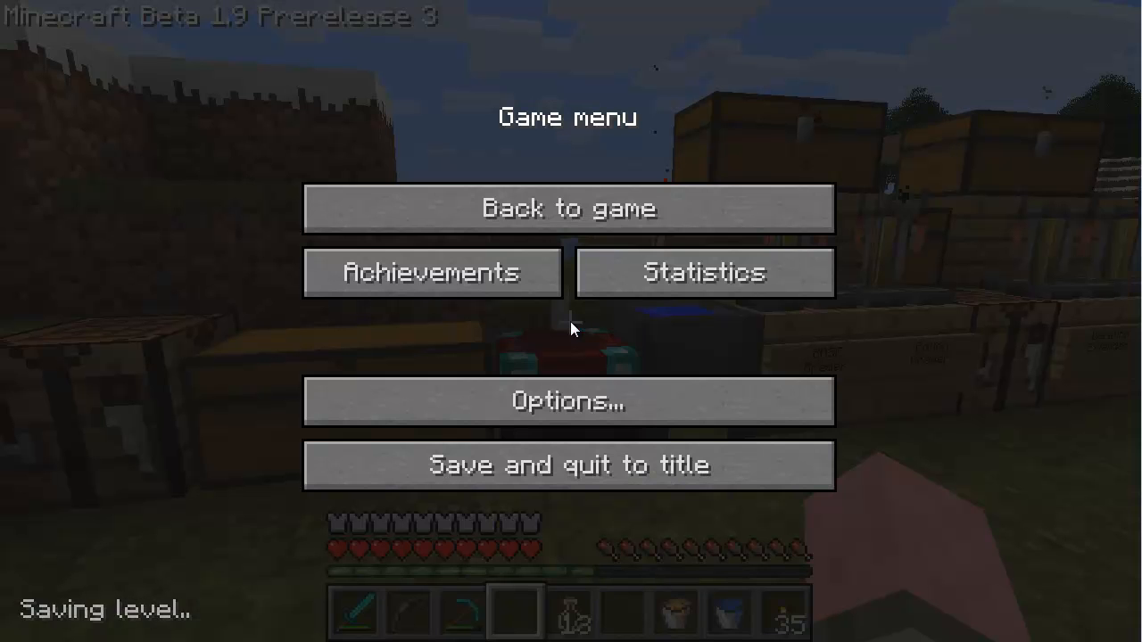
{"action": "left_click", "coordinate": [569, 465]}
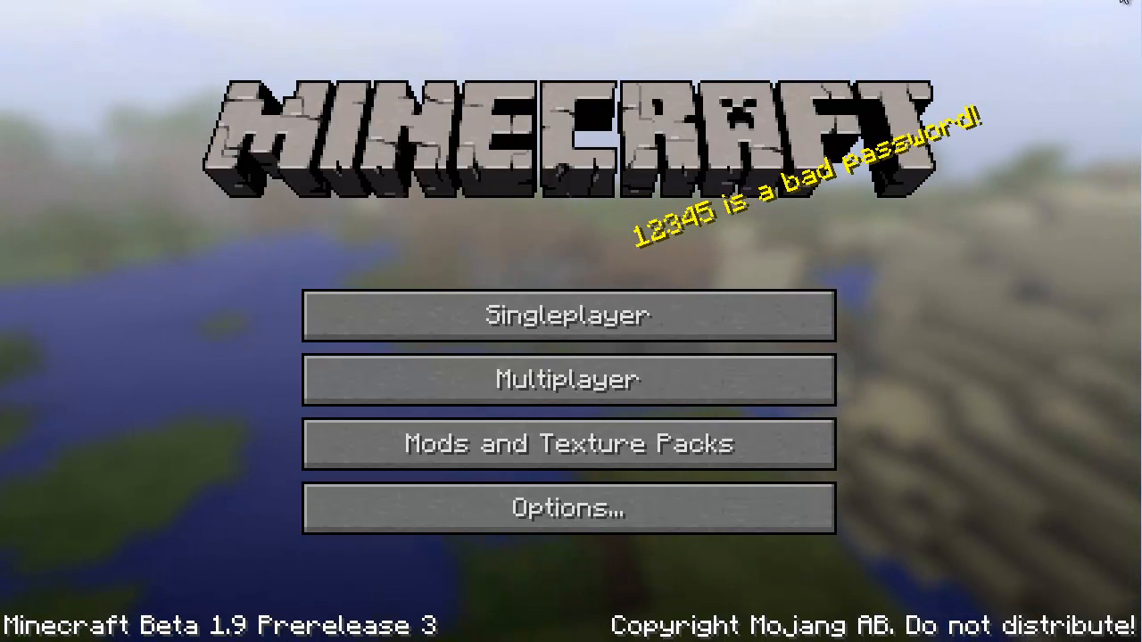
{"action": "mouse_move", "coordinate": [991, 300]}
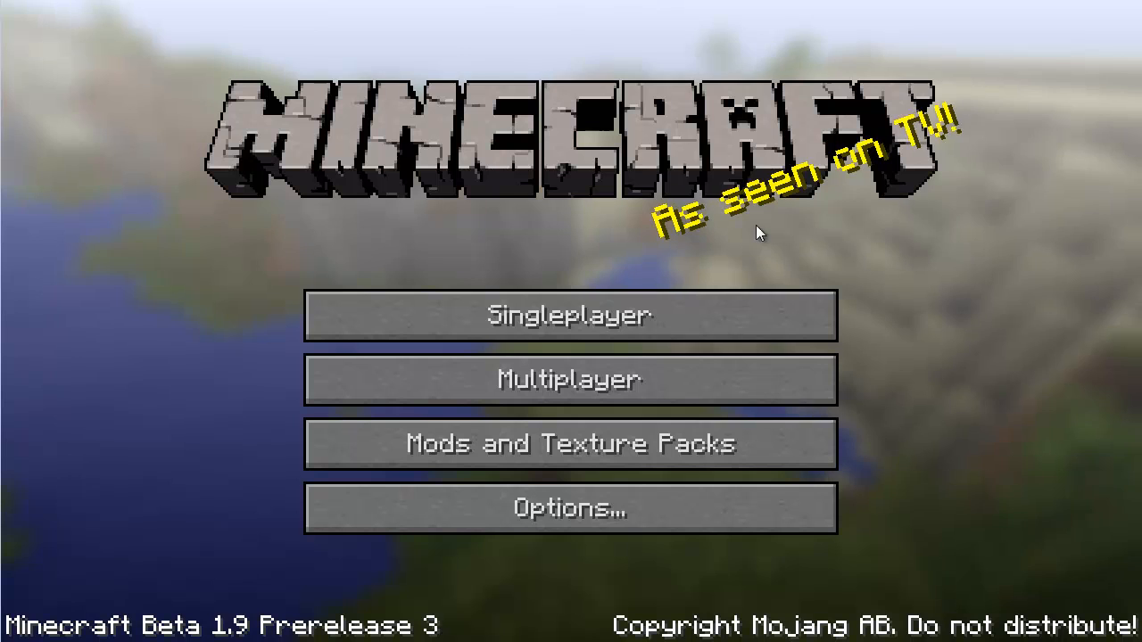
{"action": "mouse_move", "coordinate": [621, 458]}
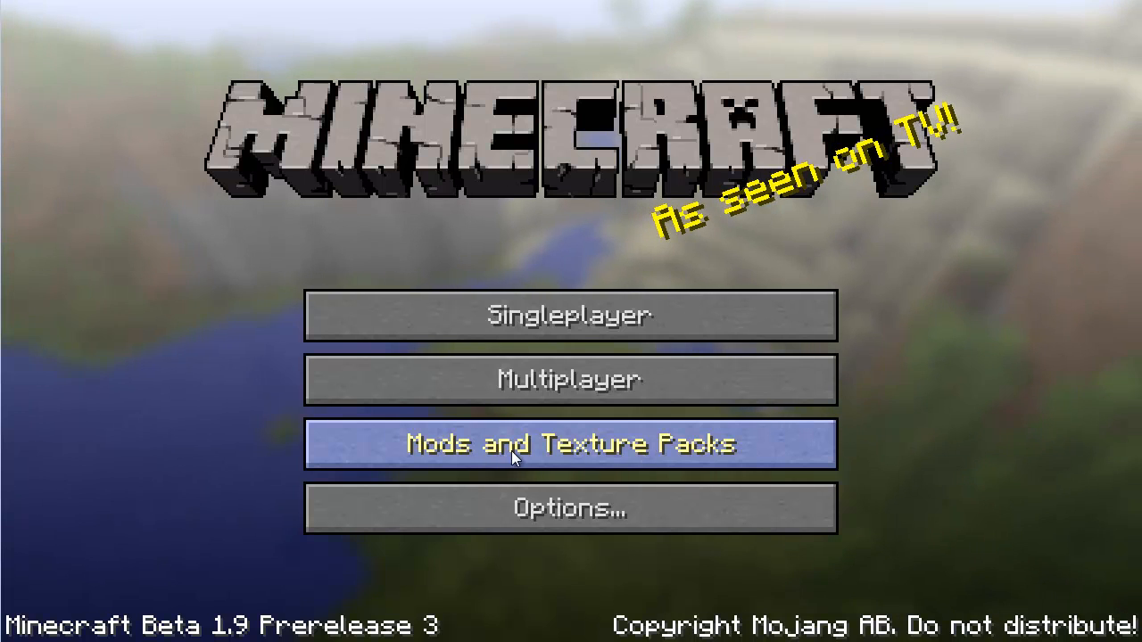
{"action": "mouse_move", "coordinate": [611, 458]}
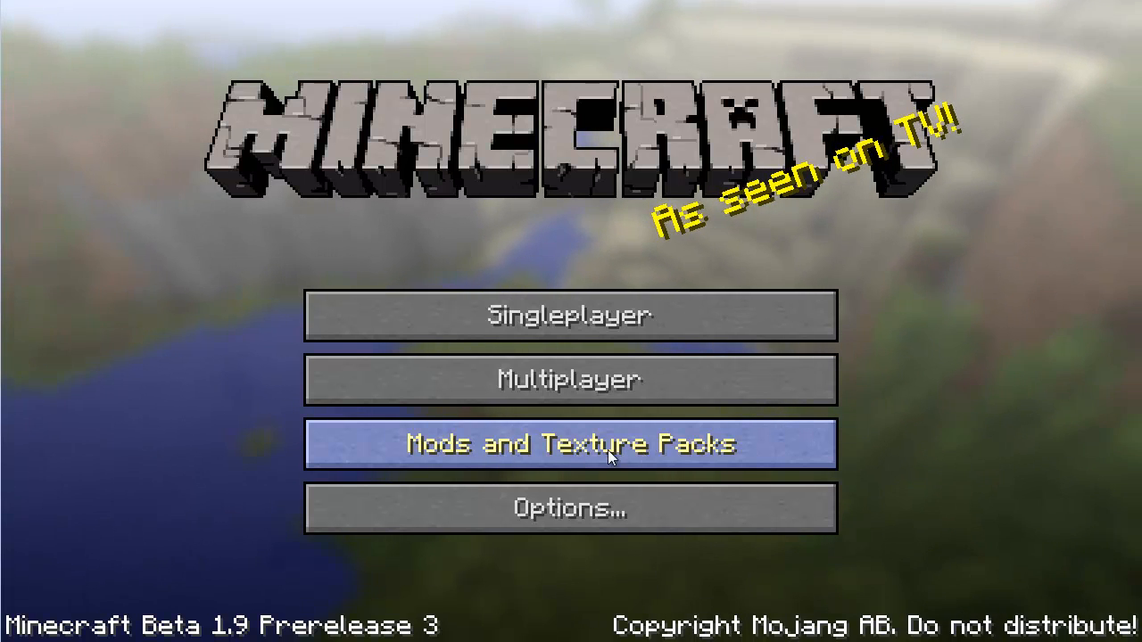
{"action": "left_click", "coordinate": [570, 443]}
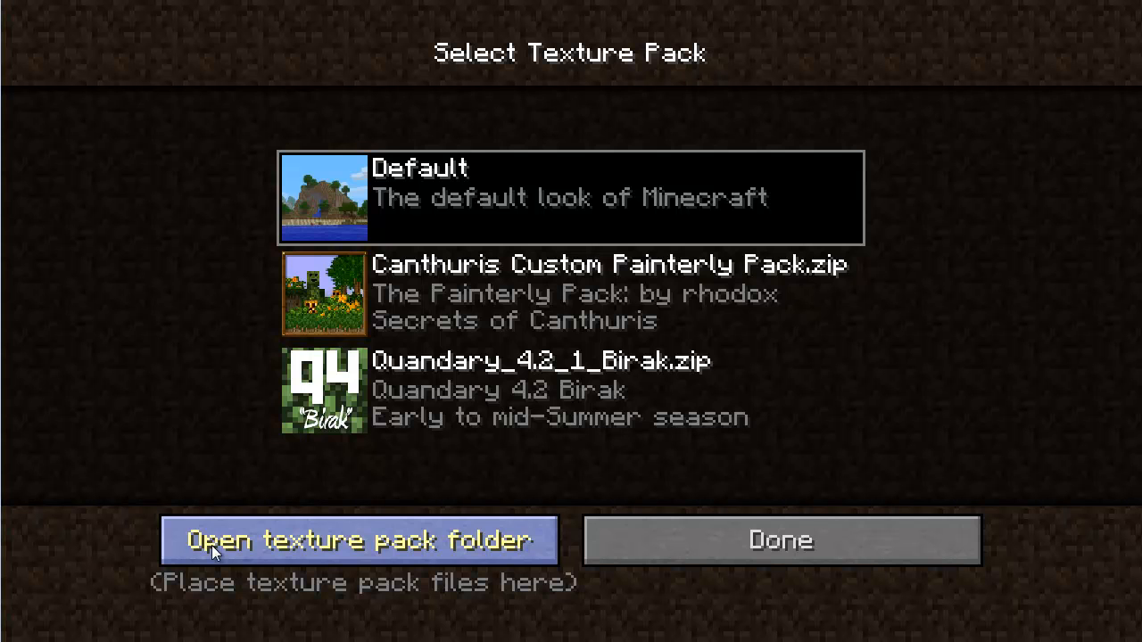
{"action": "mouse_move", "coordinate": [399, 551]}
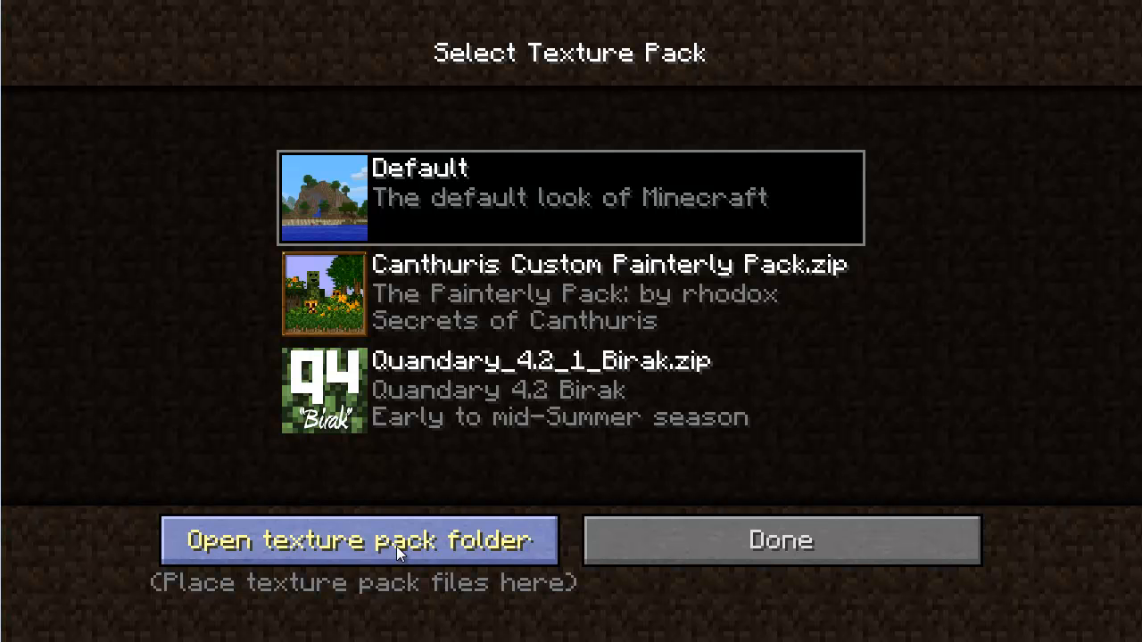
Step: Go from the texture pack folder to .minecraft\bin and select minecraft.jar
{"action": "left_click", "coordinate": [362, 539]}
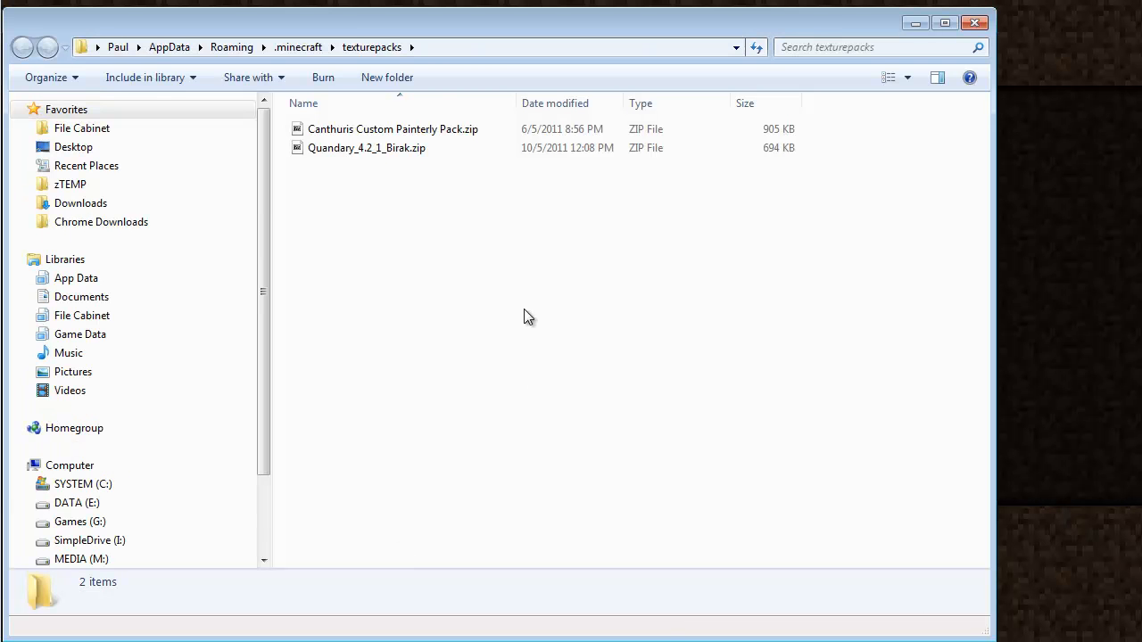
{"action": "mouse_move", "coordinate": [406, 67]}
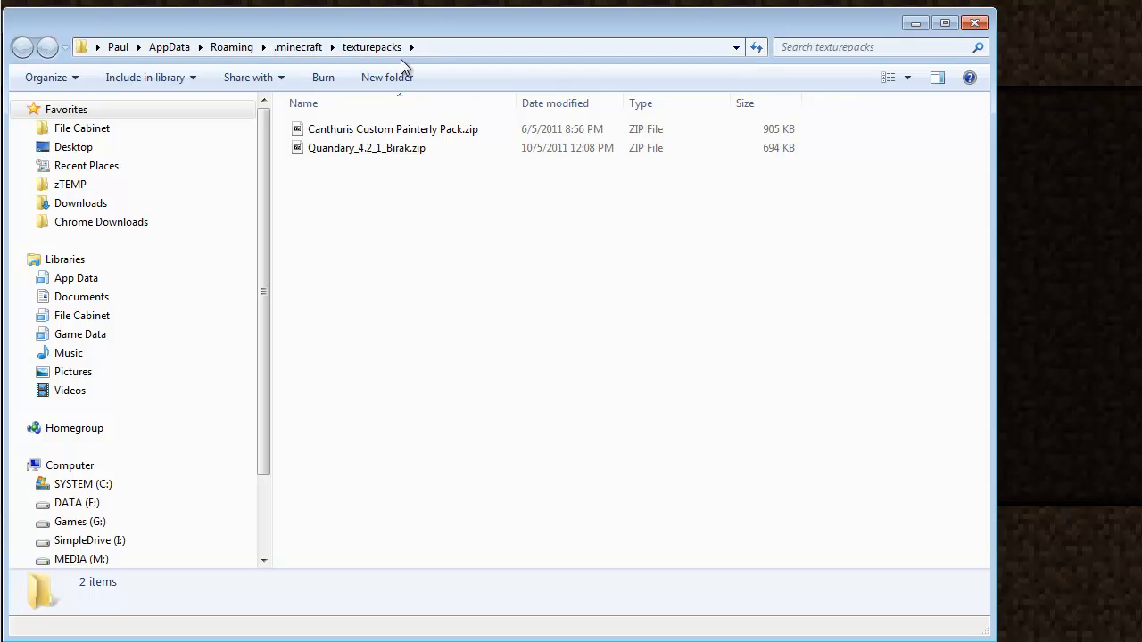
{"action": "mouse_move", "coordinate": [370, 185]}
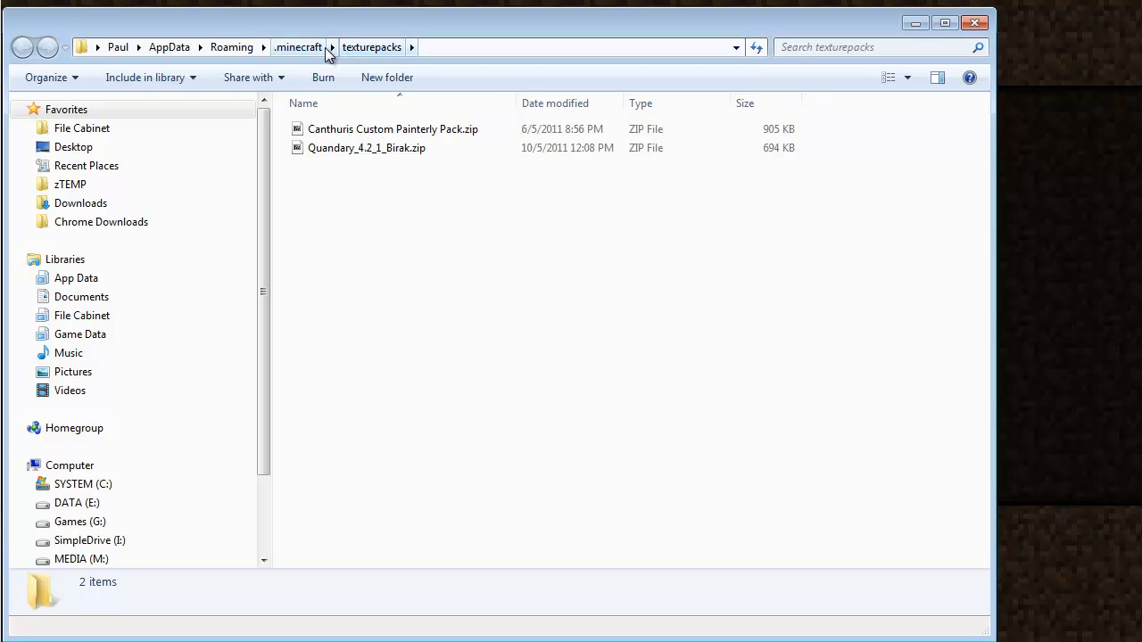
{"action": "left_click", "coordinate": [299, 46]}
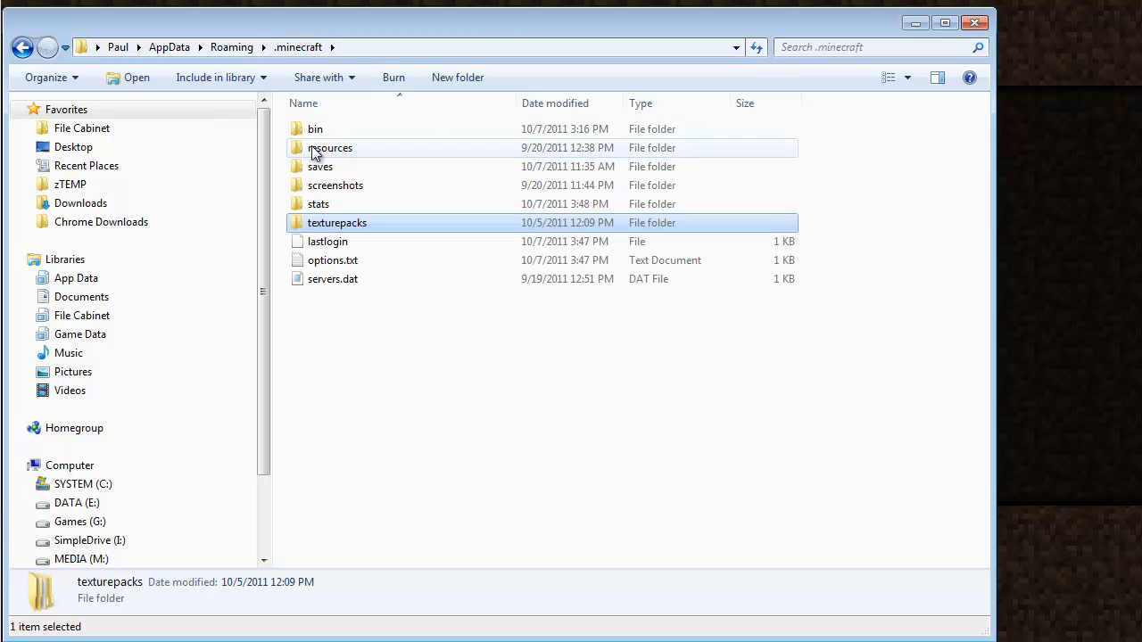
{"action": "left_click", "coordinate": [315, 129]}
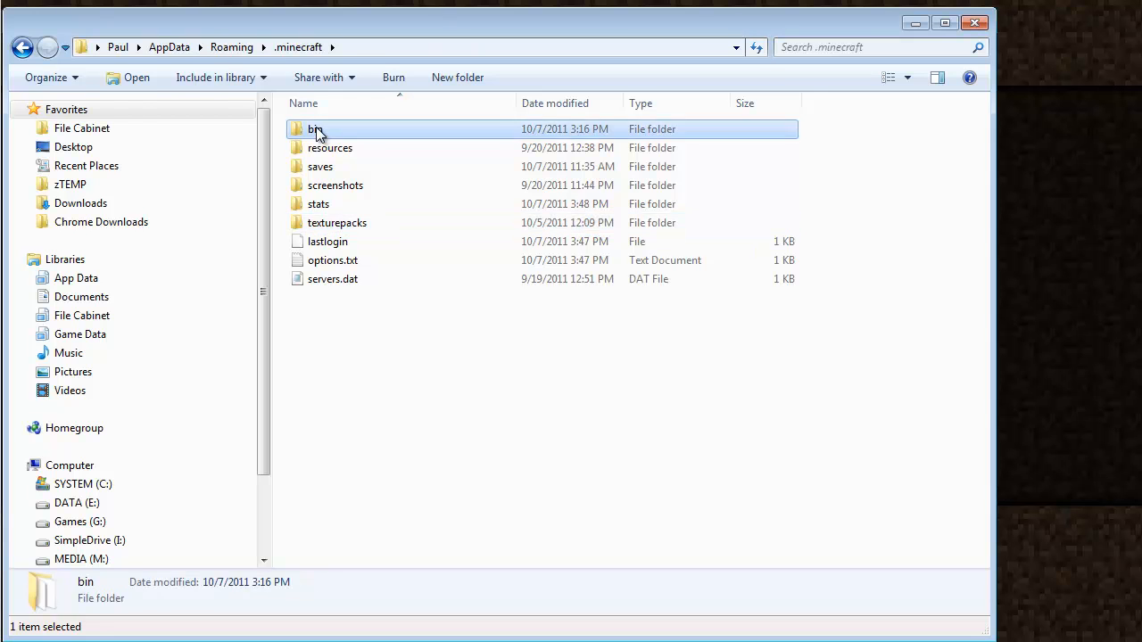
{"action": "double_click", "coordinate": [314, 129]}
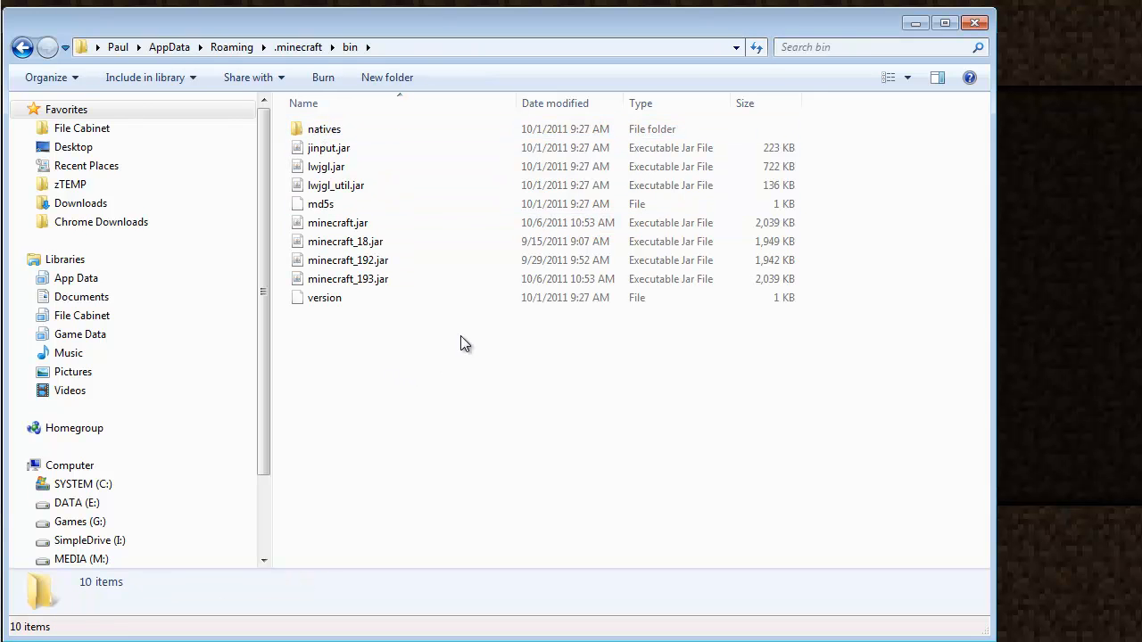
{"action": "mouse_move", "coordinate": [463, 285]}
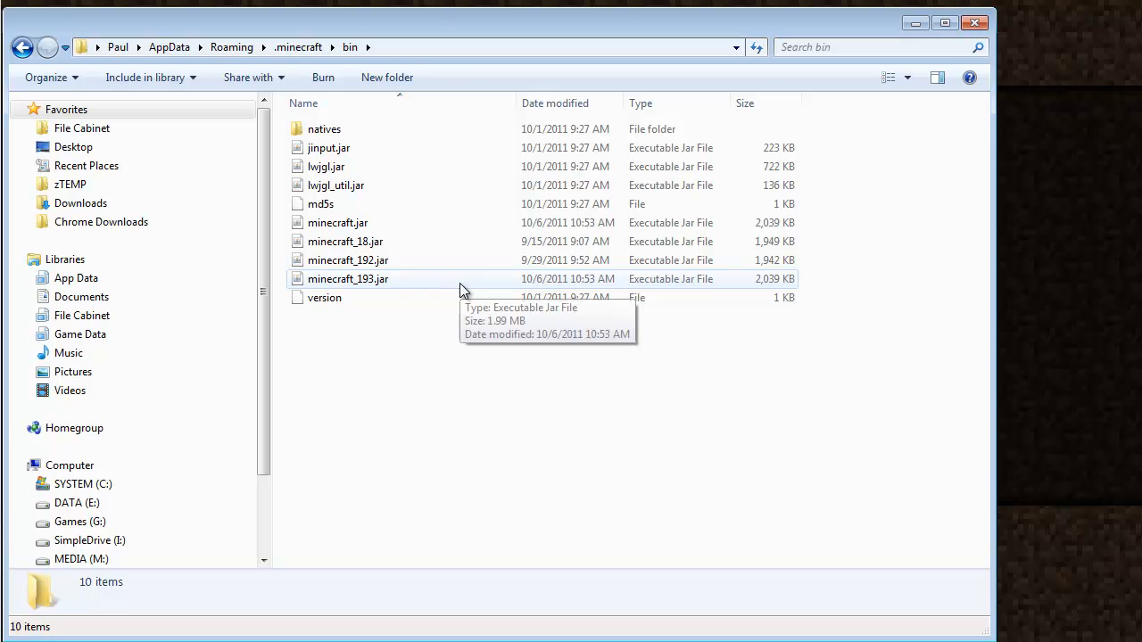
{"action": "mouse_move", "coordinate": [442, 359]}
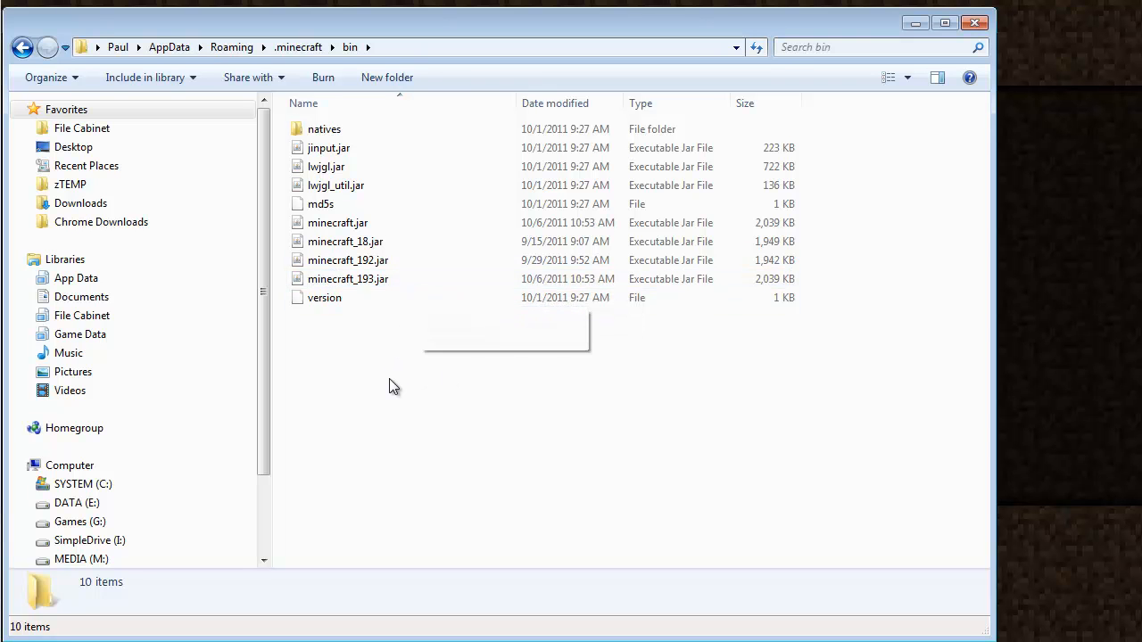
{"action": "mouse_move", "coordinate": [444, 386]}
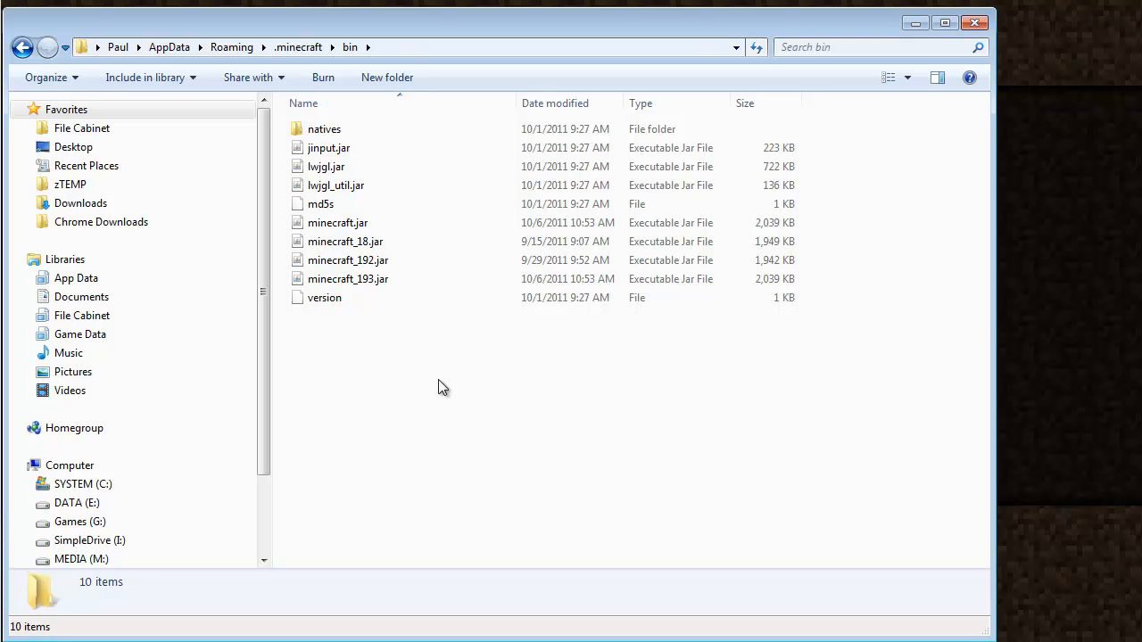
{"action": "mouse_move", "coordinate": [843, 352]}
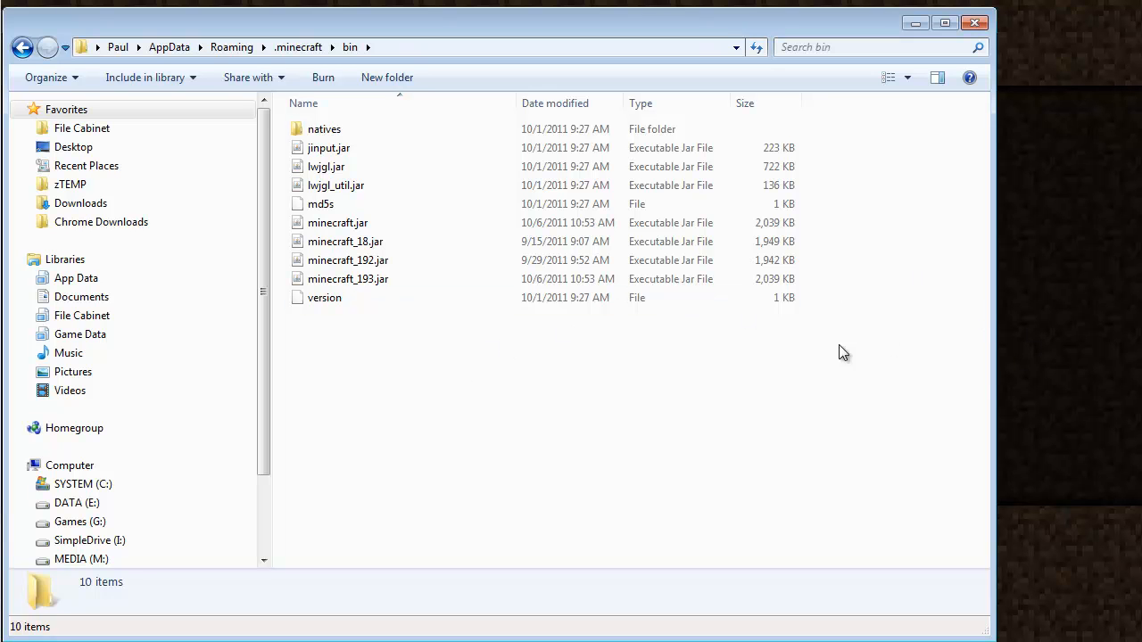
{"action": "mouse_move", "coordinate": [946, 502]}
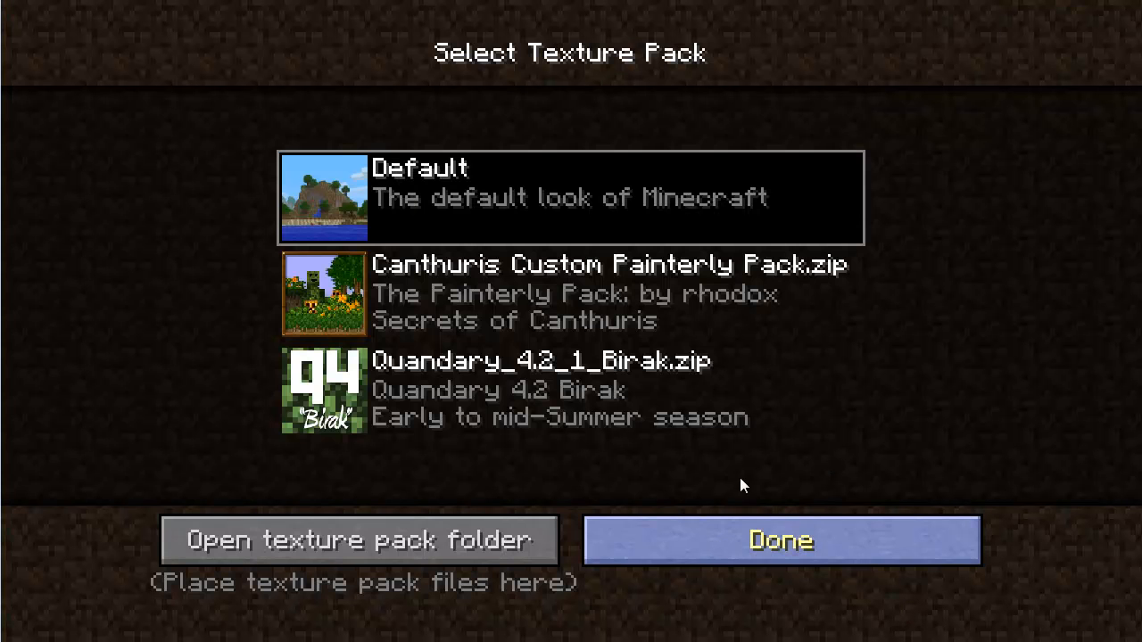
{"action": "left_click", "coordinate": [362, 540]}
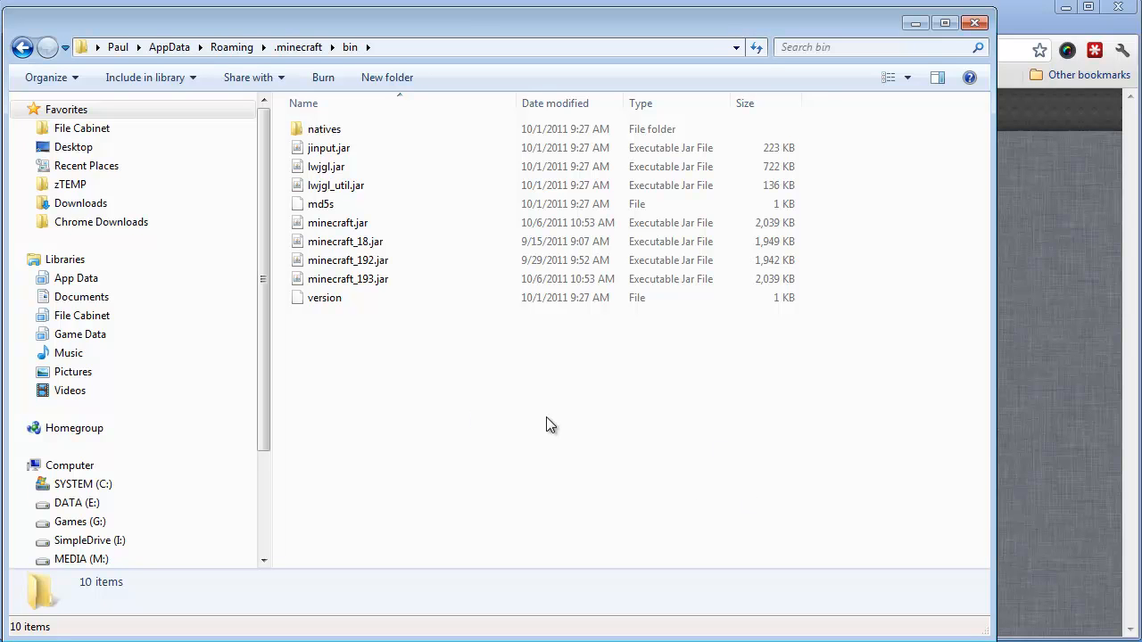
{"action": "mouse_move", "coordinate": [449, 362]}
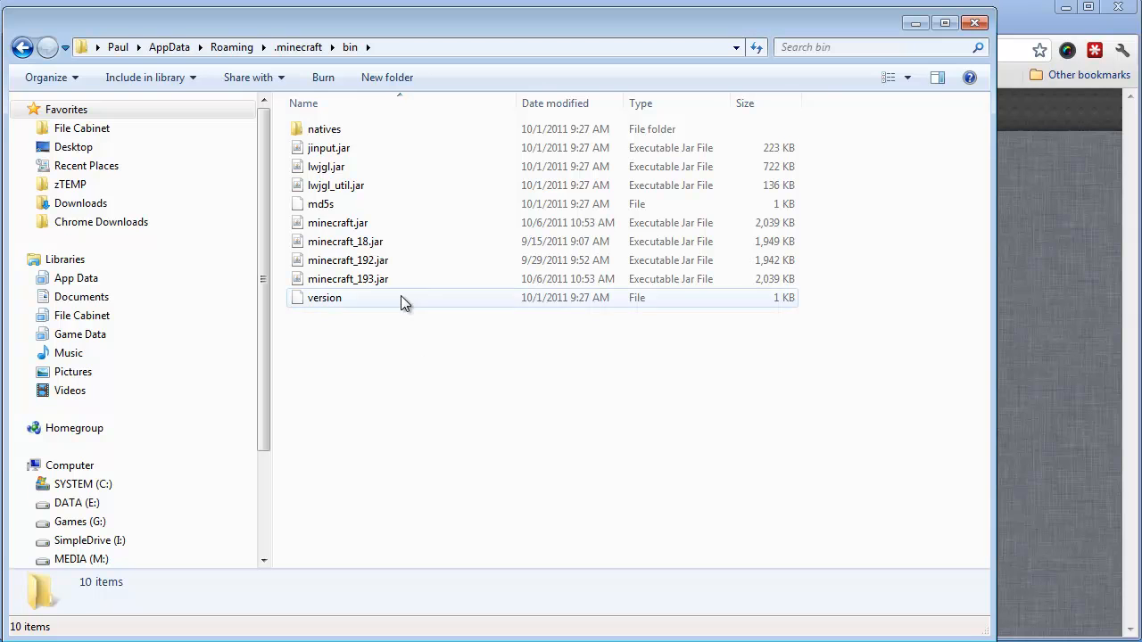
{"action": "left_click", "coordinate": [338, 222]}
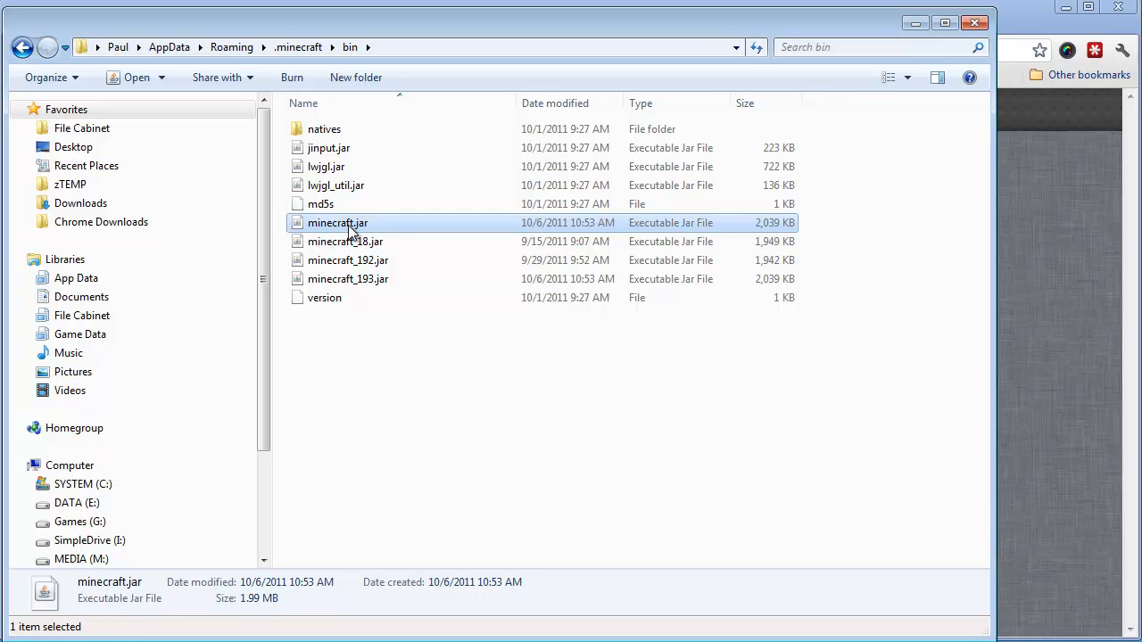
{"action": "mouse_move", "coordinate": [346, 241]}
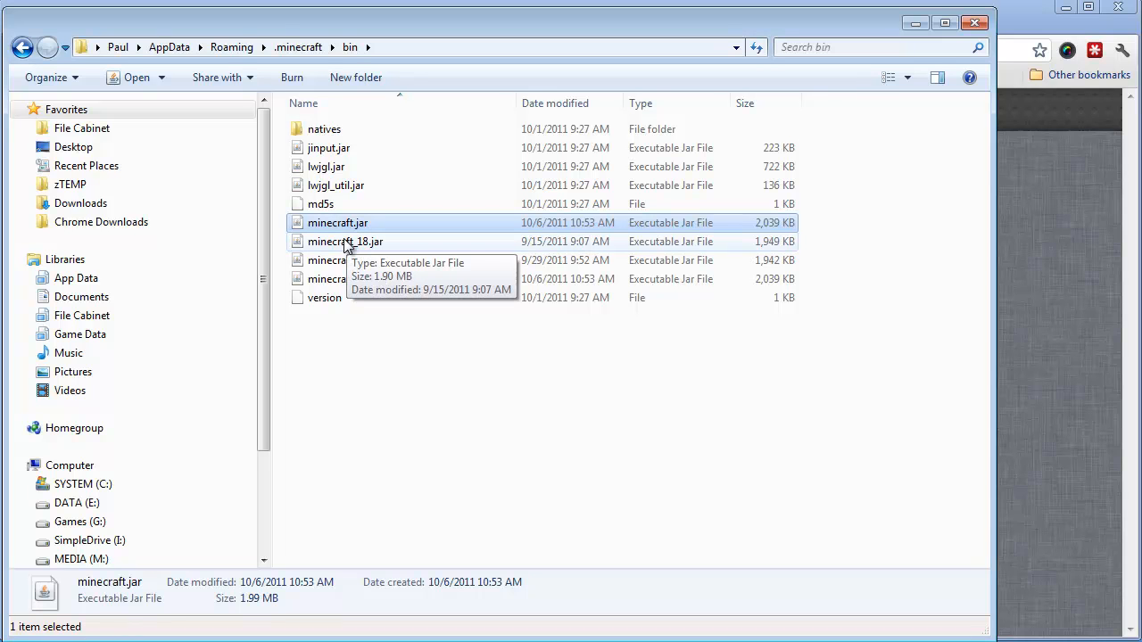
{"action": "mouse_move", "coordinate": [338, 223]}
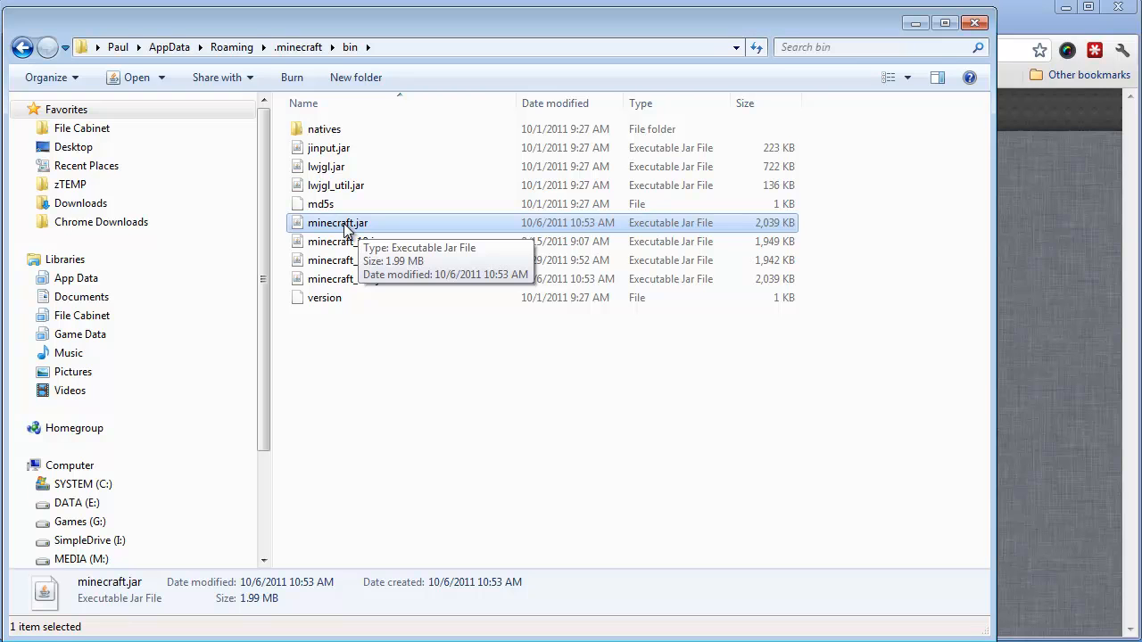
{"action": "mouse_move", "coordinate": [364, 228]}
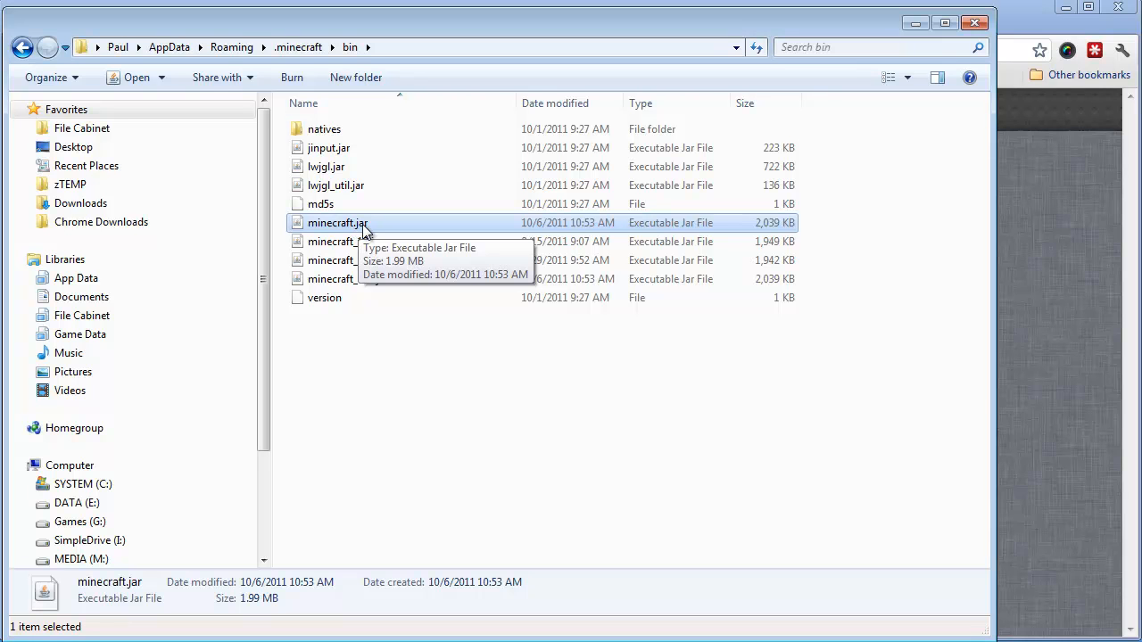
Step: Open minecraft.jar as an archive through the 7-Zip context menu
{"action": "right_click", "coordinate": [337, 222]}
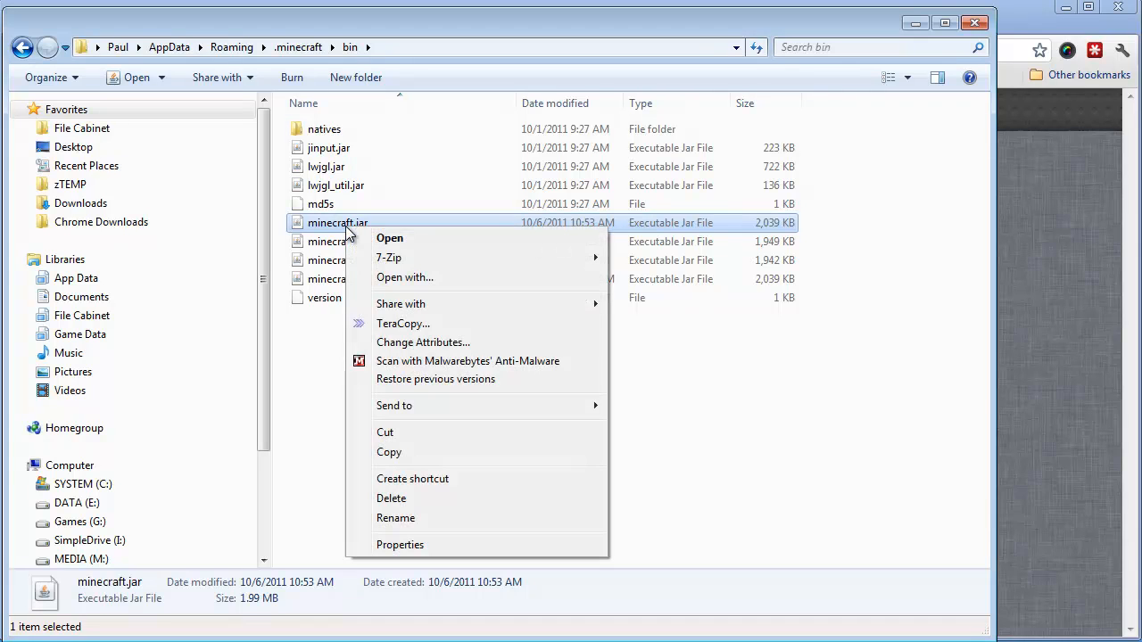
{"action": "left_click", "coordinate": [346, 241]}
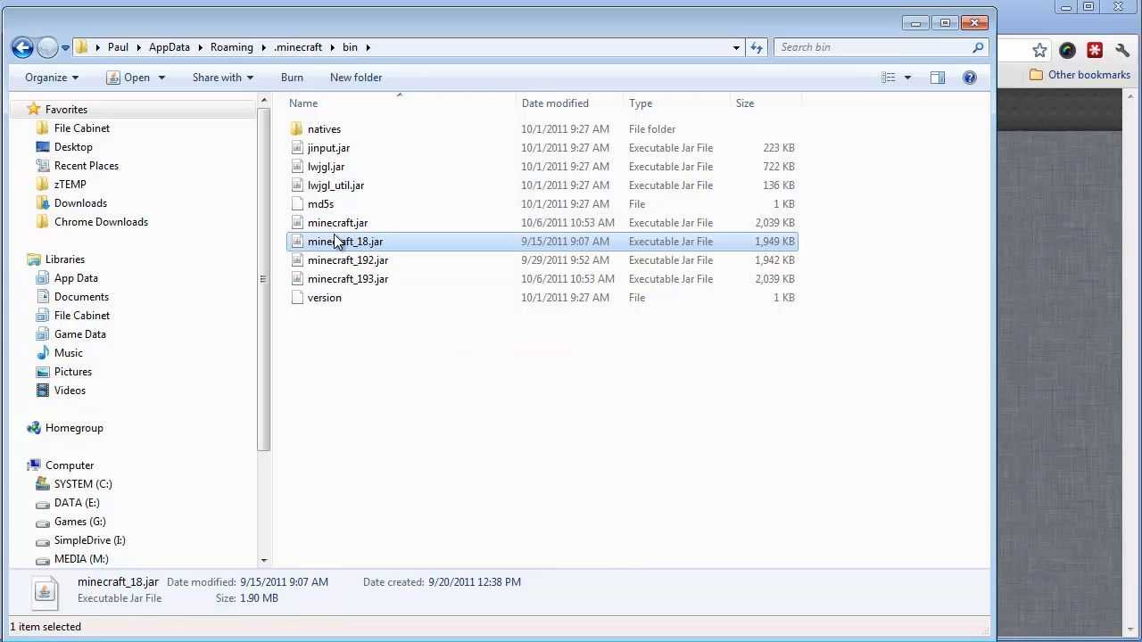
{"action": "mouse_move", "coordinate": [366, 235]}
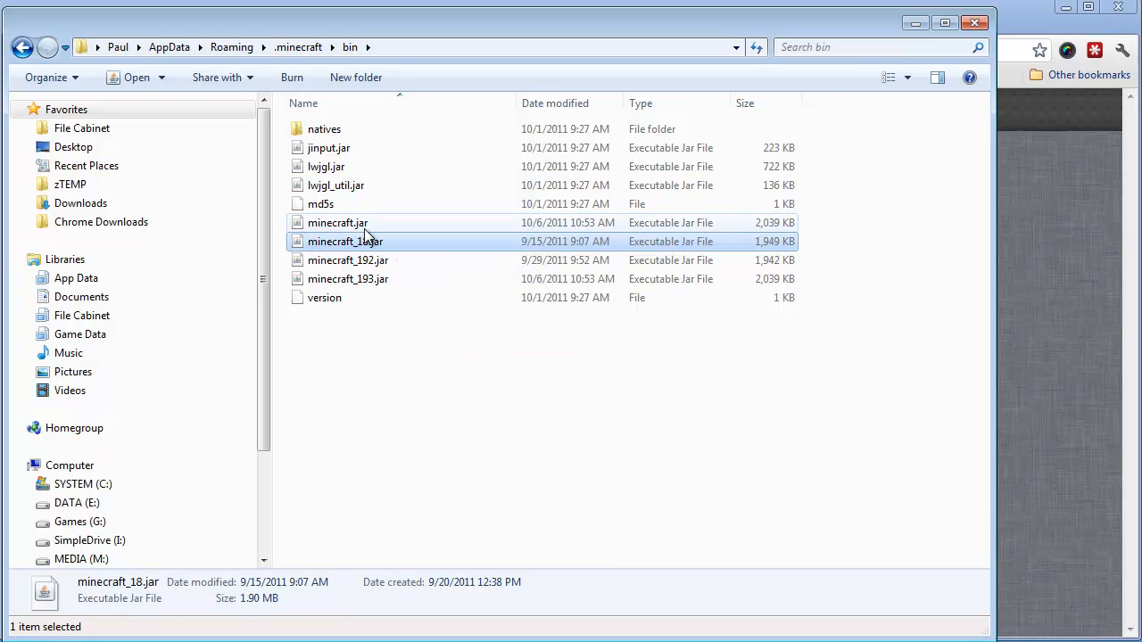
{"action": "mouse_move", "coordinate": [643, 235]}
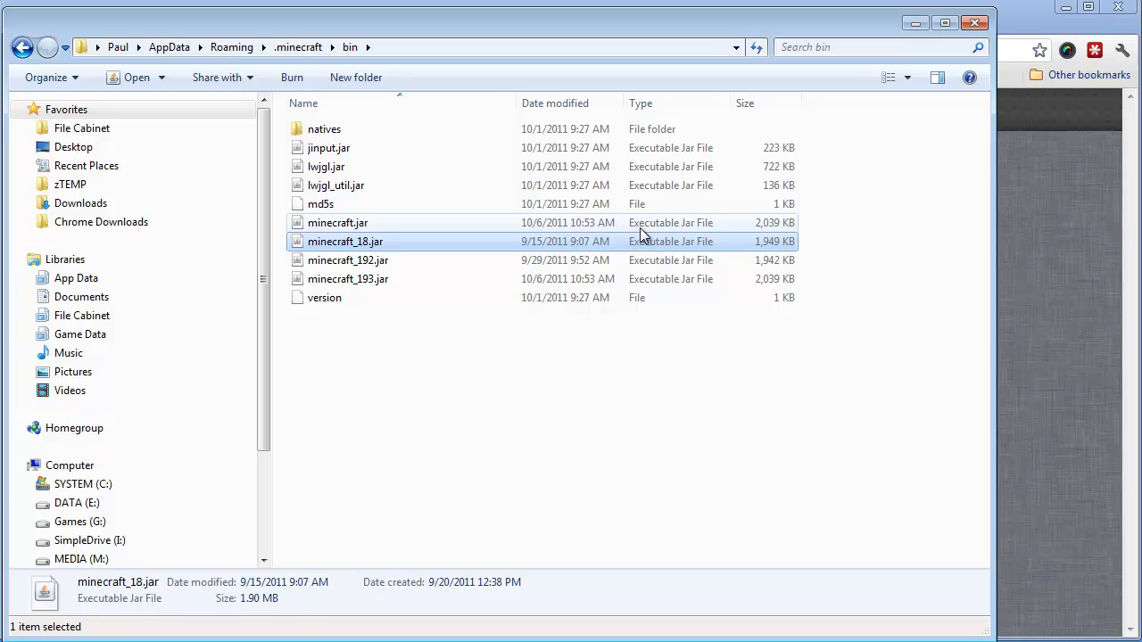
{"action": "mouse_move", "coordinate": [384, 243]}
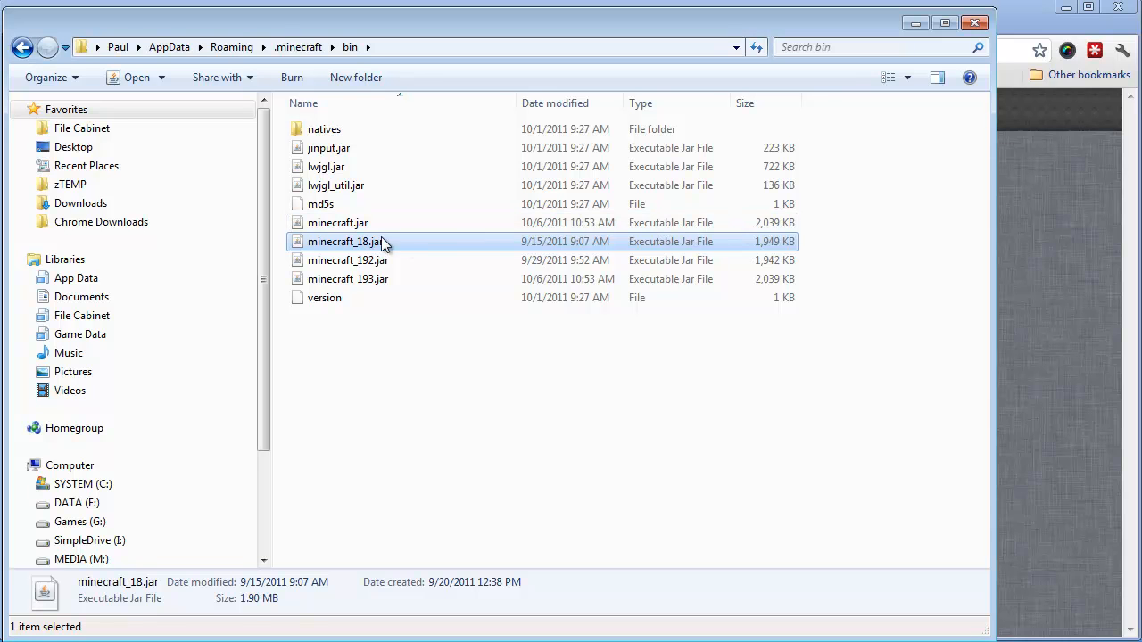
{"action": "right_click", "coordinate": [337, 222]}
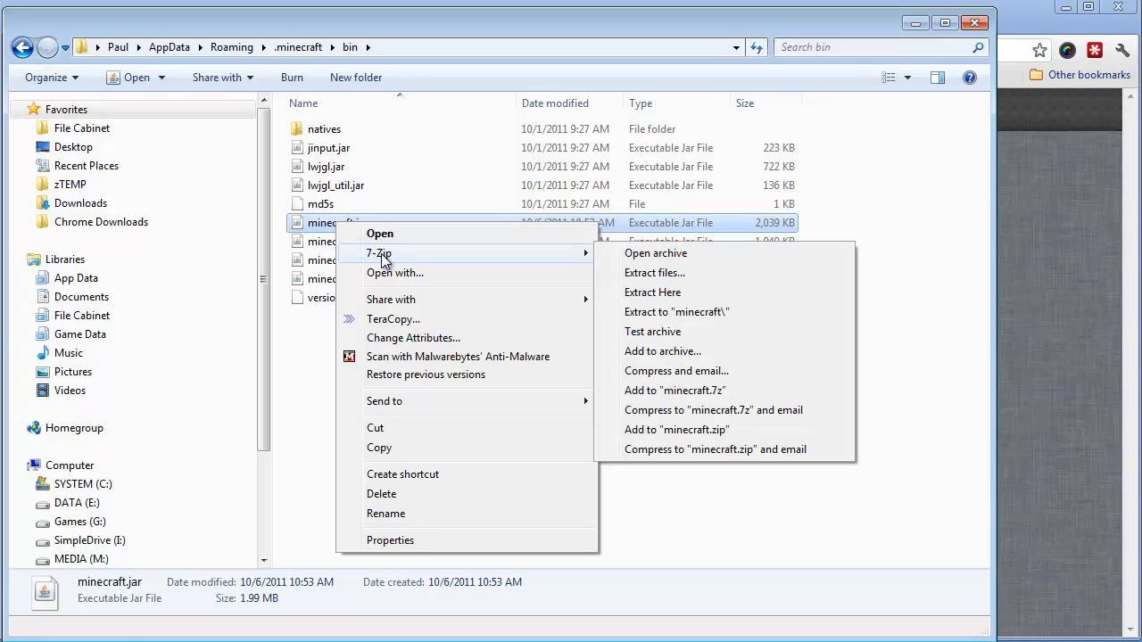
{"action": "mouse_move", "coordinate": [672, 260]}
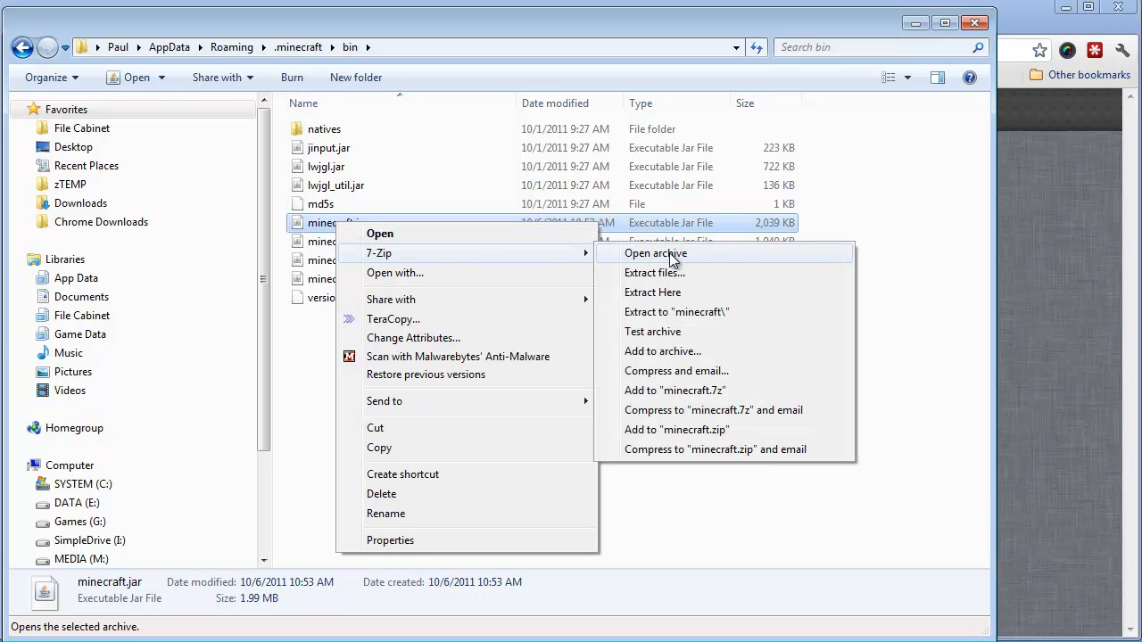
{"action": "left_click", "coordinate": [655, 253]}
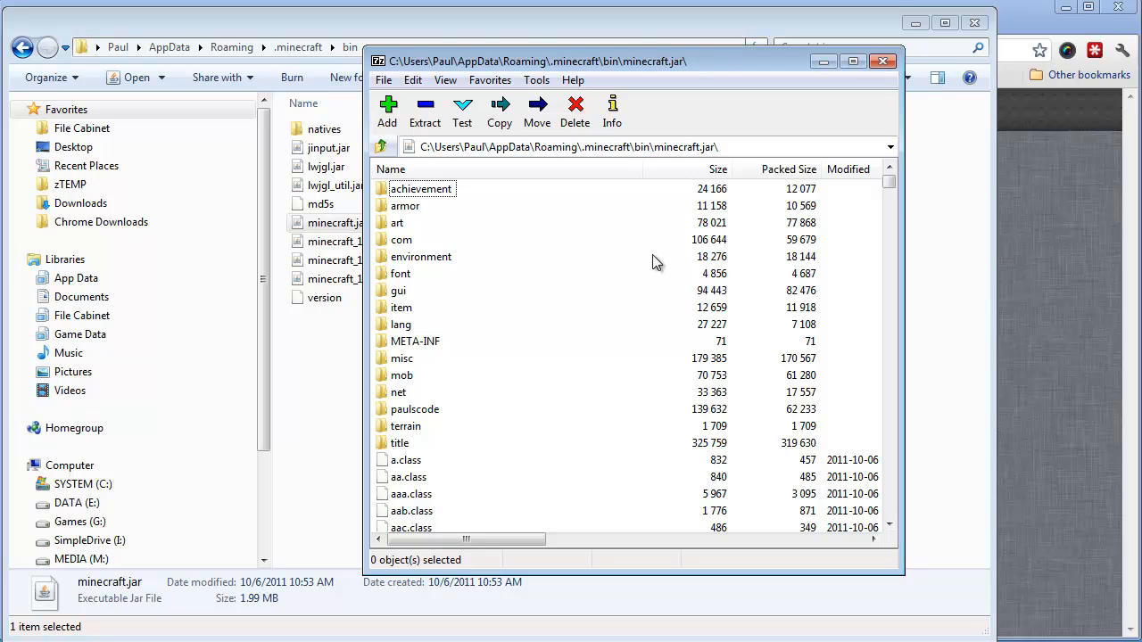
{"action": "mouse_move", "coordinate": [686, 318]}
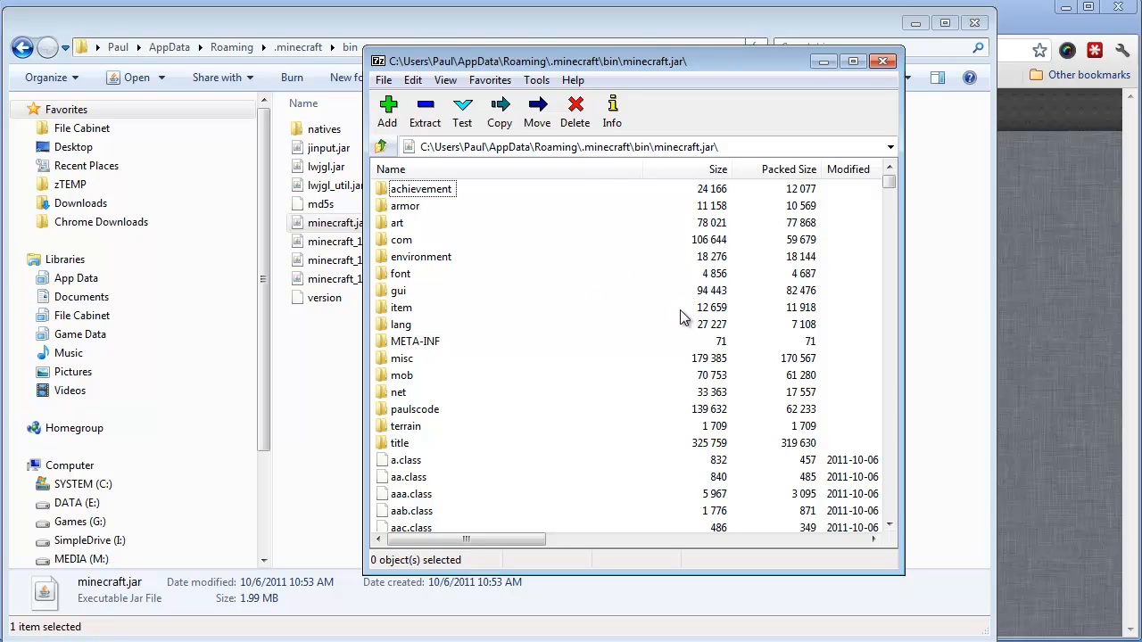
{"action": "mouse_move", "coordinate": [400, 285]}
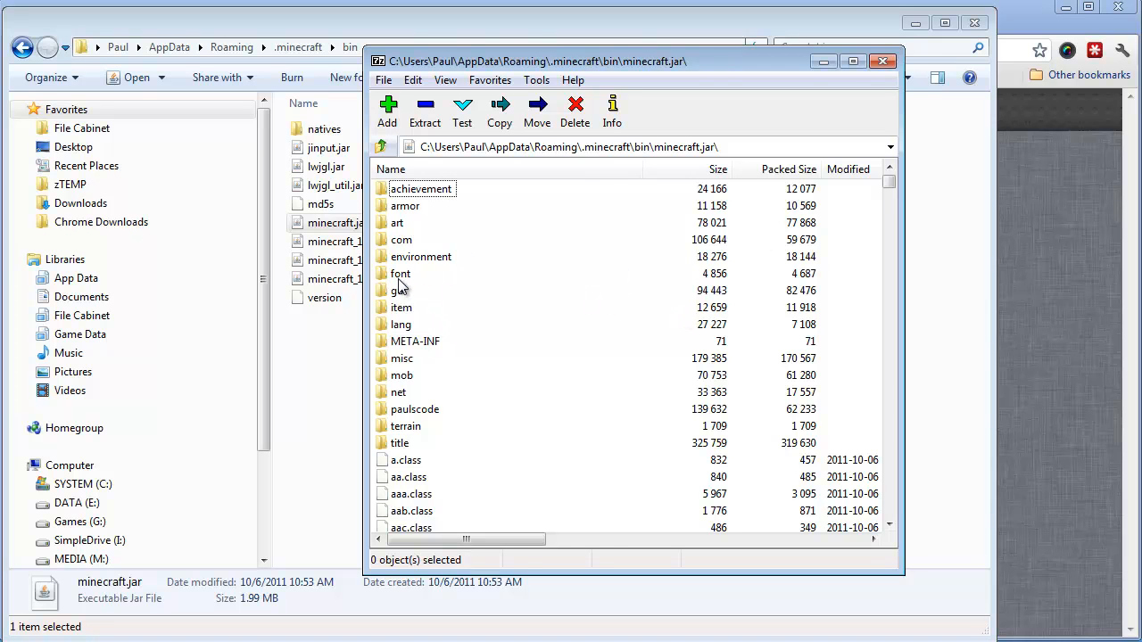
Step: Open the jar's font folder and extract alternate.png and default.png into bin
{"action": "left_click", "coordinate": [401, 273]}
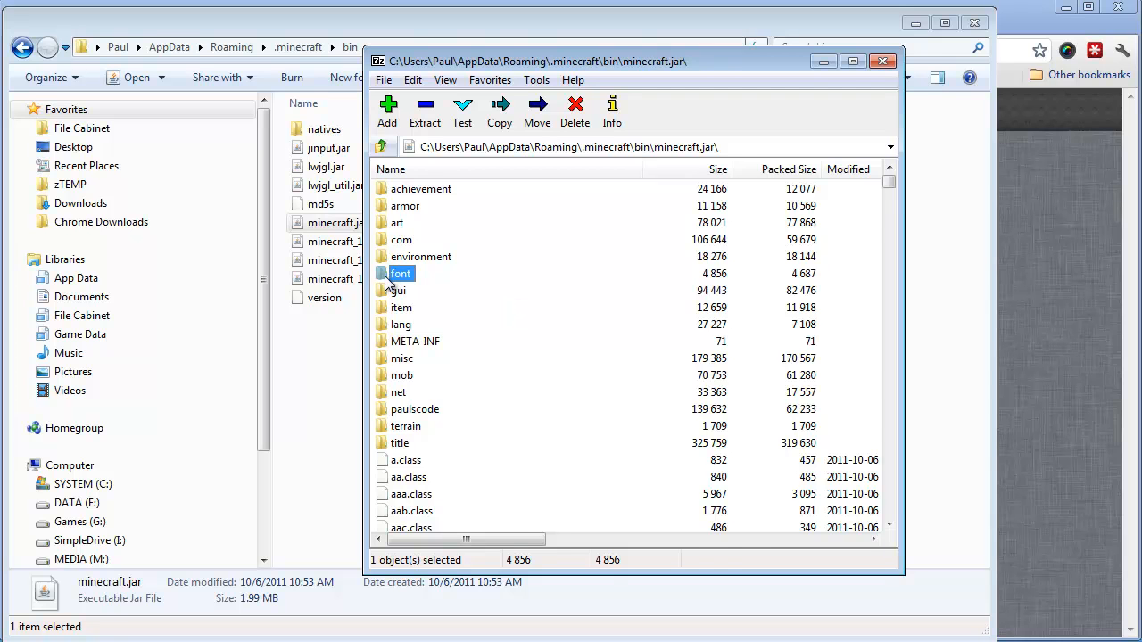
{"action": "double_click", "coordinate": [400, 273]}
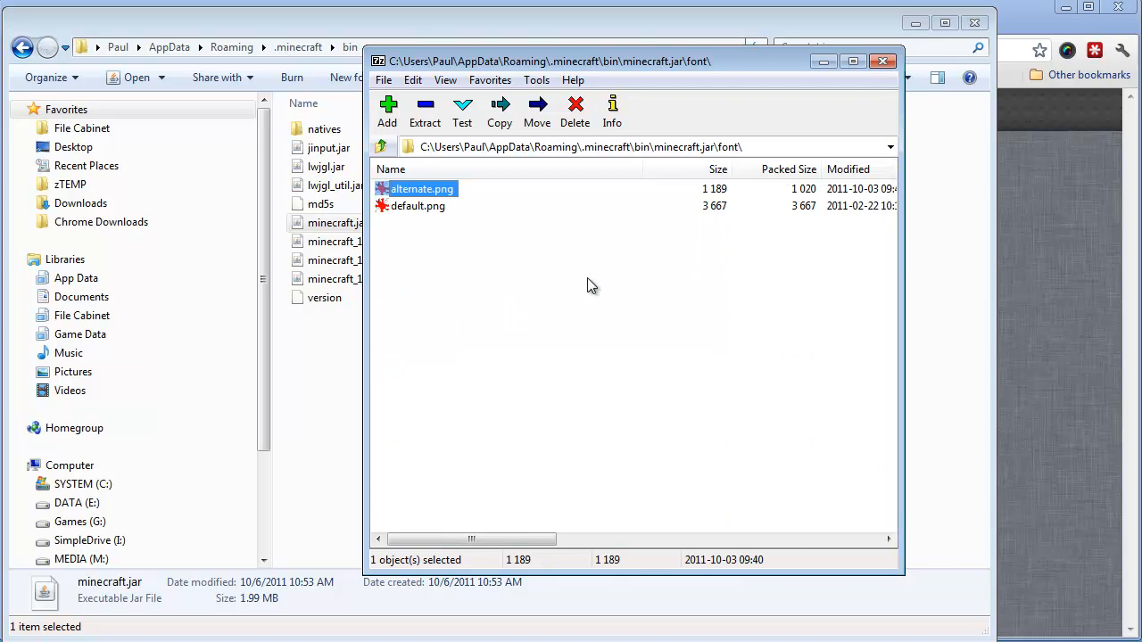
{"action": "mouse_move", "coordinate": [424, 207]}
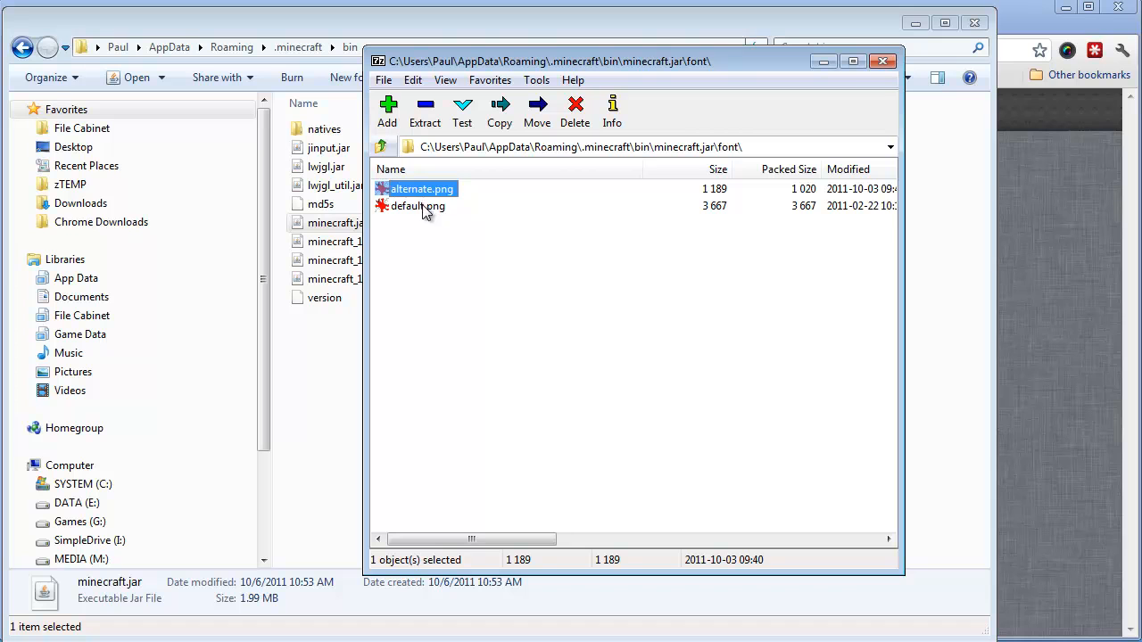
{"action": "left_click", "coordinate": [417, 206]}
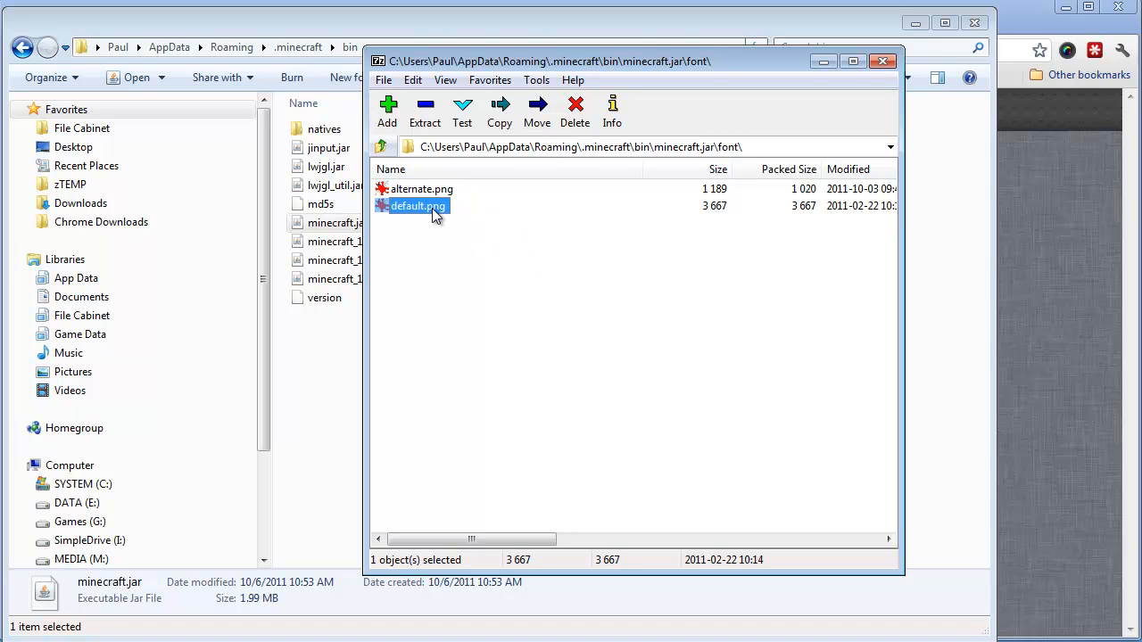
{"action": "mouse_move", "coordinate": [401, 216]}
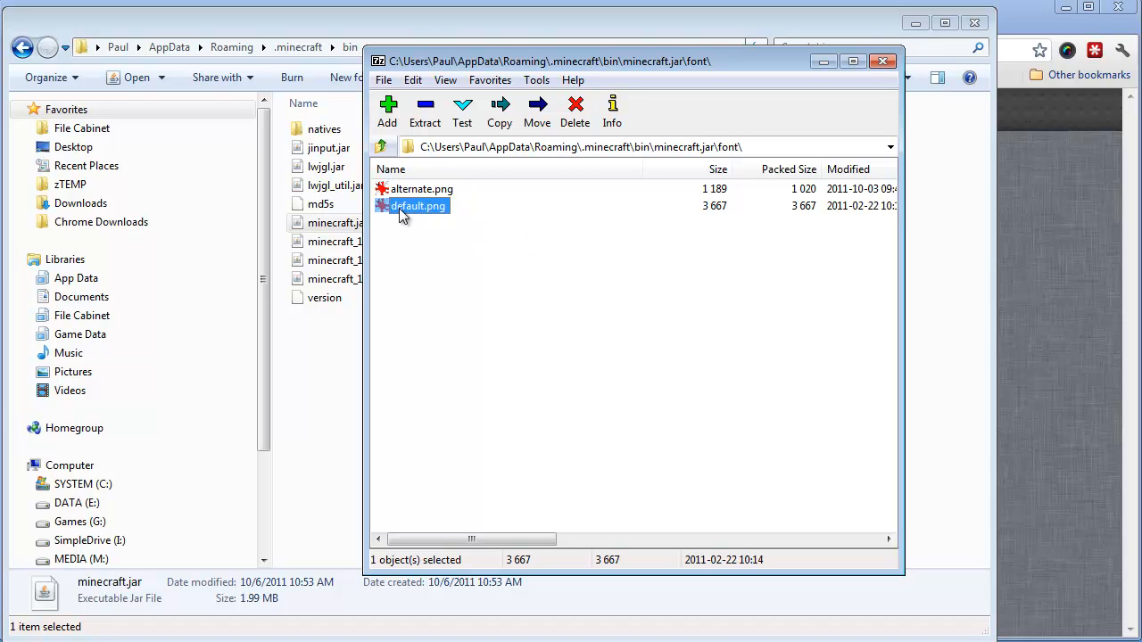
{"action": "mouse_move", "coordinate": [458, 212]}
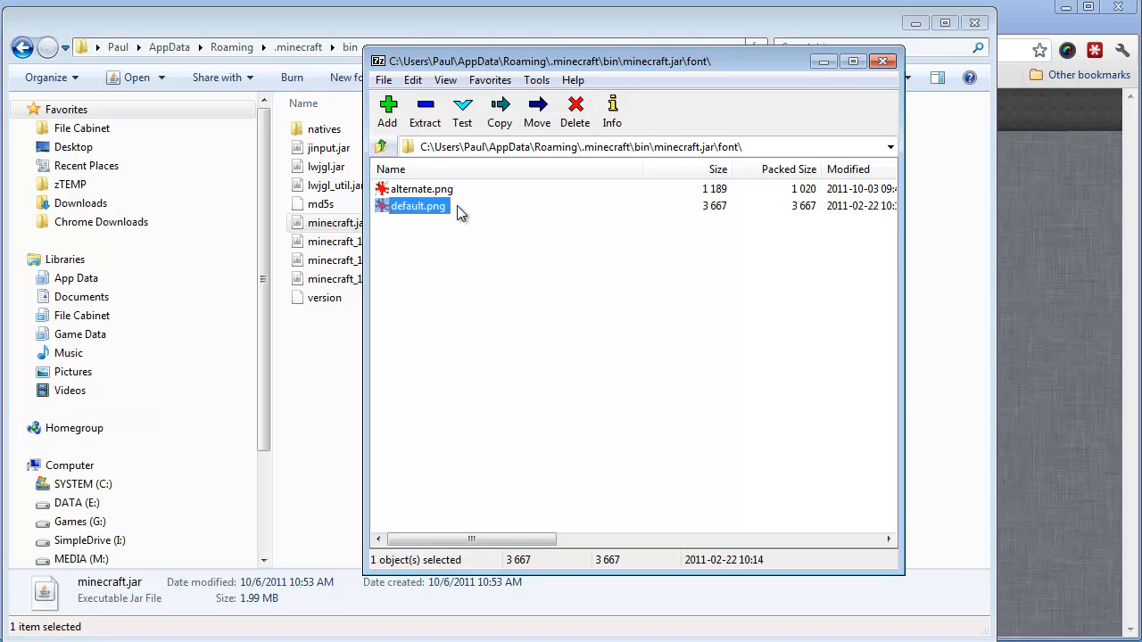
{"action": "left_click", "coordinate": [421, 188]}
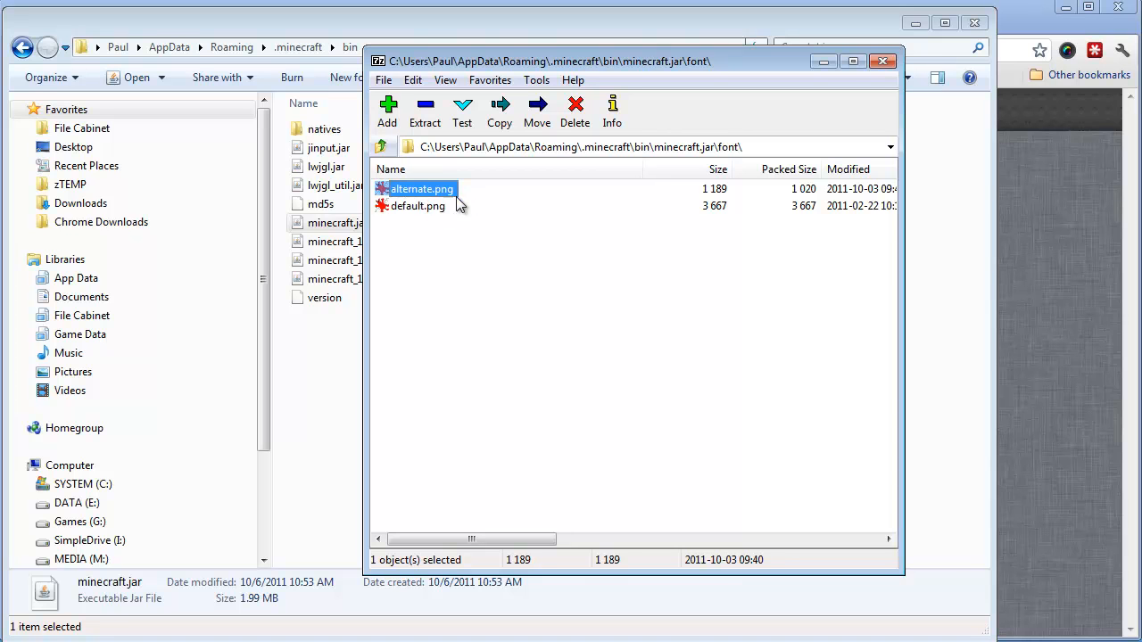
{"action": "left_click", "coordinate": [417, 207]}
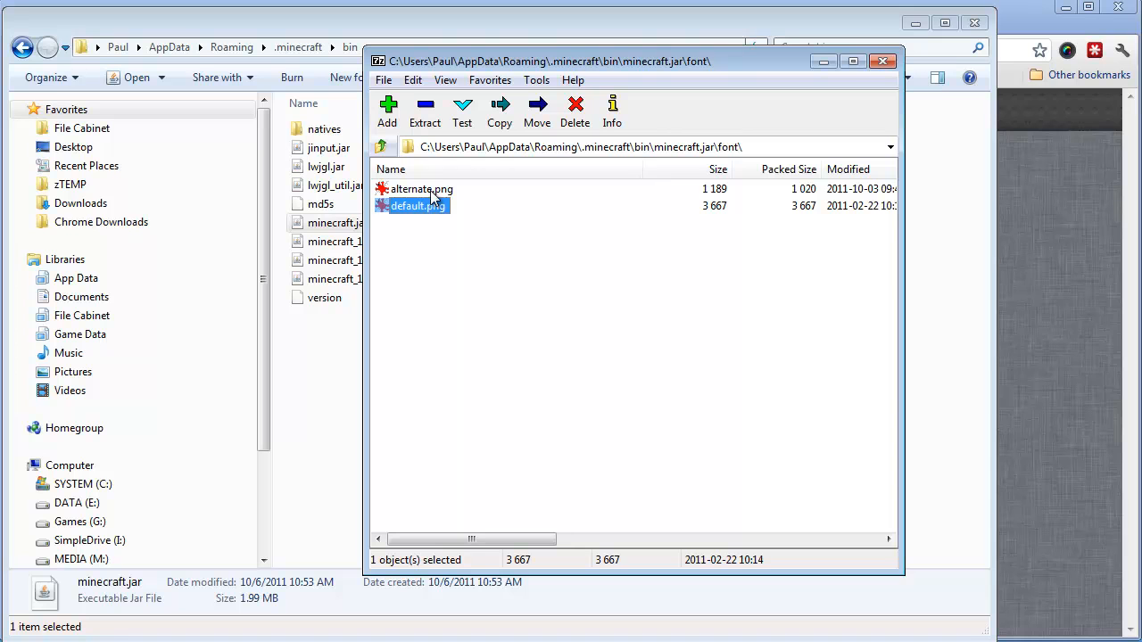
{"action": "left_click", "coordinate": [421, 189]}
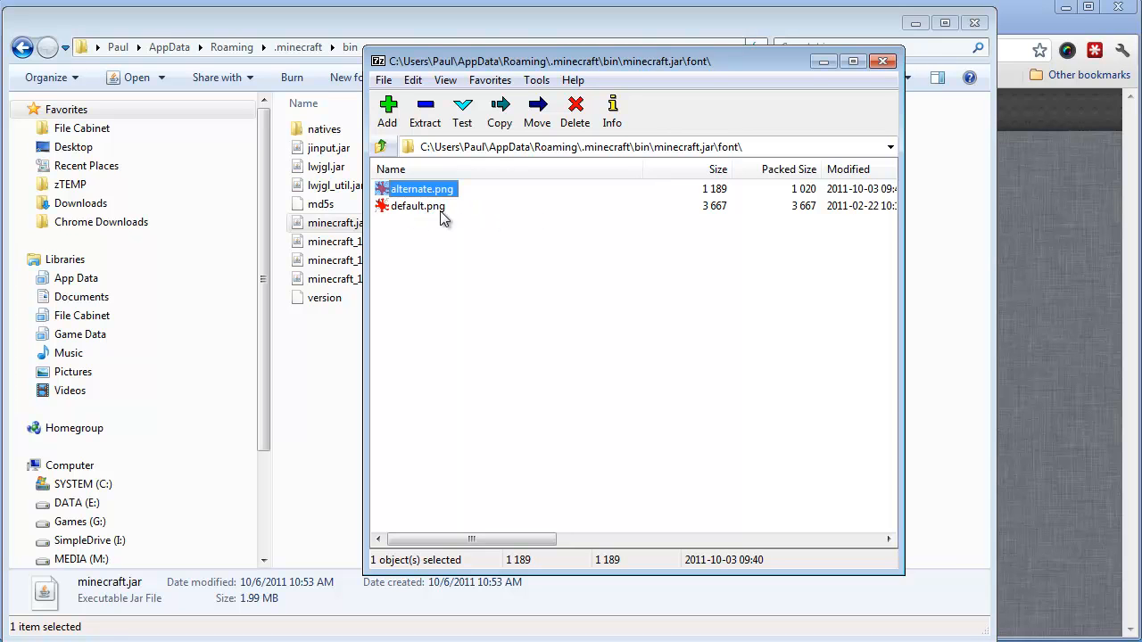
{"action": "left_click", "coordinate": [417, 207]}
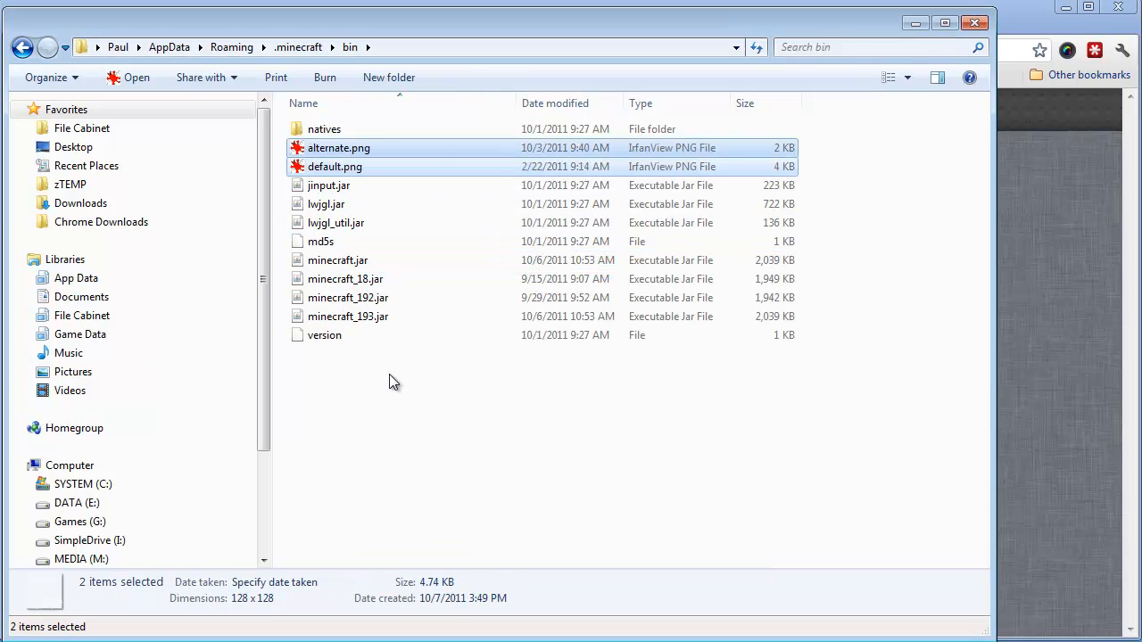
{"action": "left_click", "coordinate": [671, 403]}
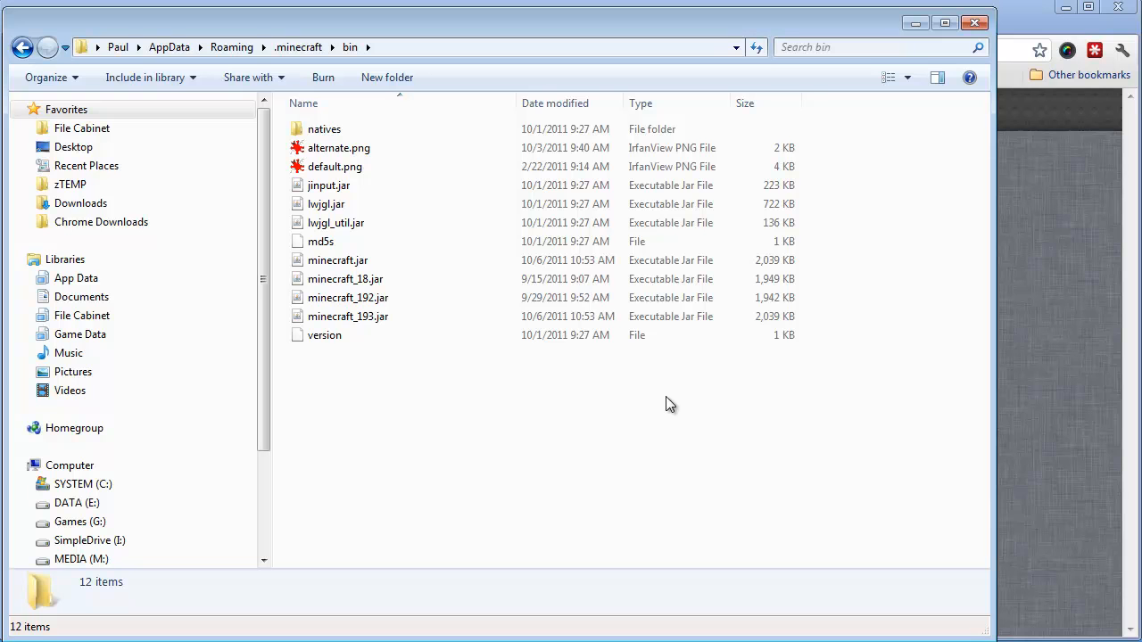
{"action": "mouse_move", "coordinate": [334, 167]}
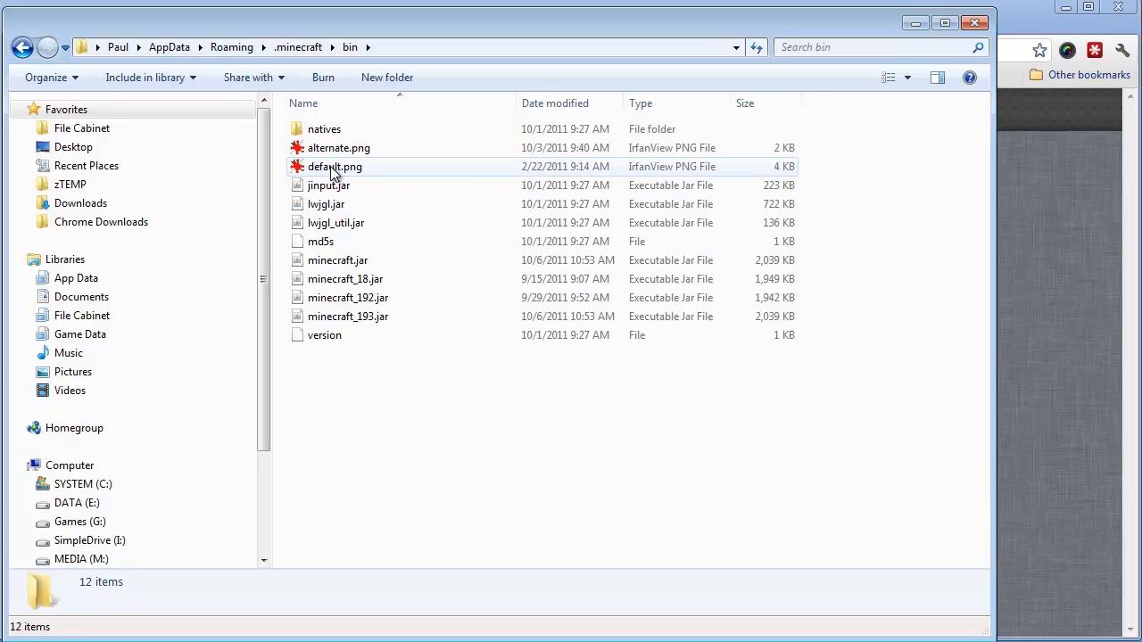
Step: Open default.png in IrfanView to view the 128×128 font glyph sheet
{"action": "double_click", "coordinate": [335, 167]}
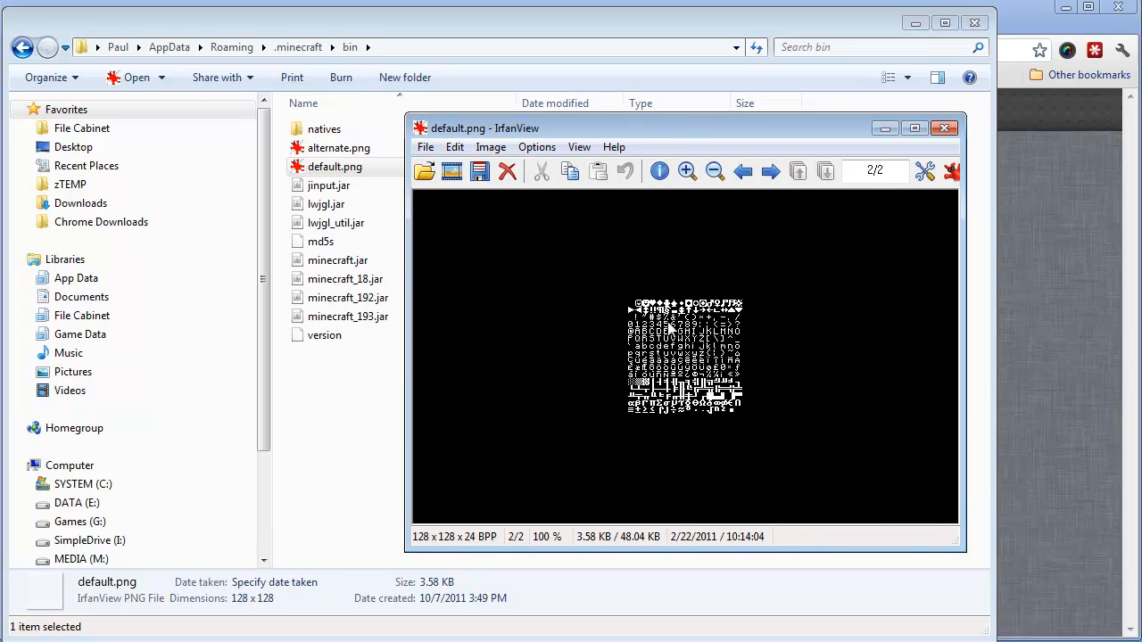
{"action": "mouse_move", "coordinate": [745, 350]}
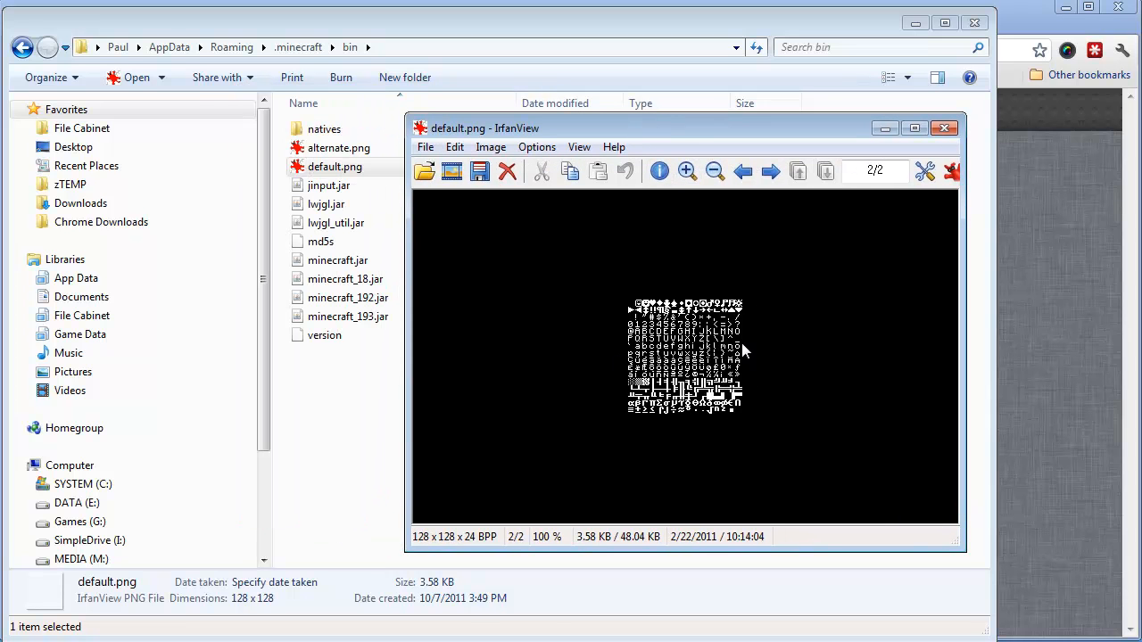
{"action": "mouse_move", "coordinate": [338, 147]}
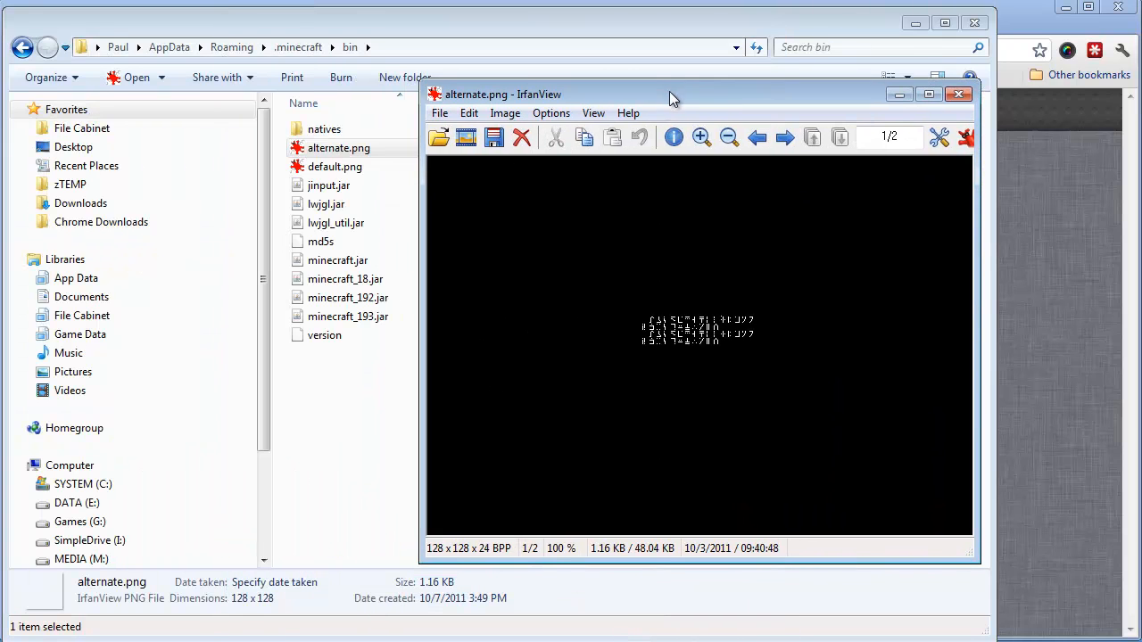
{"action": "mouse_move", "coordinate": [745, 333]}
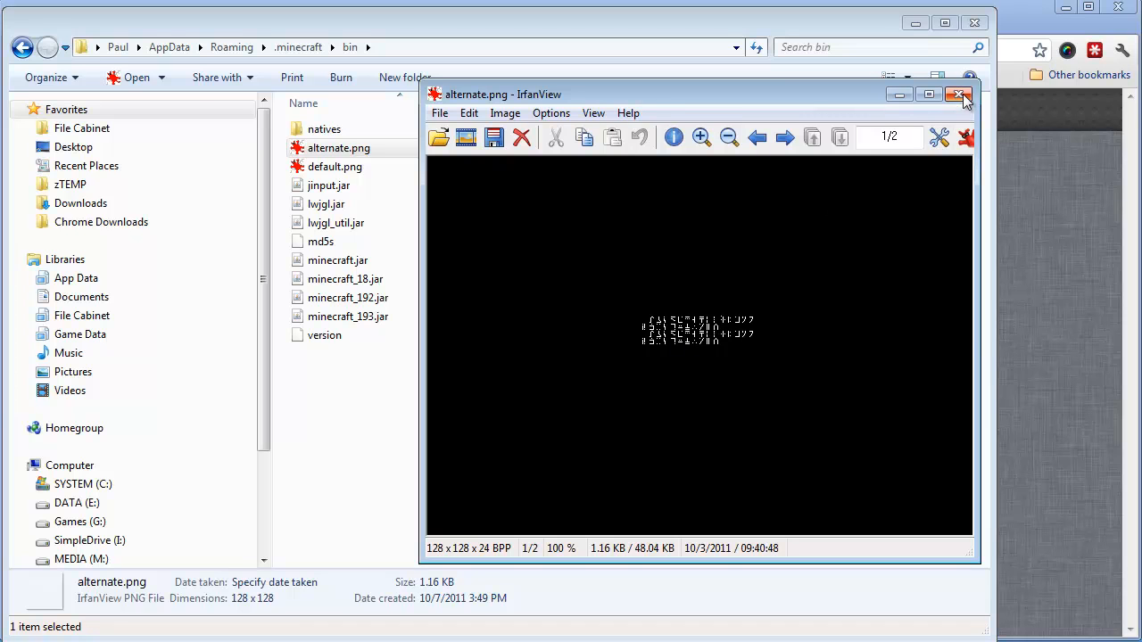
Step: Close the image viewer and rename the original alternate.png to alternate1.png
{"action": "left_click", "coordinate": [960, 95]}
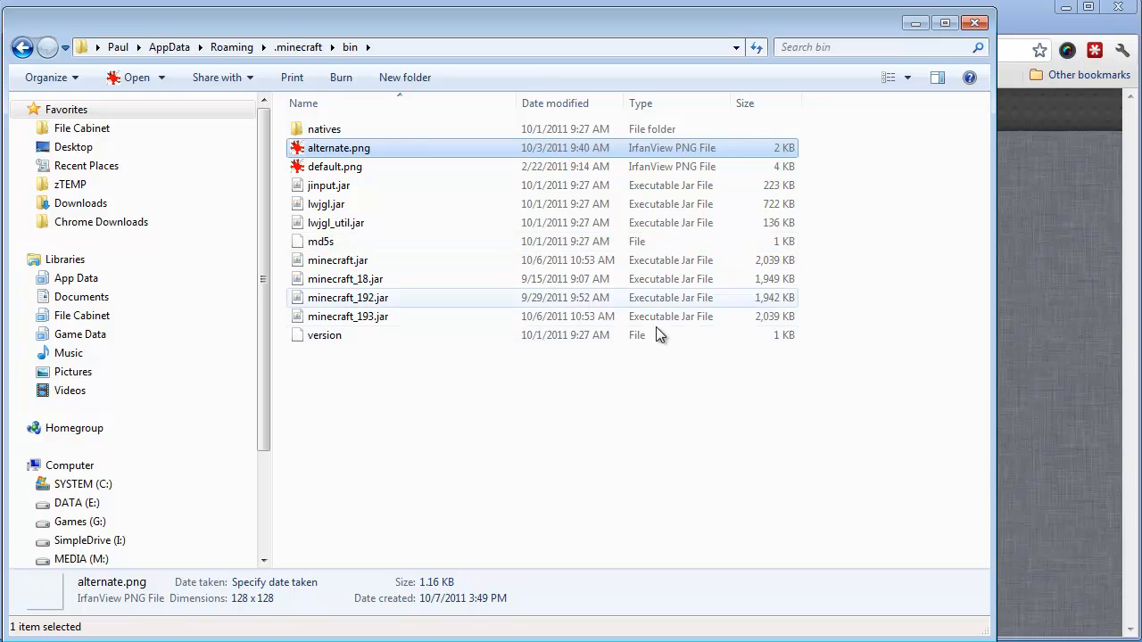
{"action": "mouse_move", "coordinate": [338, 167]}
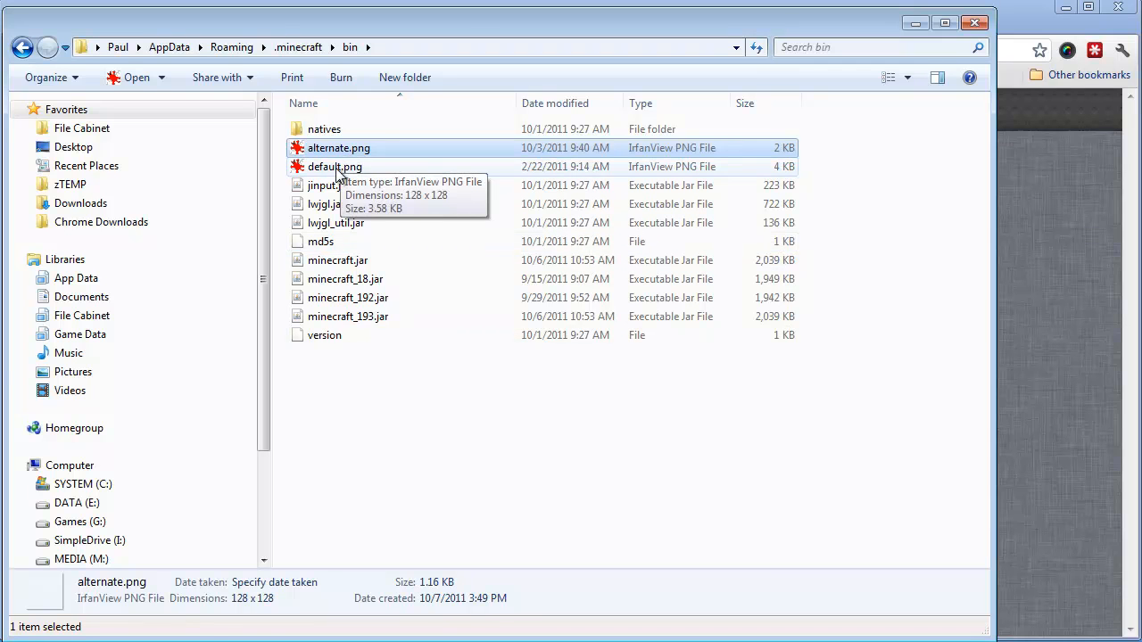
{"action": "left_click", "coordinate": [334, 167]}
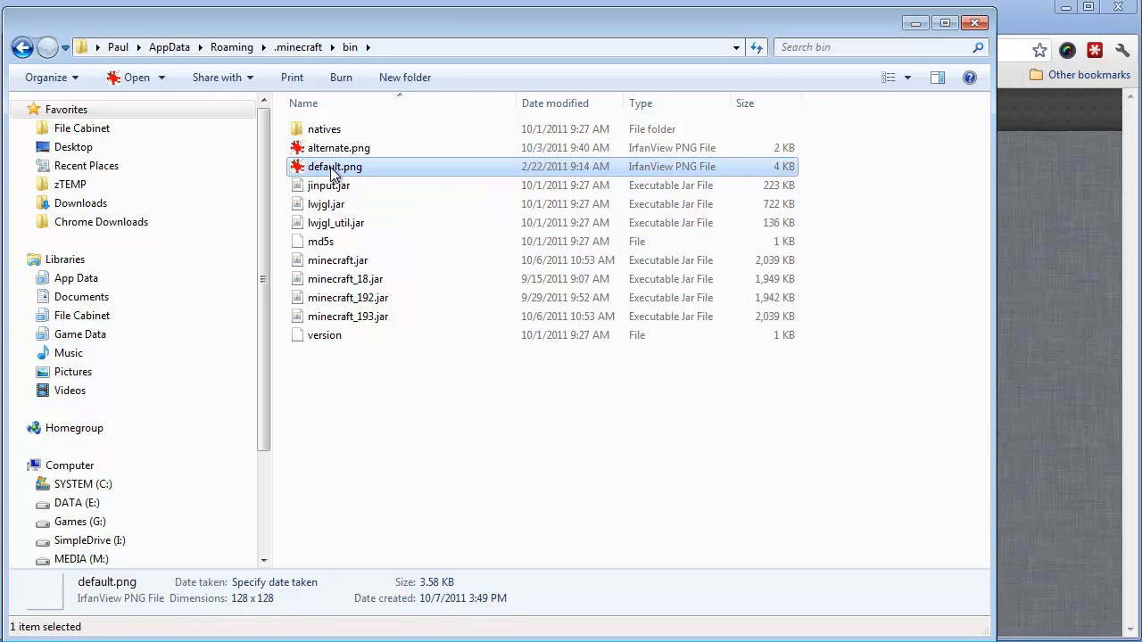
{"action": "left_click", "coordinate": [338, 147]}
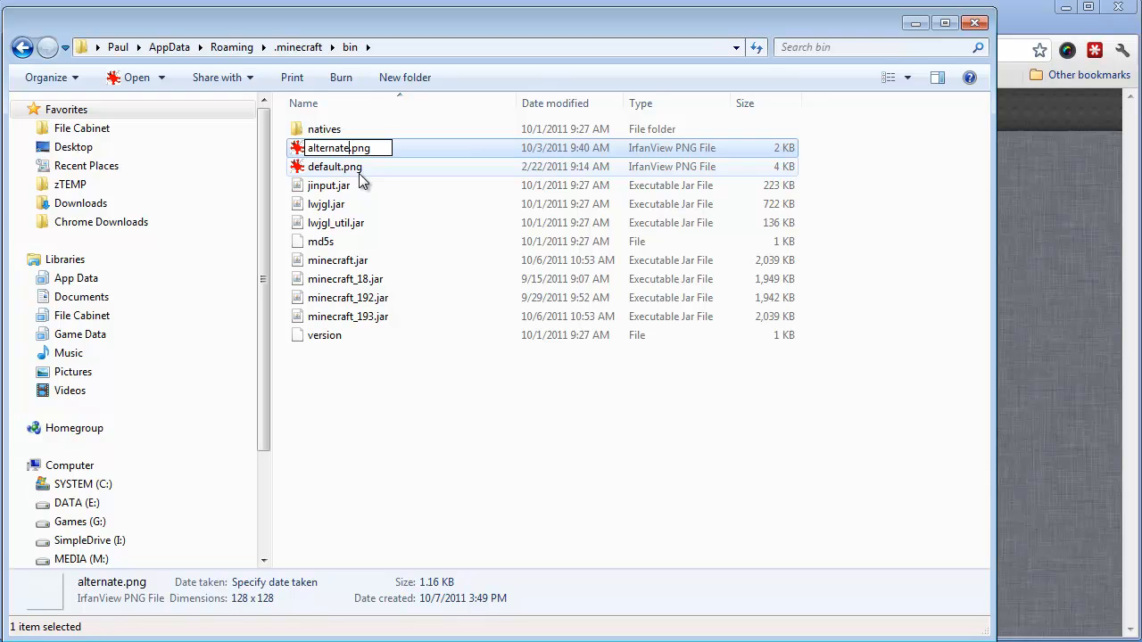
{"action": "left_click", "coordinate": [329, 185]}
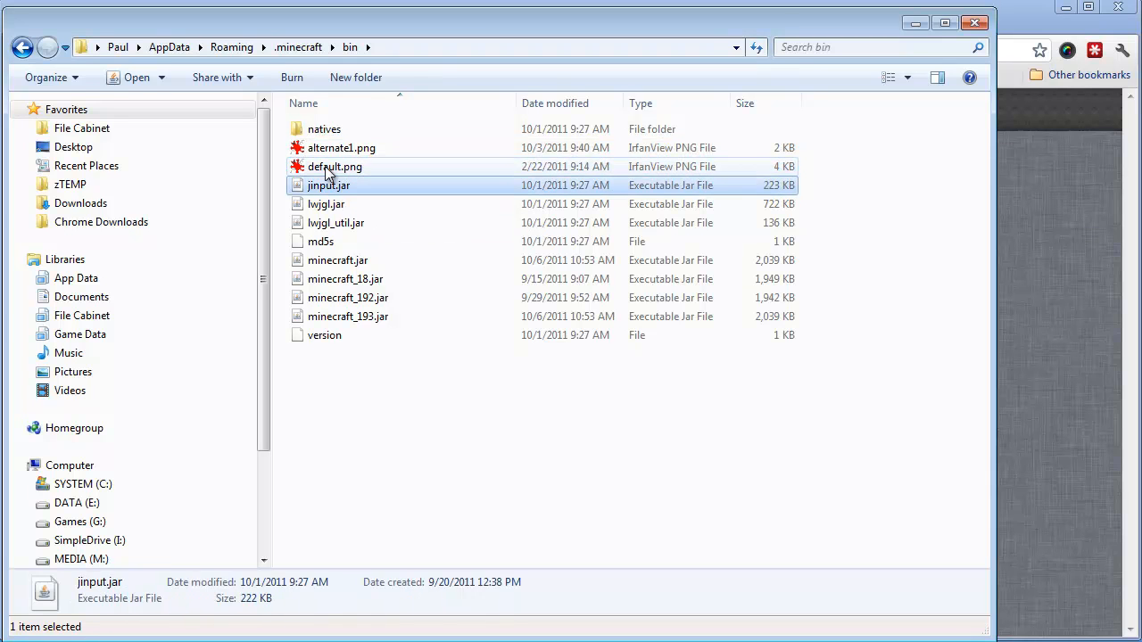
Step: Copy default.png and rename the default_2.png copy to alternate.png
{"action": "left_click", "coordinate": [334, 167]}
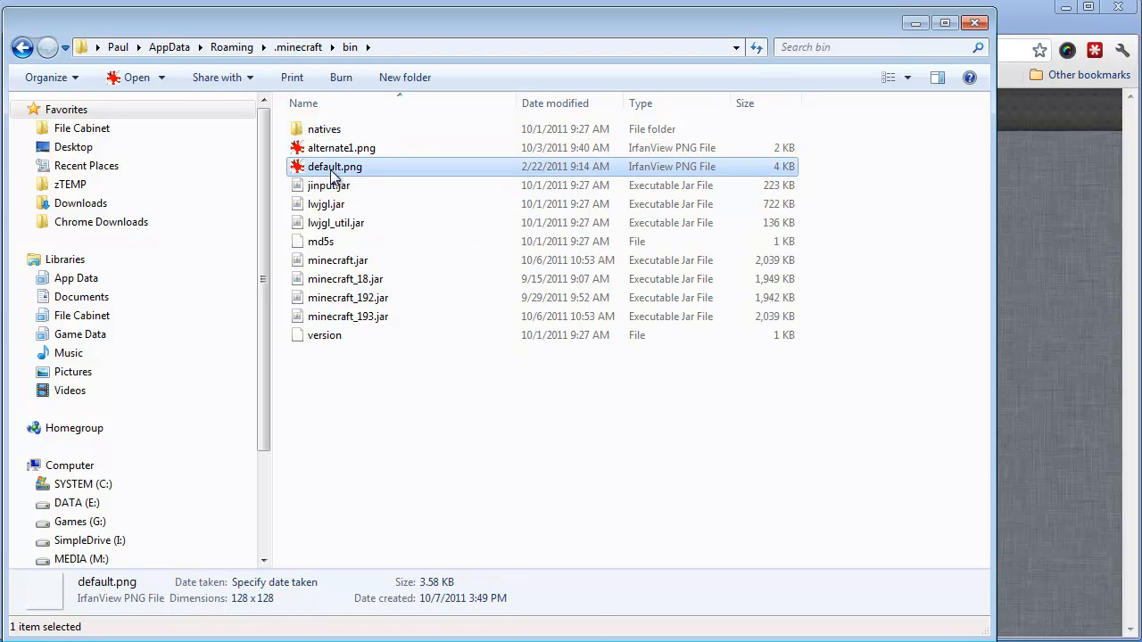
{"action": "right_click", "coordinate": [335, 167]}
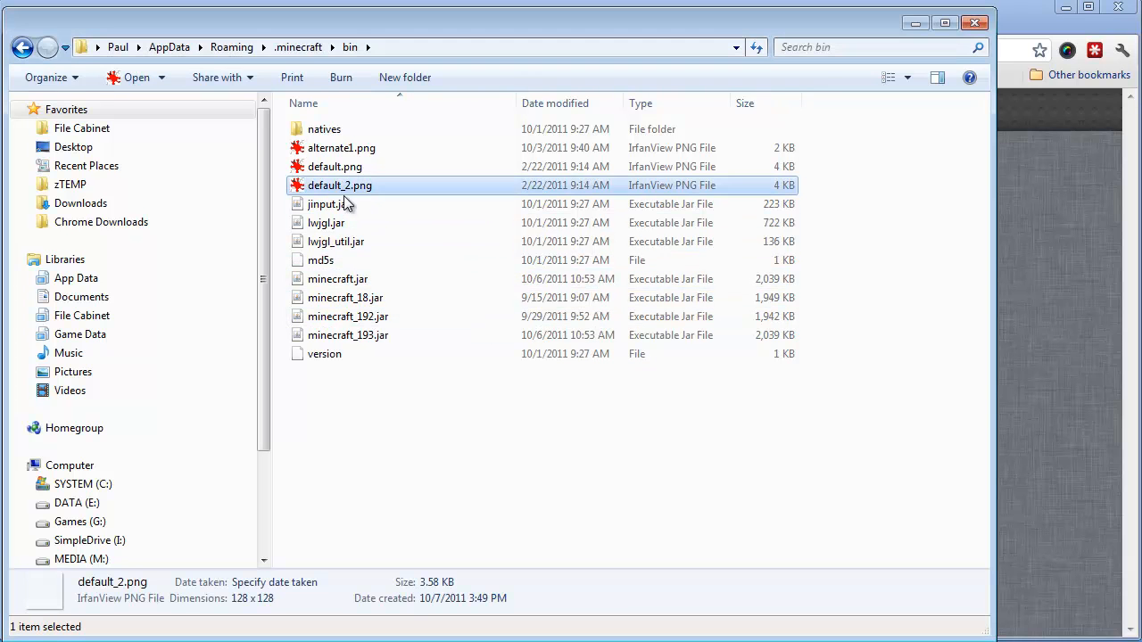
{"action": "left_click", "coordinate": [326, 222]}
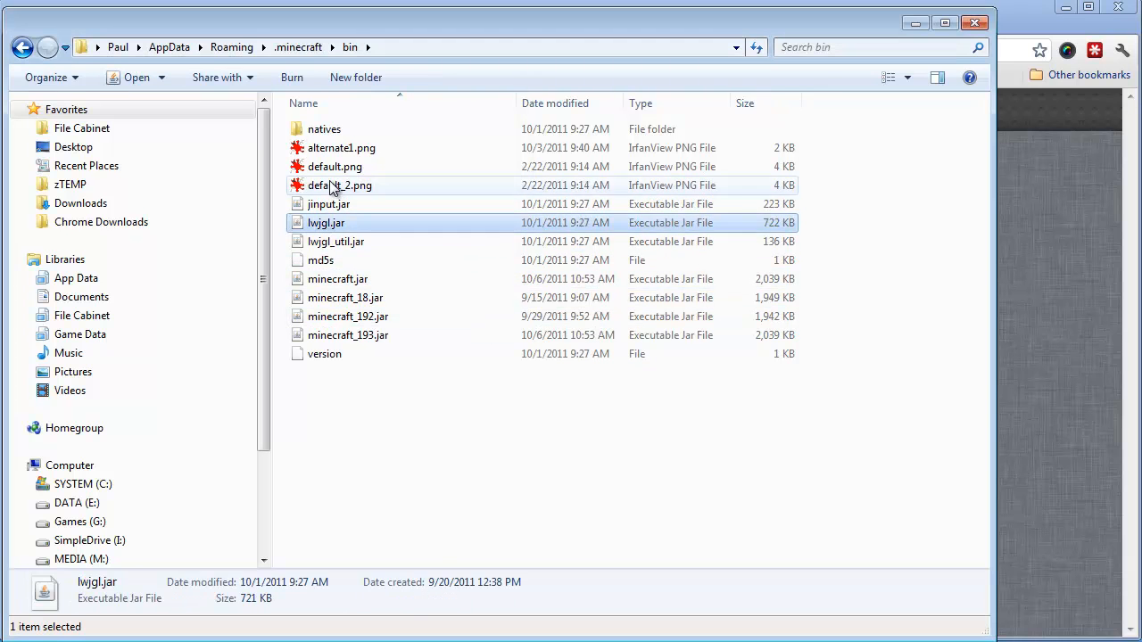
{"action": "right_click", "coordinate": [339, 185]}
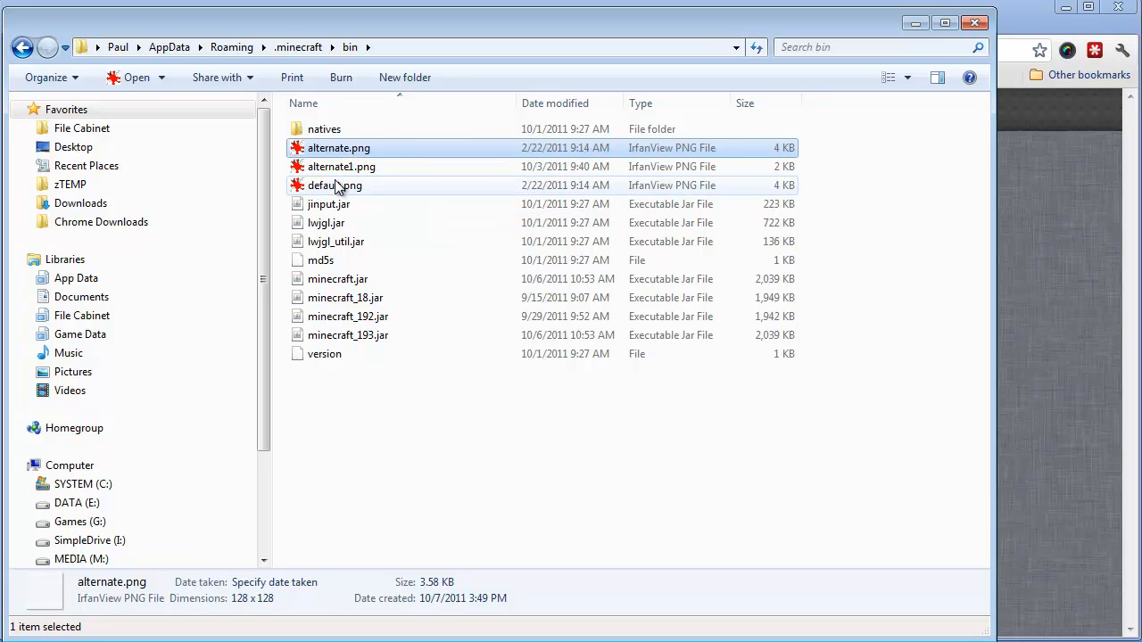
{"action": "mouse_move", "coordinate": [343, 148]}
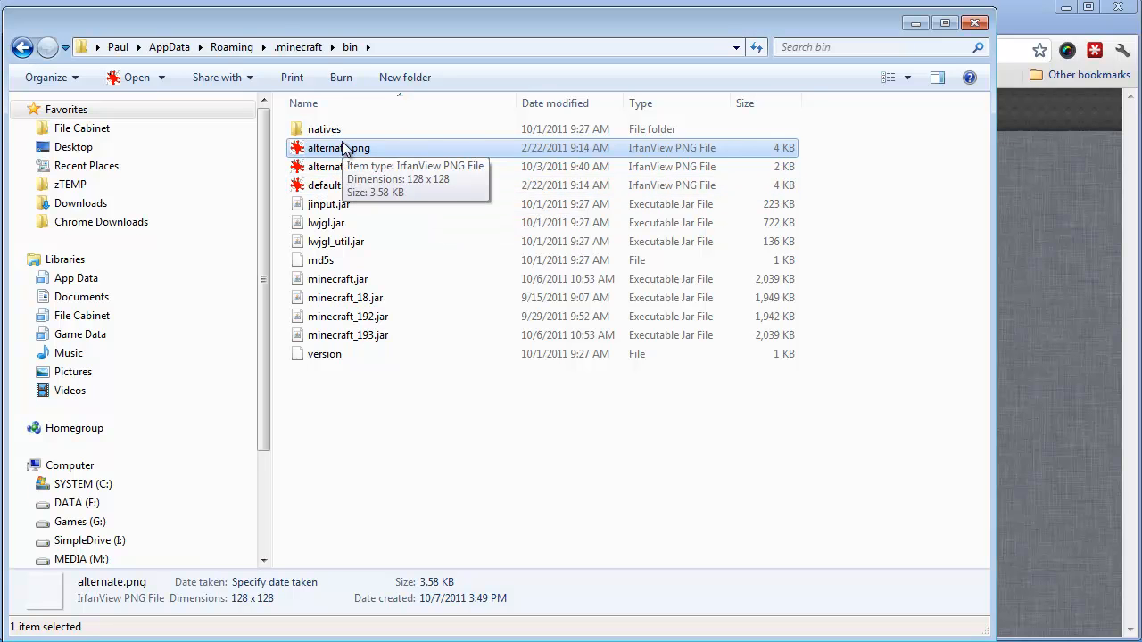
{"action": "mouse_move", "coordinate": [906, 272]}
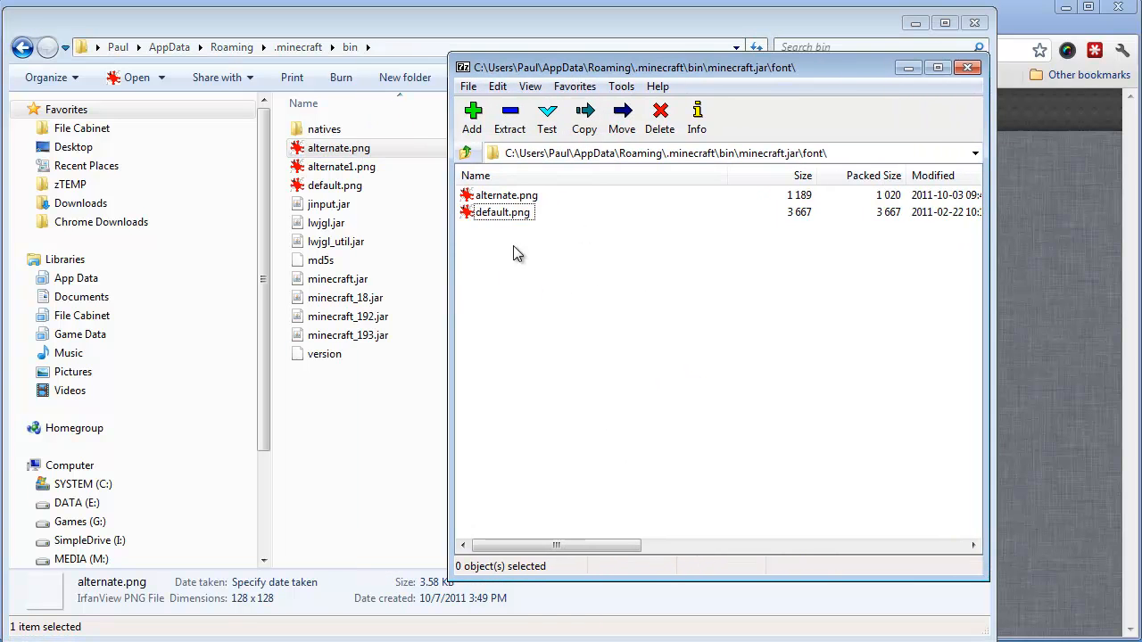
Step: Delete alternate.png from minecraft.jar\font and copy the new alternate.png into the archive
{"action": "left_click_drag", "start_coordinate": [633, 67], "coordinate": [576, 67]}
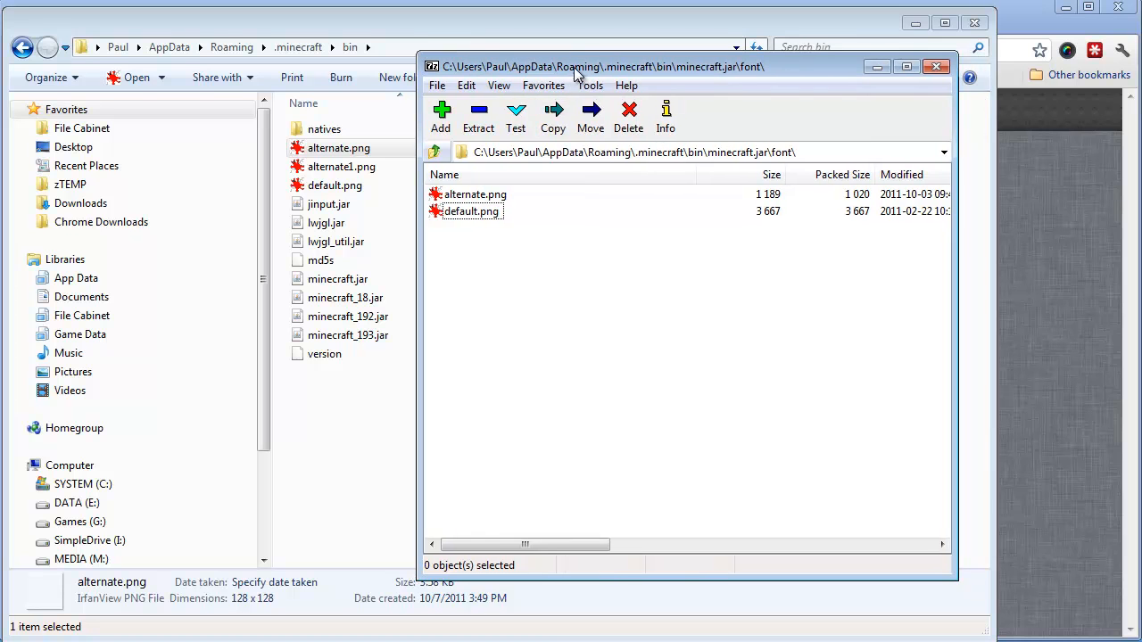
{"action": "left_click", "coordinate": [476, 193]}
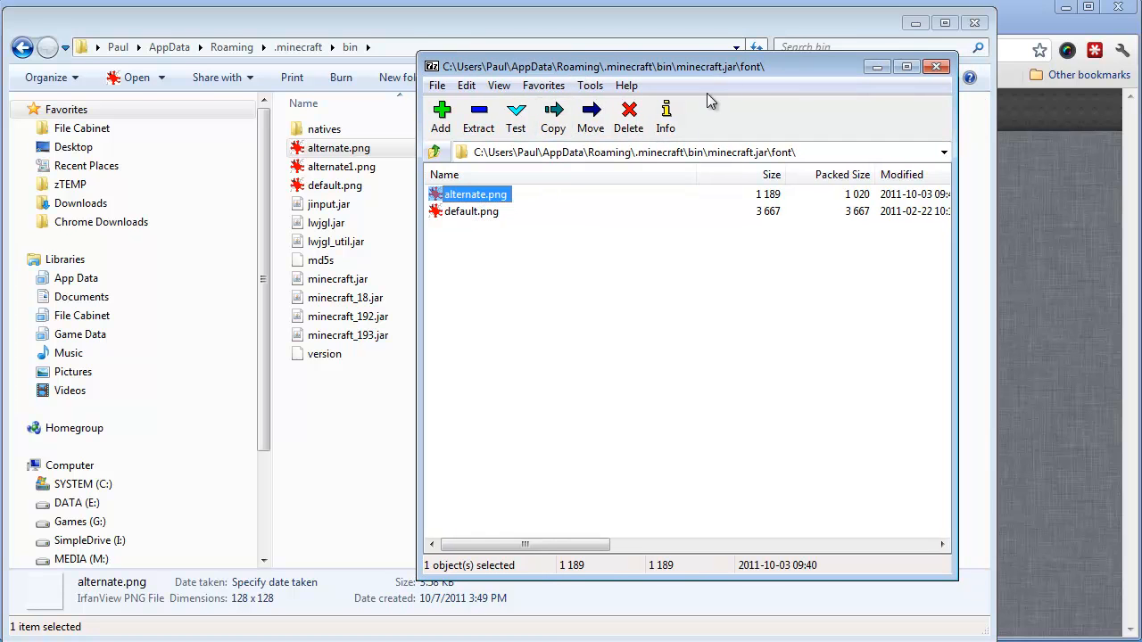
{"action": "mouse_move", "coordinate": [628, 121]}
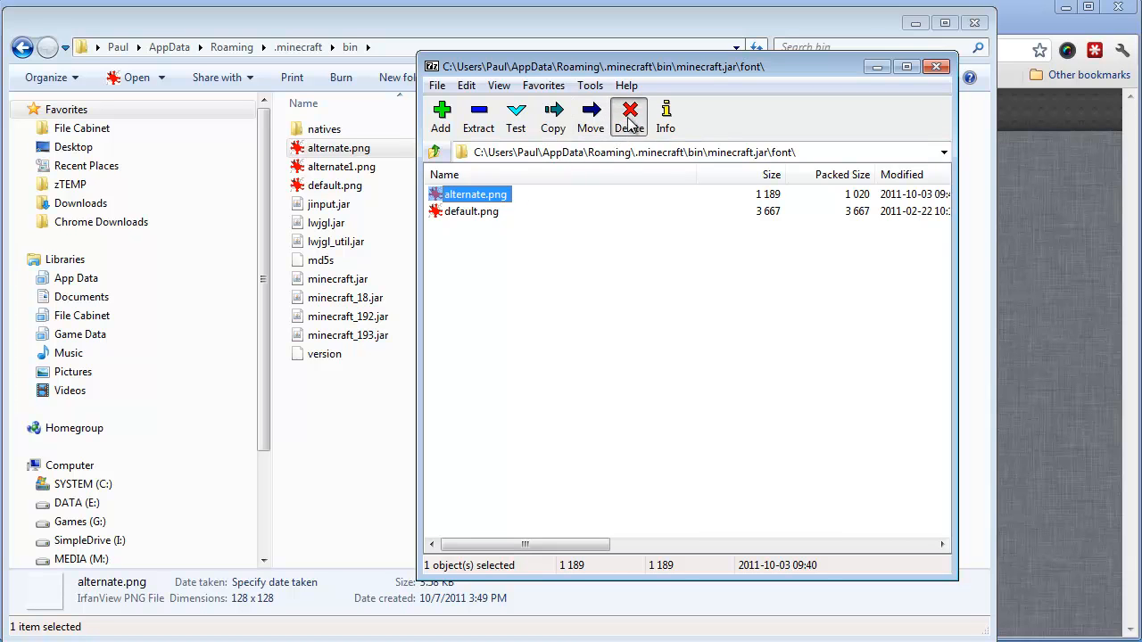
{"action": "left_click", "coordinate": [629, 117]}
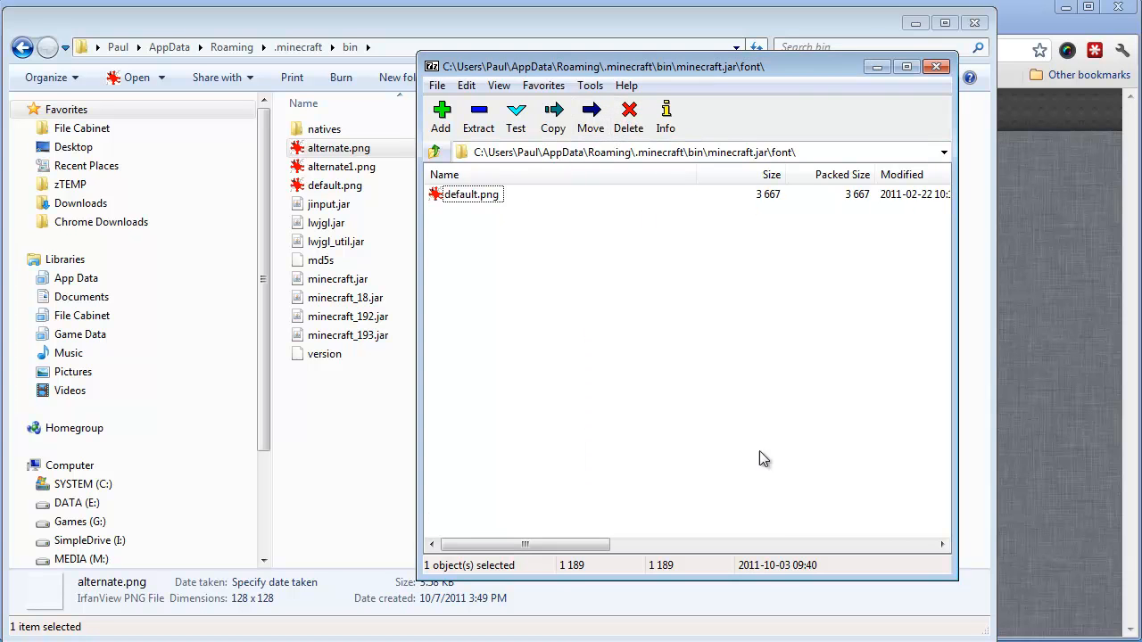
{"action": "left_click", "coordinate": [338, 148]}
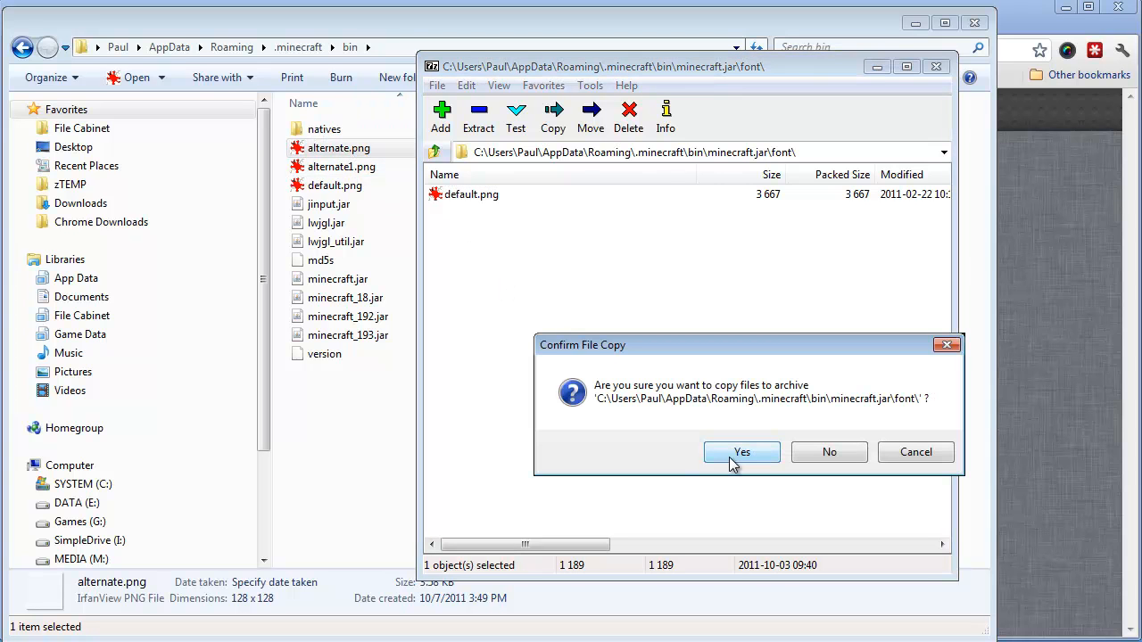
{"action": "left_click", "coordinate": [741, 452]}
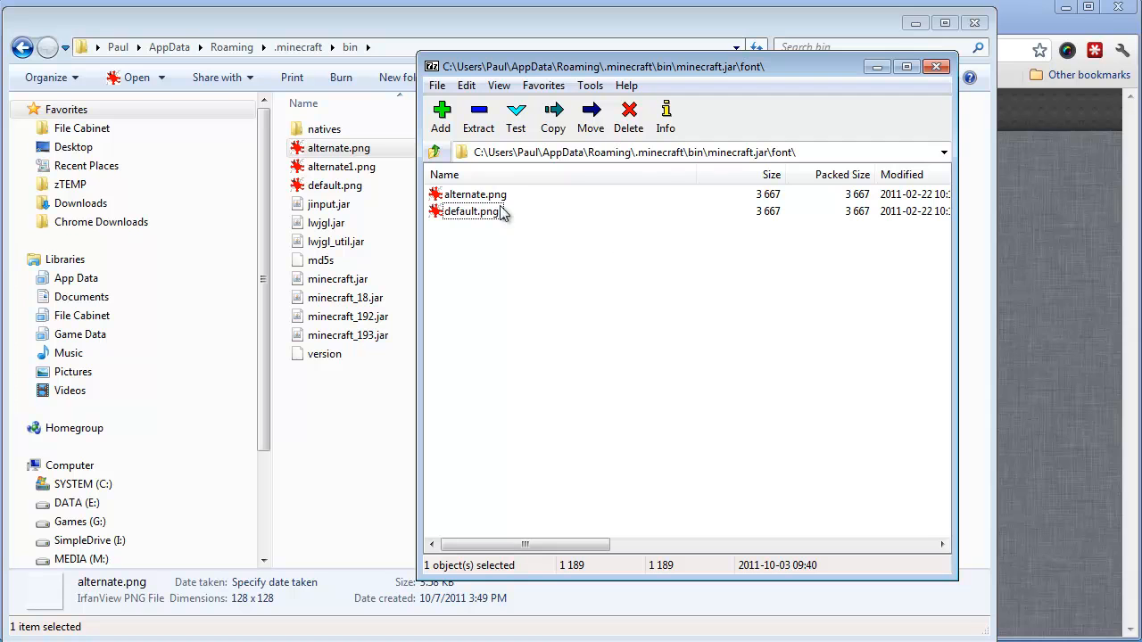
{"action": "mouse_move", "coordinate": [471, 222]}
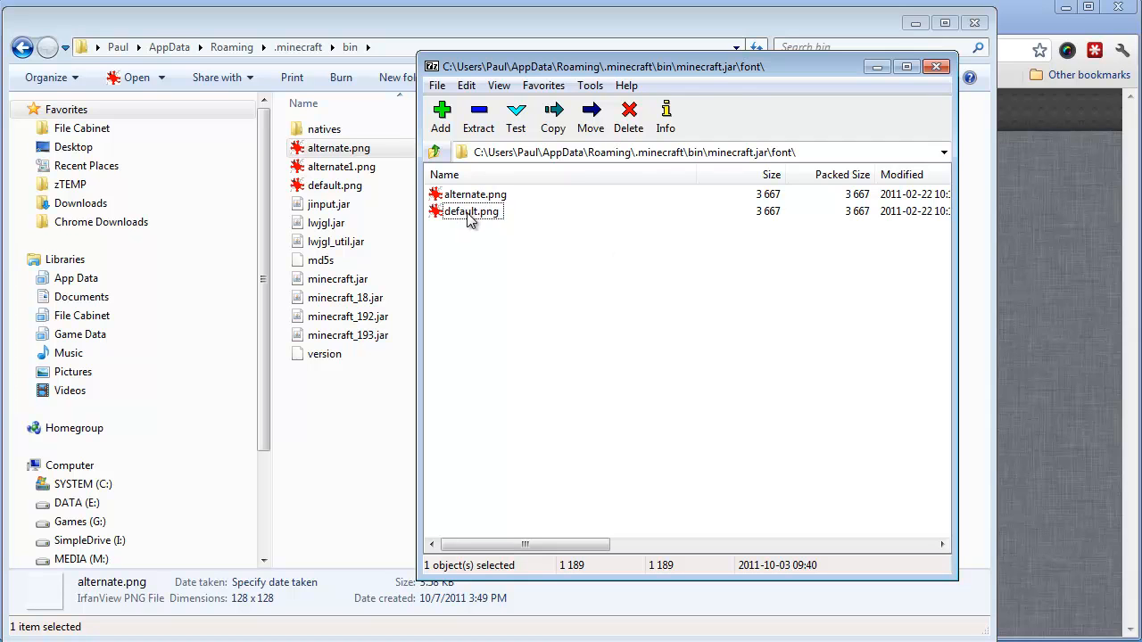
{"action": "left_click", "coordinate": [471, 211]}
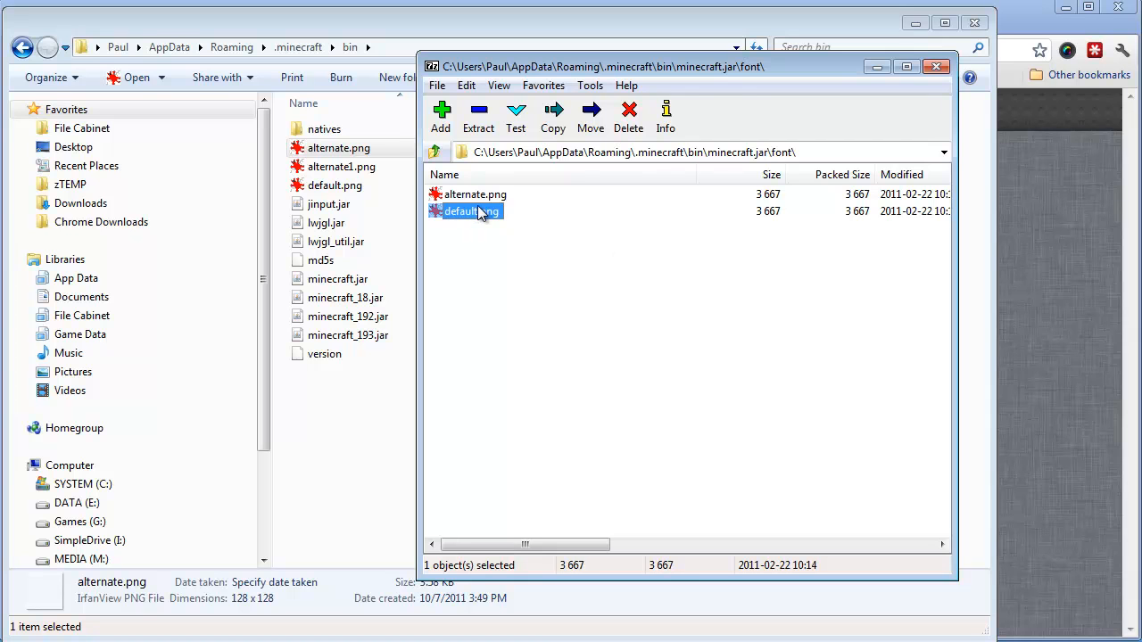
{"action": "mouse_move", "coordinate": [504, 220]}
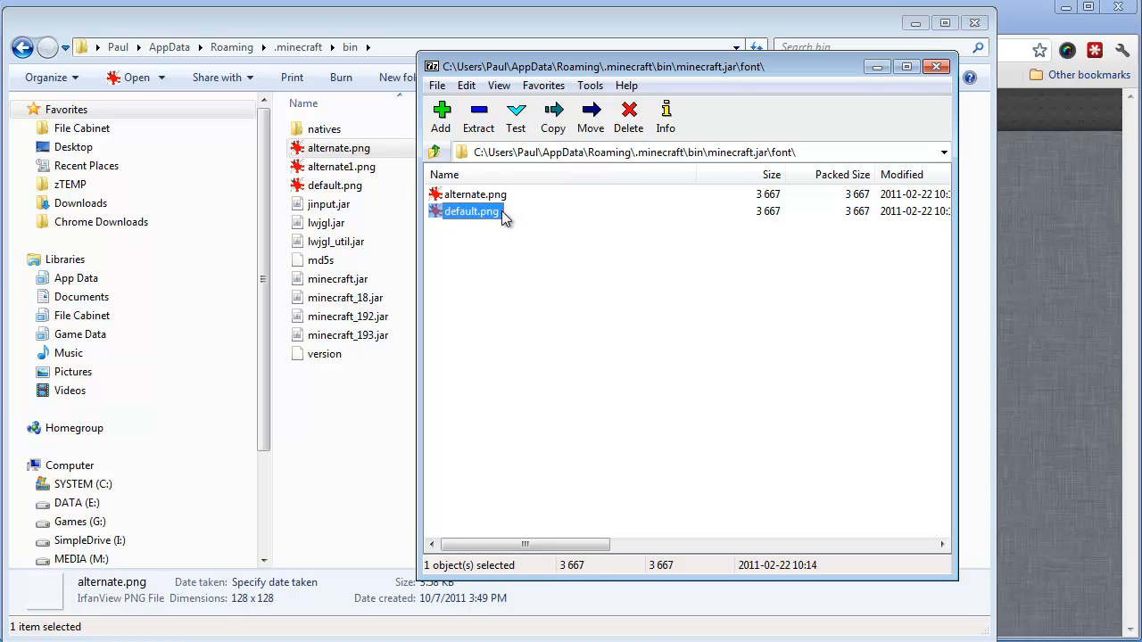
{"action": "mouse_move", "coordinate": [805, 114]}
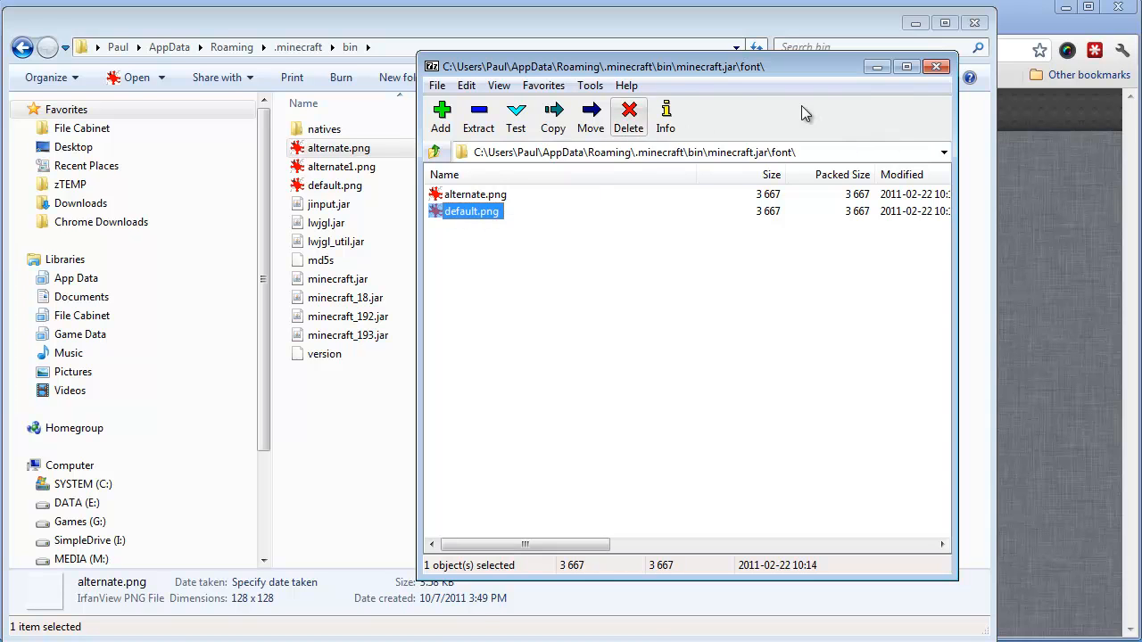
{"action": "left_click", "coordinate": [937, 66]}
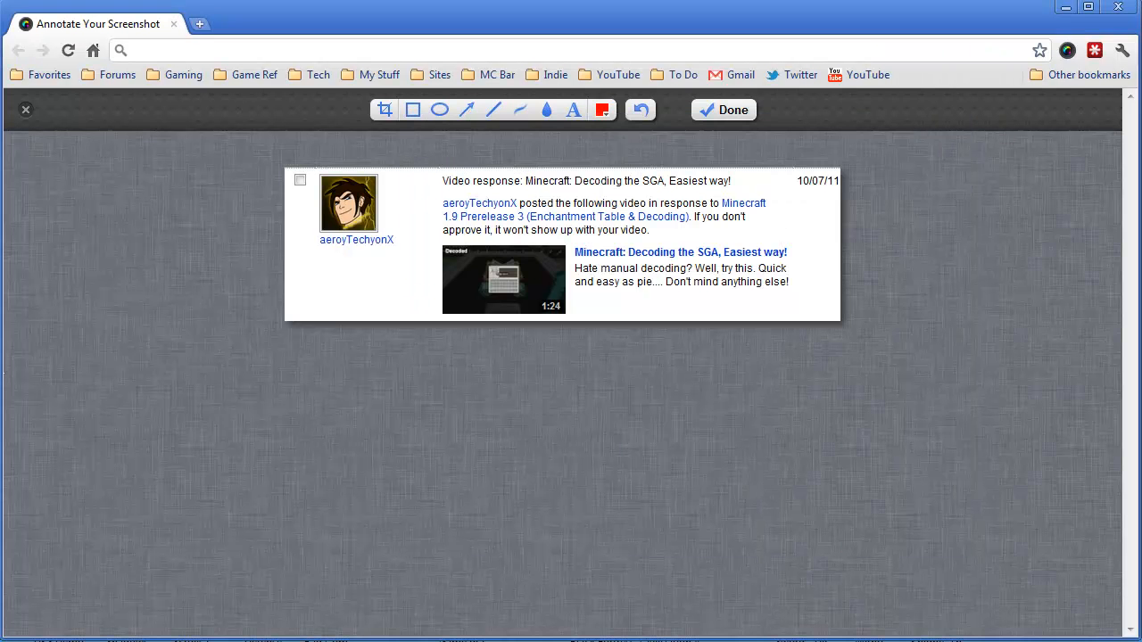
{"action": "mouse_move", "coordinate": [945, 468]}
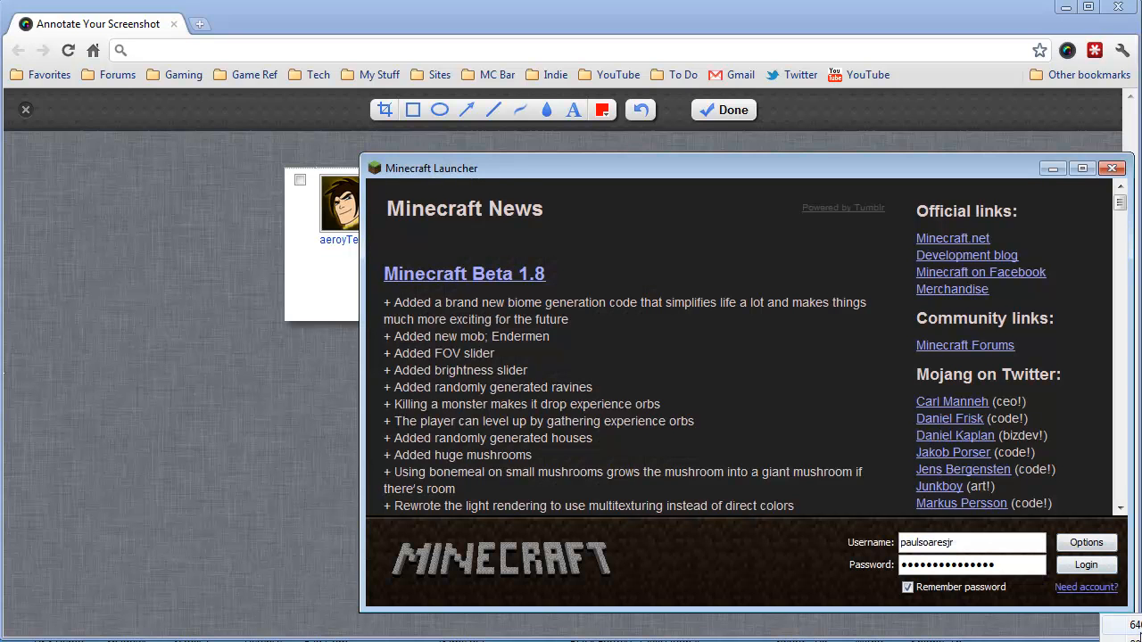
Step: Maximize the Minecraft Launcher and log in with the saved credentials
{"action": "left_click", "coordinate": [1083, 168]}
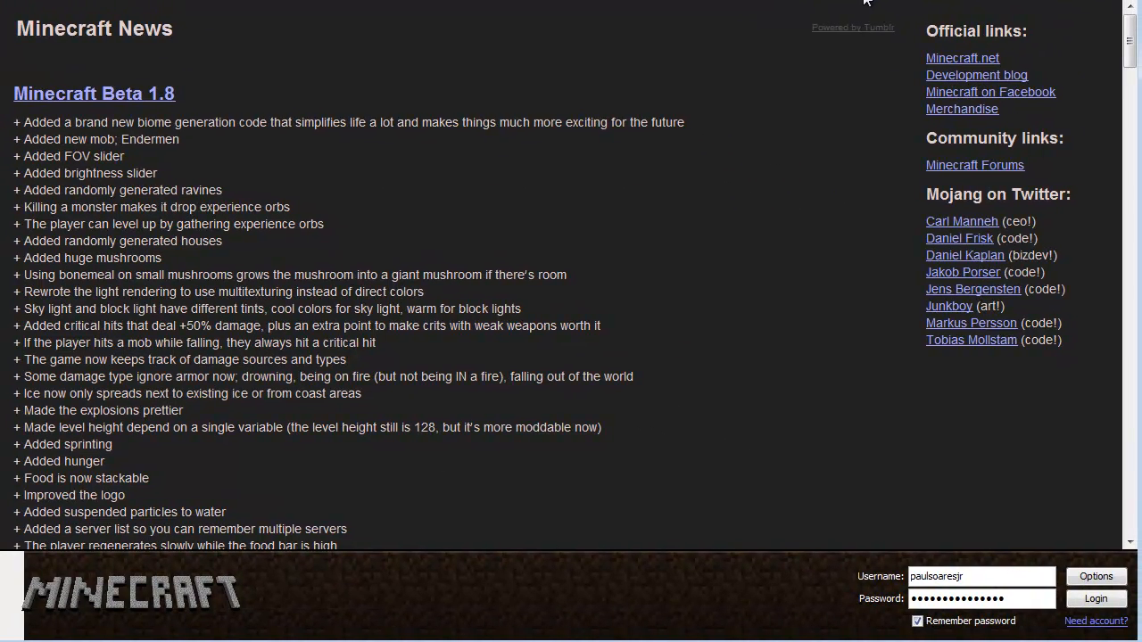
{"action": "left_click", "coordinate": [1096, 599]}
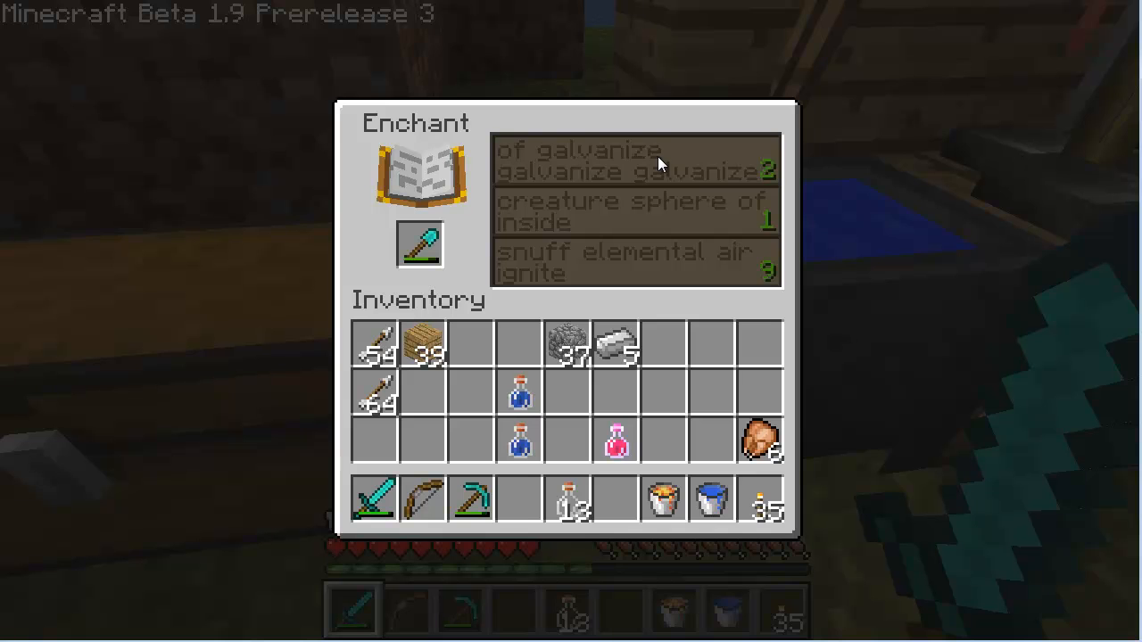
Step: Enchant the shovel with the top readable option, then preview the sword's offers and close the table
{"action": "left_click", "coordinate": [420, 245]}
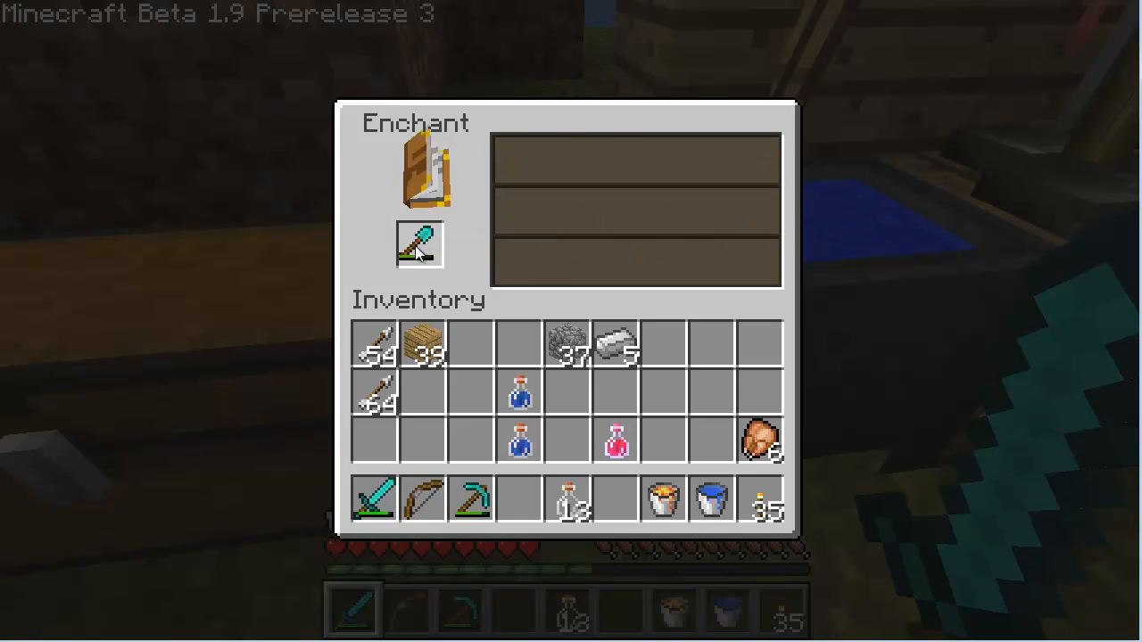
{"action": "left_click", "coordinate": [418, 244]}
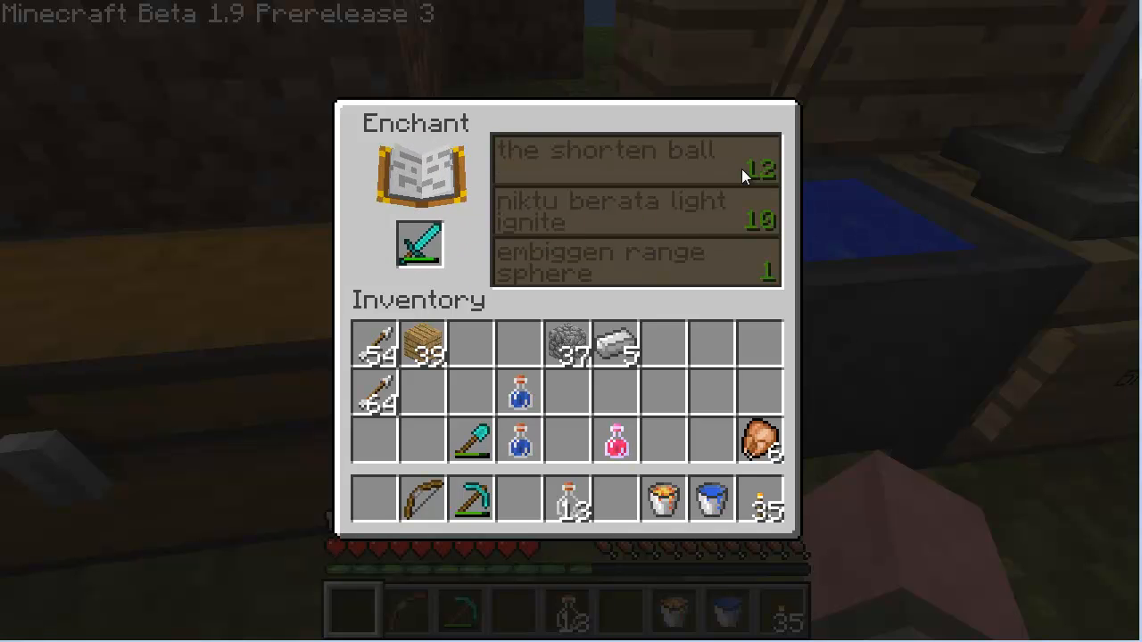
{"action": "mouse_move", "coordinate": [588, 314]}
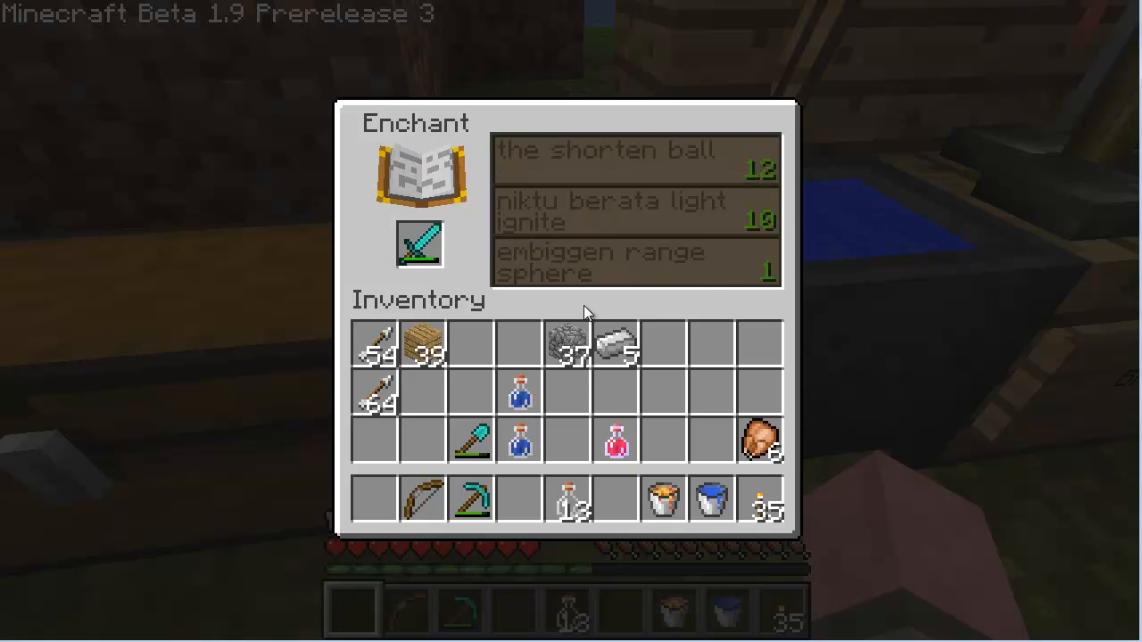
{"action": "mouse_move", "coordinate": [757, 408]}
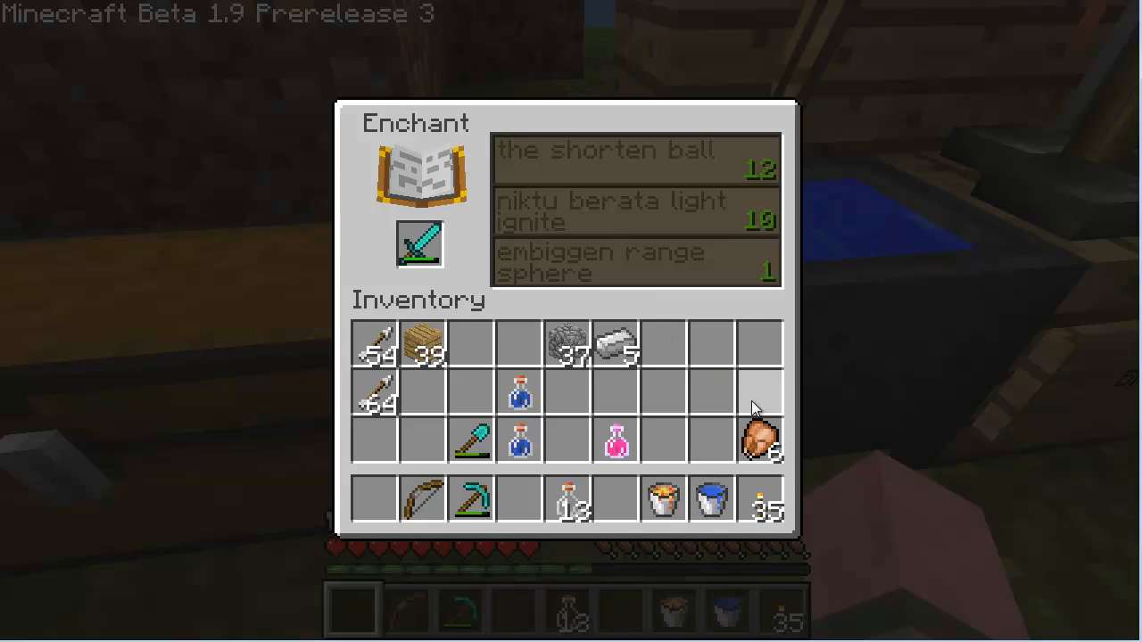
{"action": "key", "text": "Escape"}
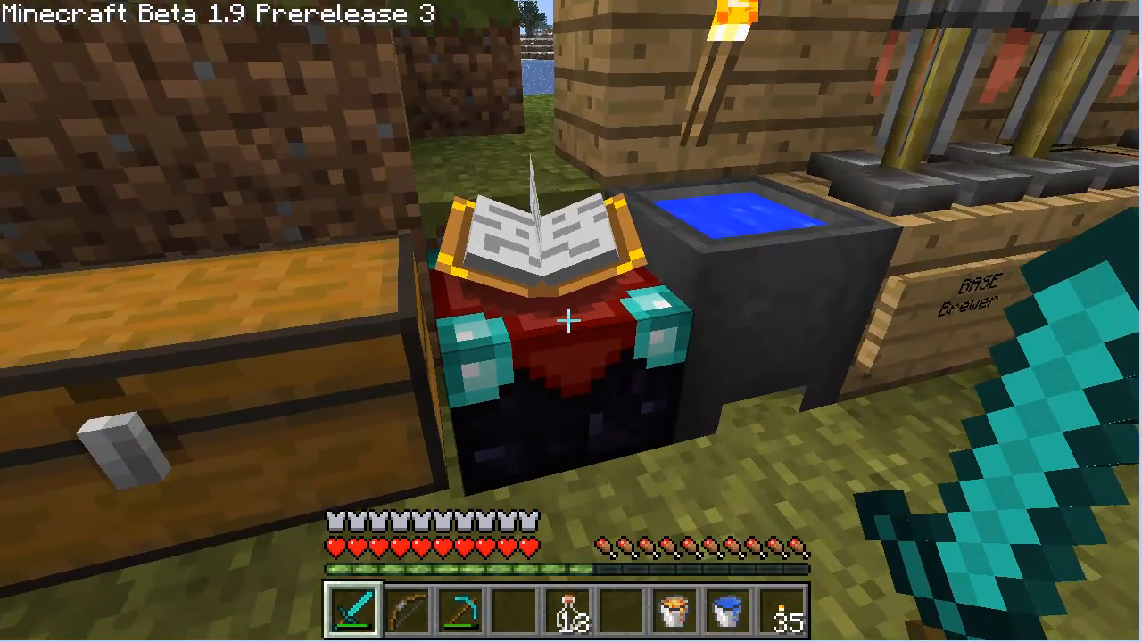
{"action": "mouse_move", "coordinate": [571, 321]}
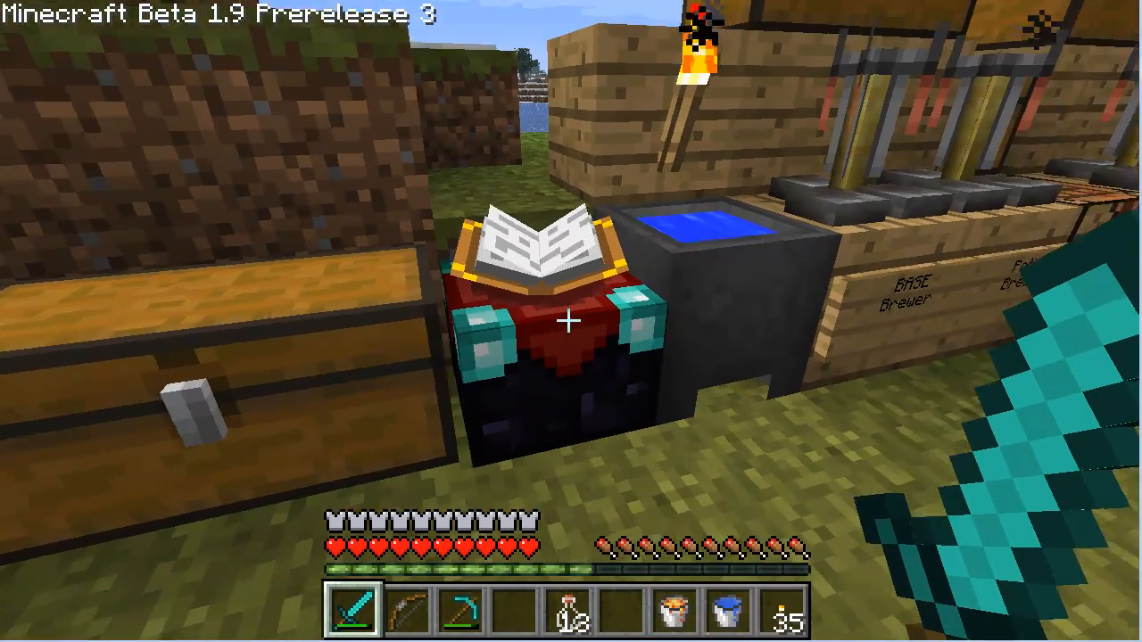
{"action": "mouse_move", "coordinate": [571, 322]}
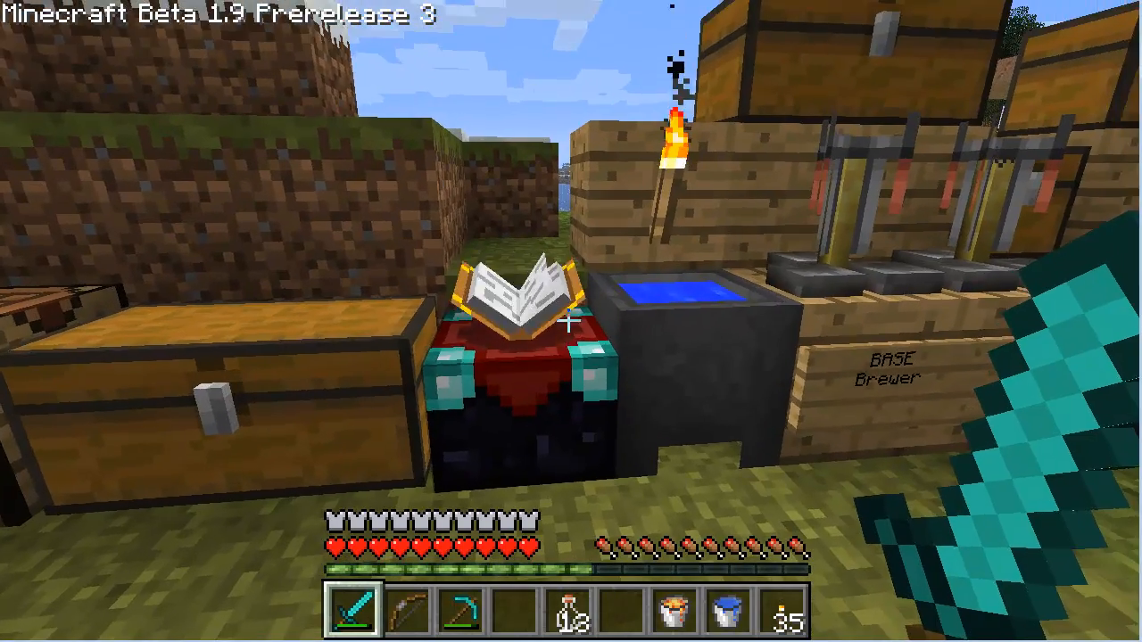
{"action": "mouse_move", "coordinate": [571, 321]}
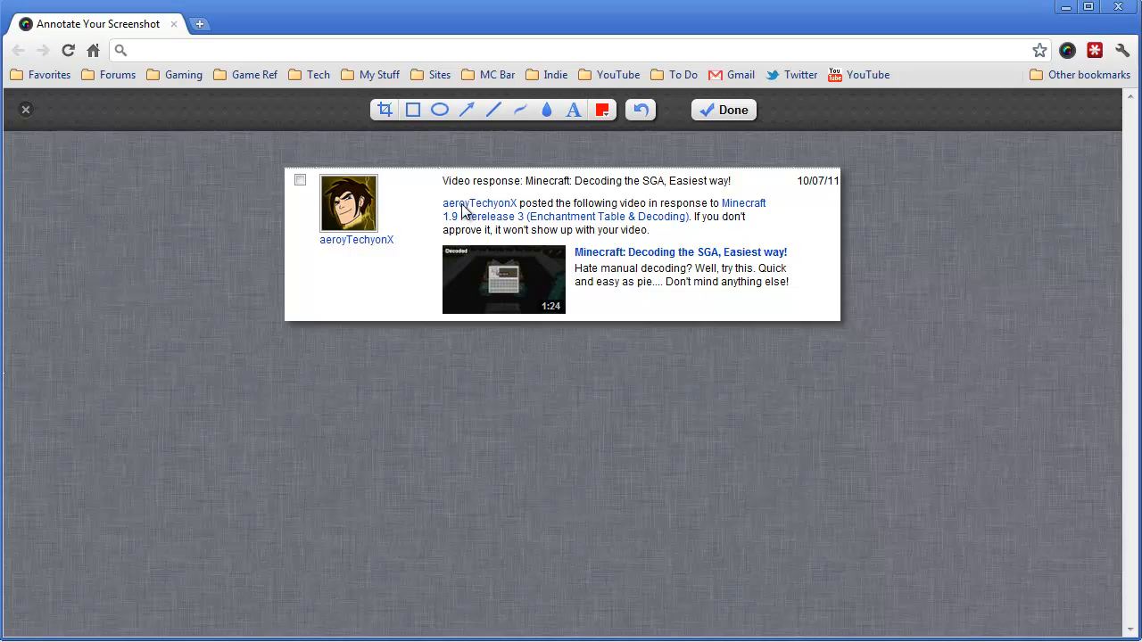
{"action": "mouse_move", "coordinate": [497, 187]}
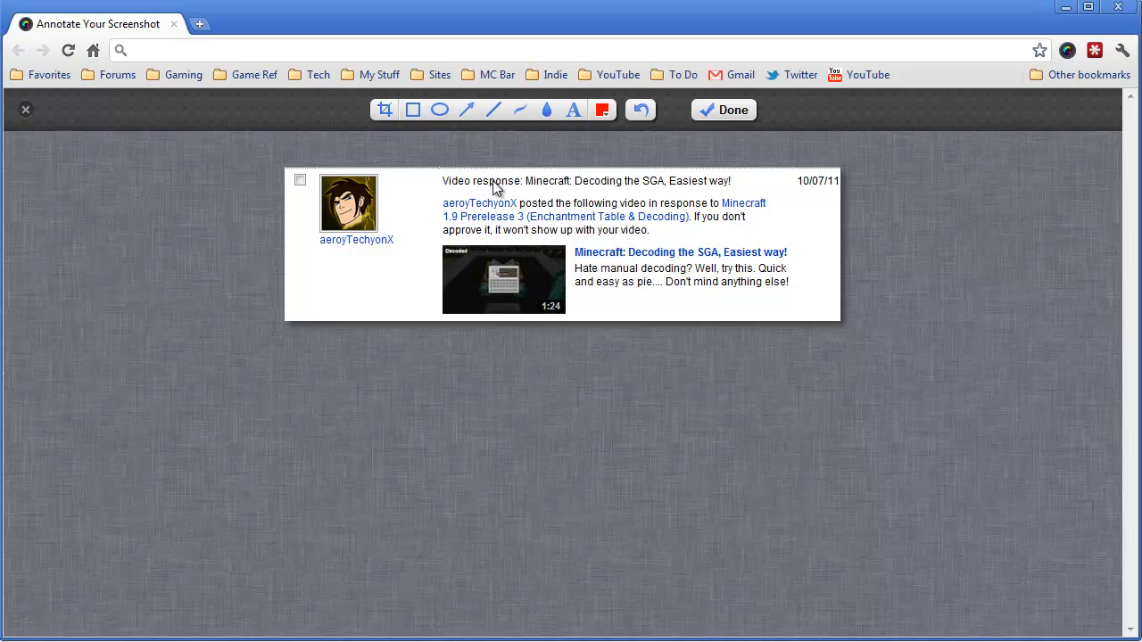
{"action": "mouse_move", "coordinate": [767, 251]}
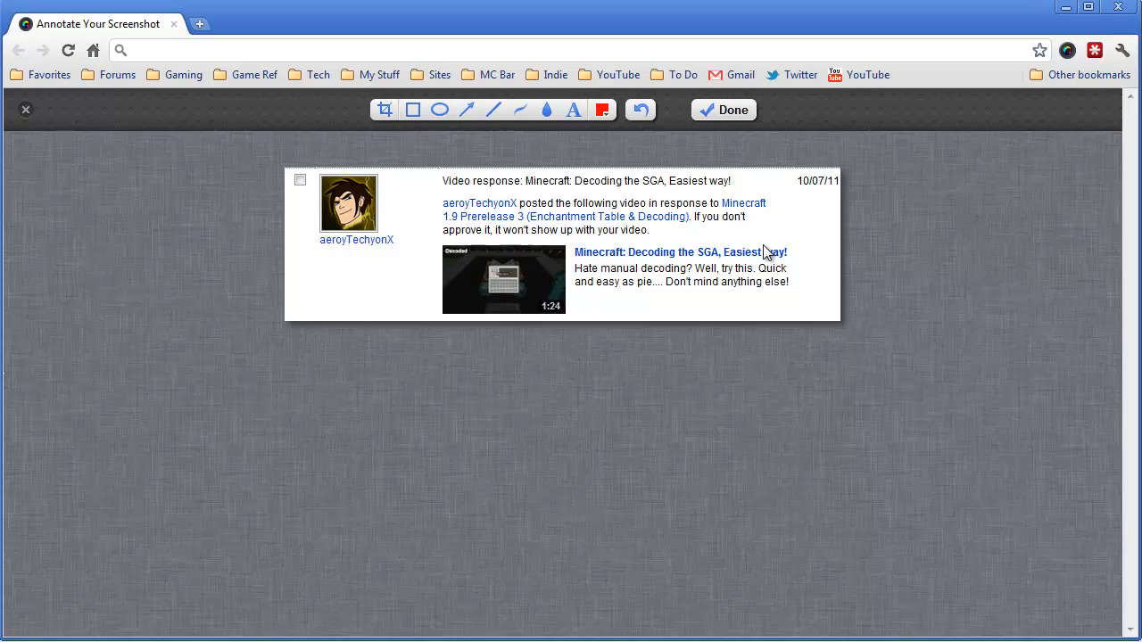
{"action": "mouse_move", "coordinate": [593, 212]}
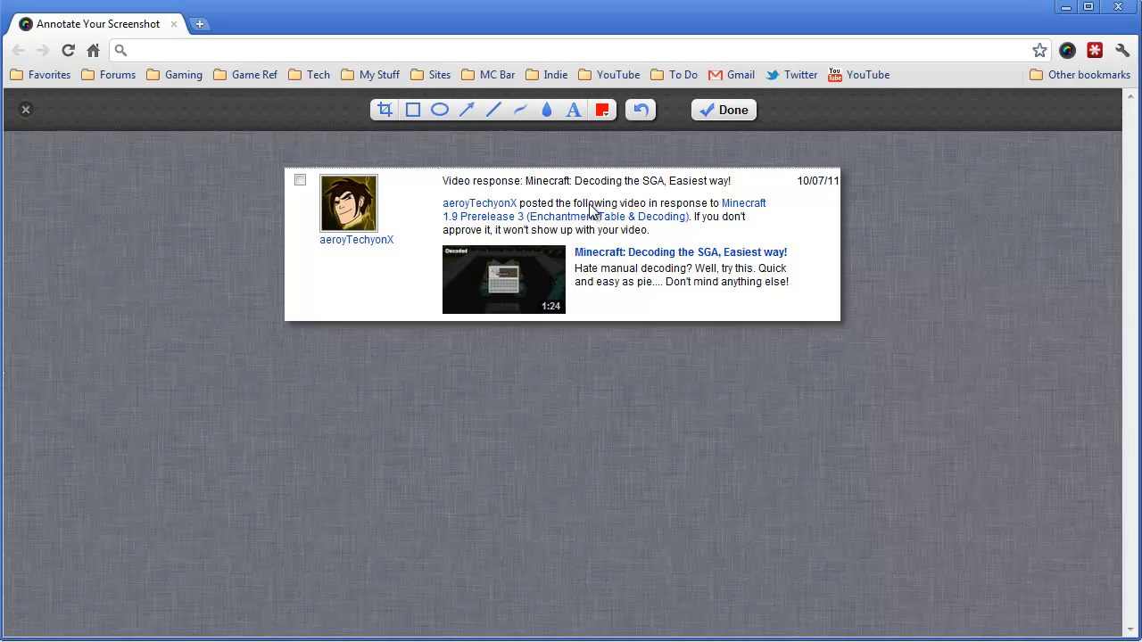
{"action": "mouse_move", "coordinate": [370, 205]}
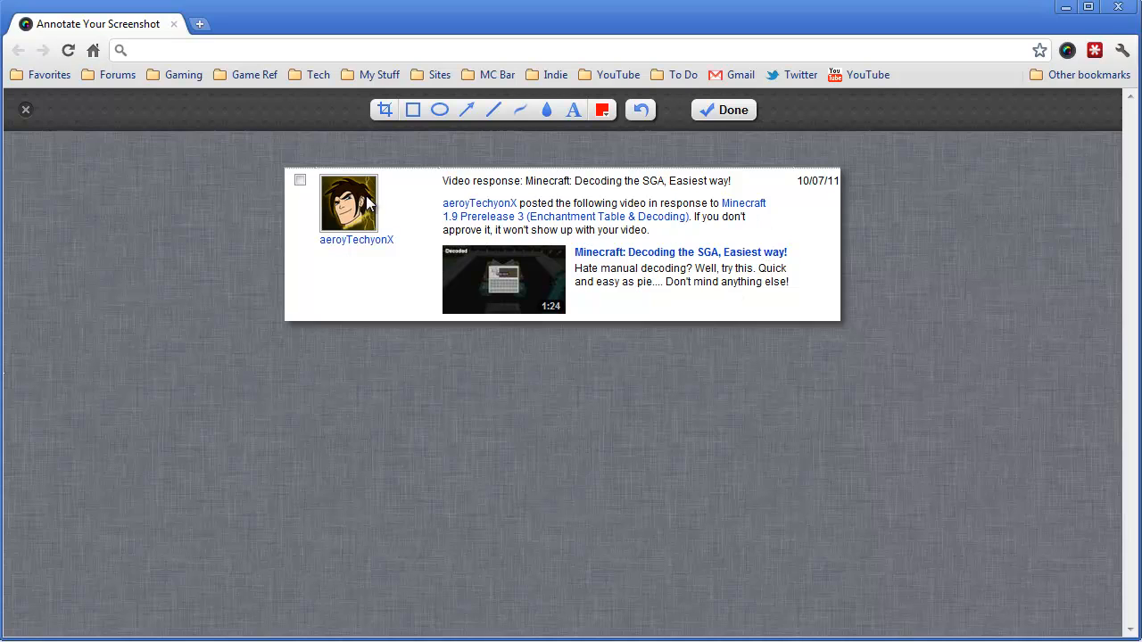
{"action": "mouse_move", "coordinate": [395, 249]}
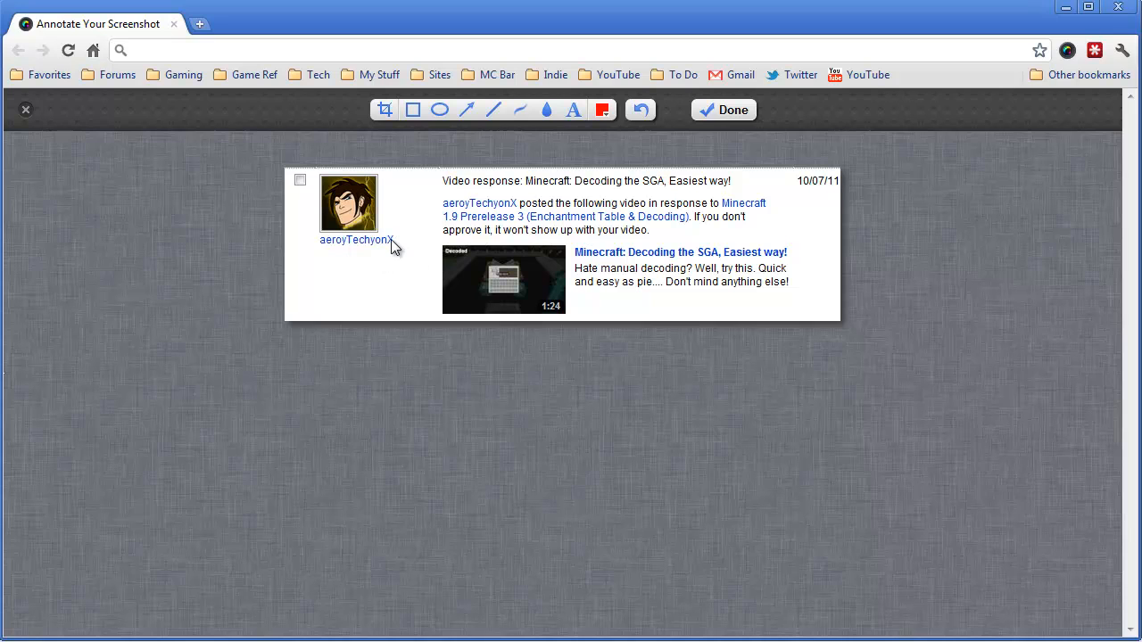
{"action": "mouse_move", "coordinate": [999, 412]}
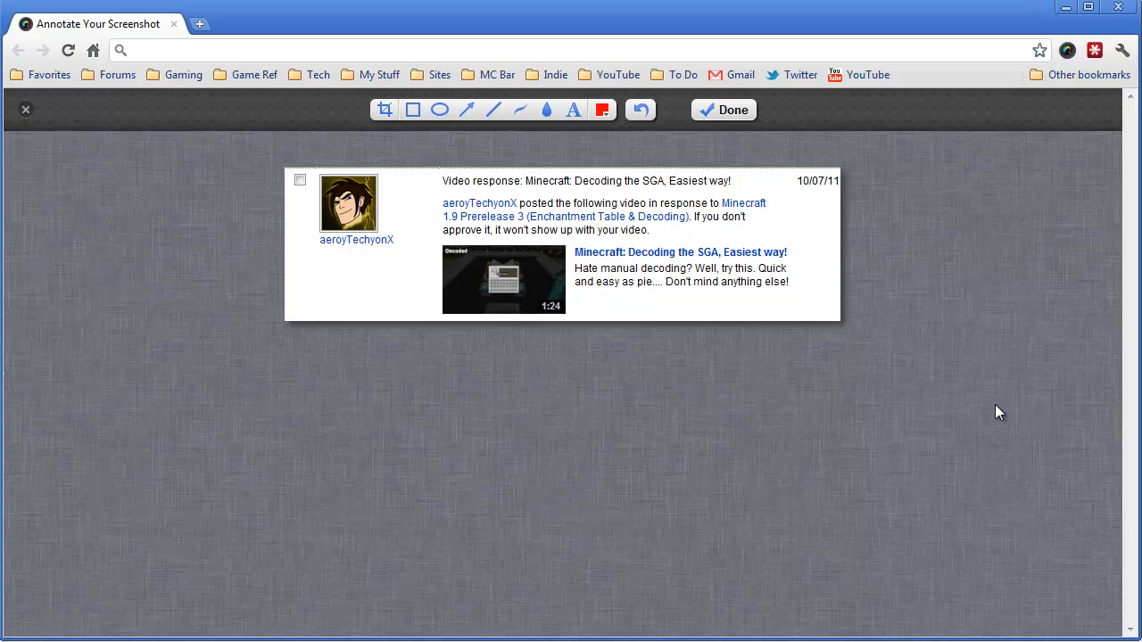
{"action": "mouse_move", "coordinate": [987, 451]}
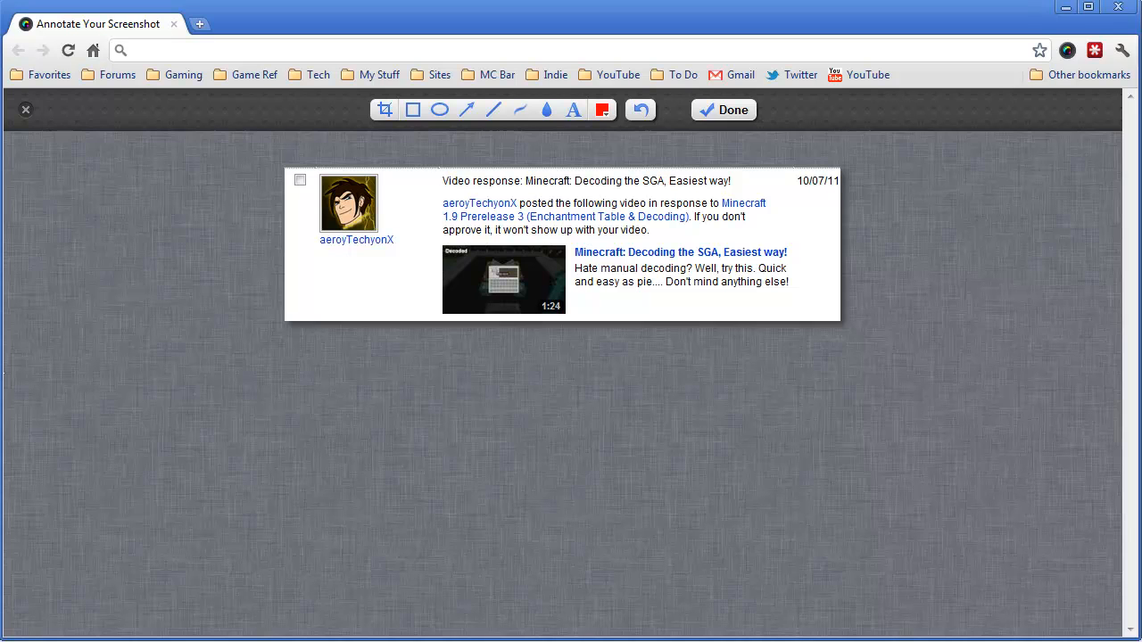
{"action": "mouse_move", "coordinate": [856, 423]}
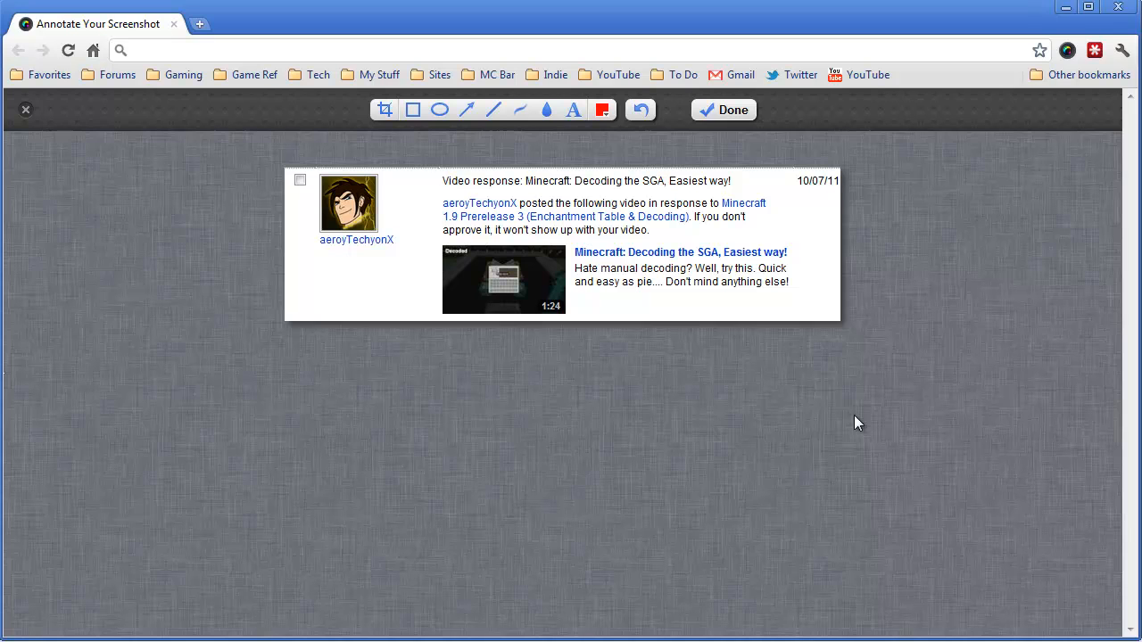
{"action": "mouse_move", "coordinate": [951, 362]}
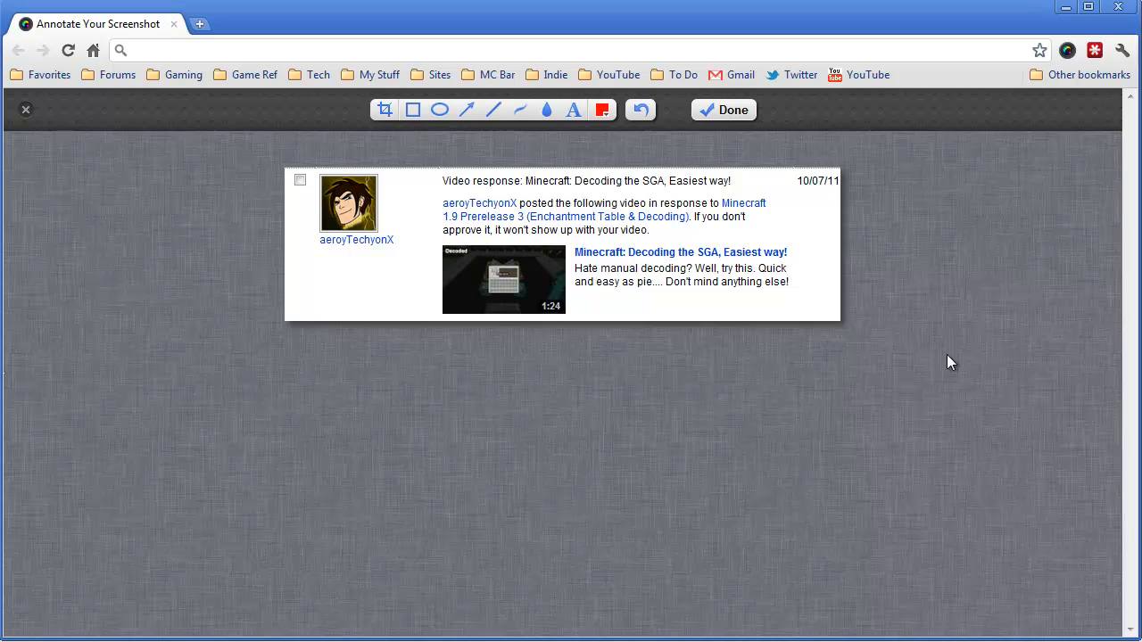